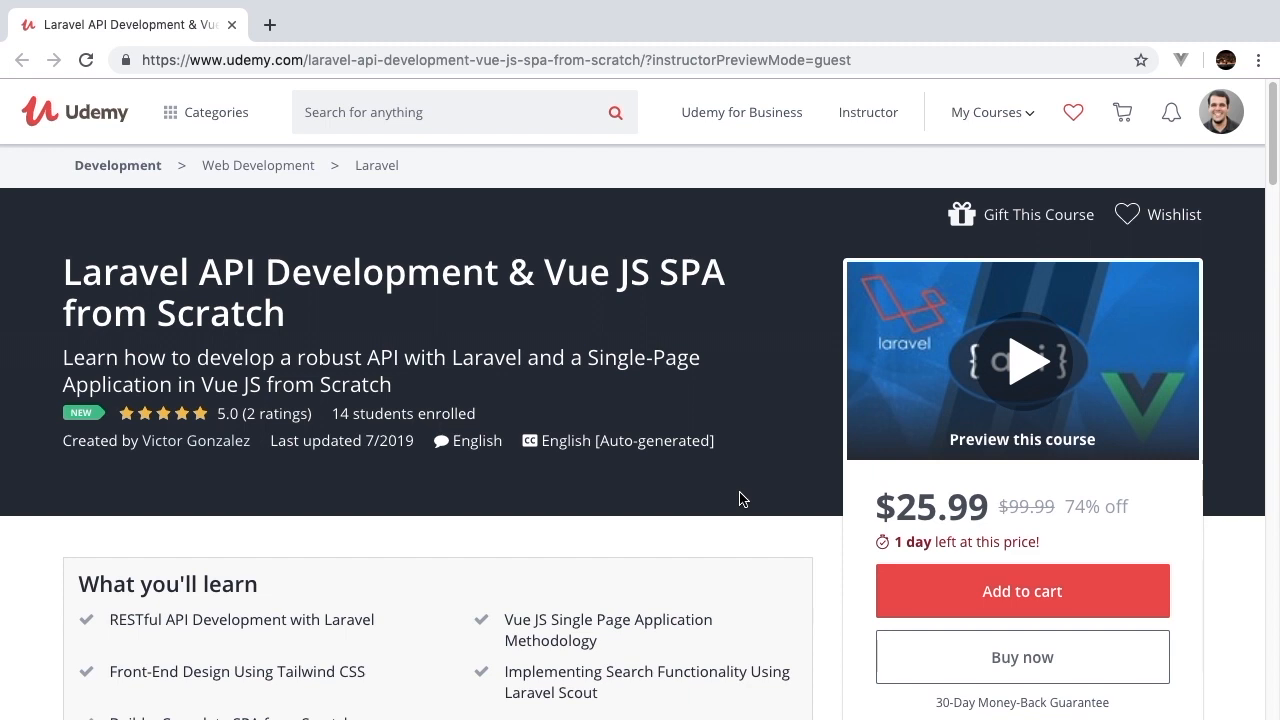
pyautogui.moveTo(738, 492)
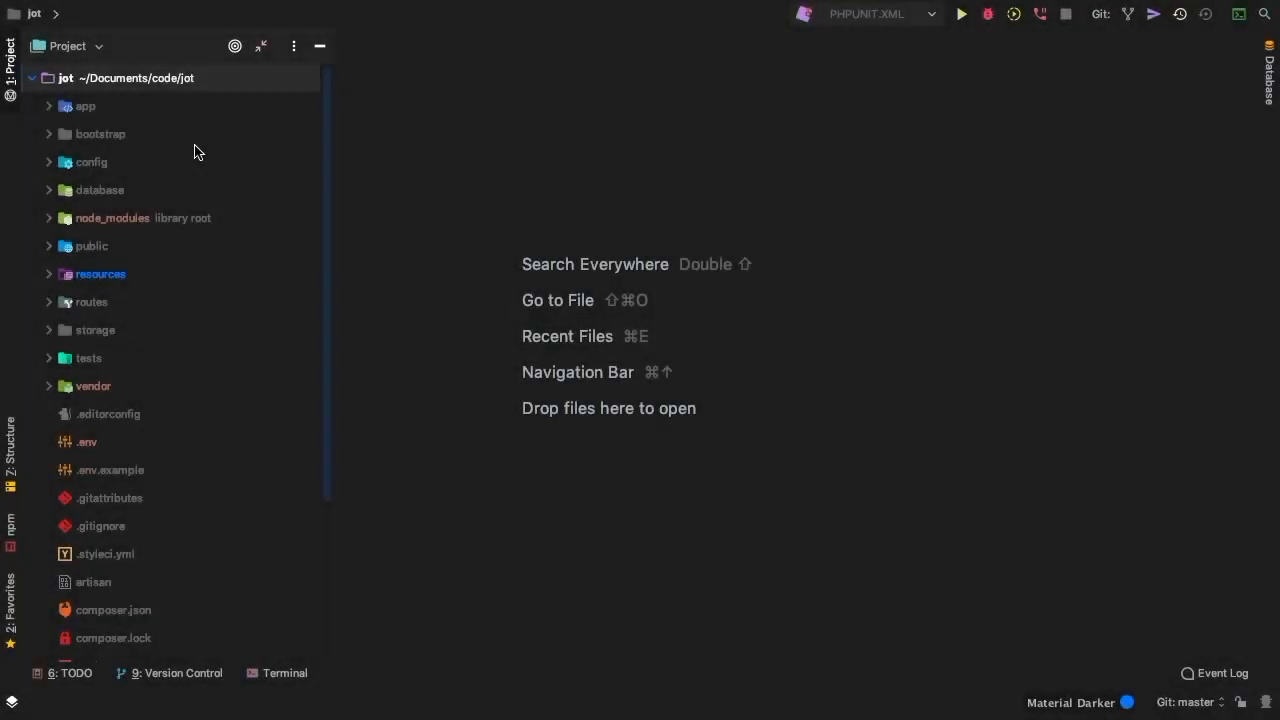
pyautogui.moveTo(197, 241)
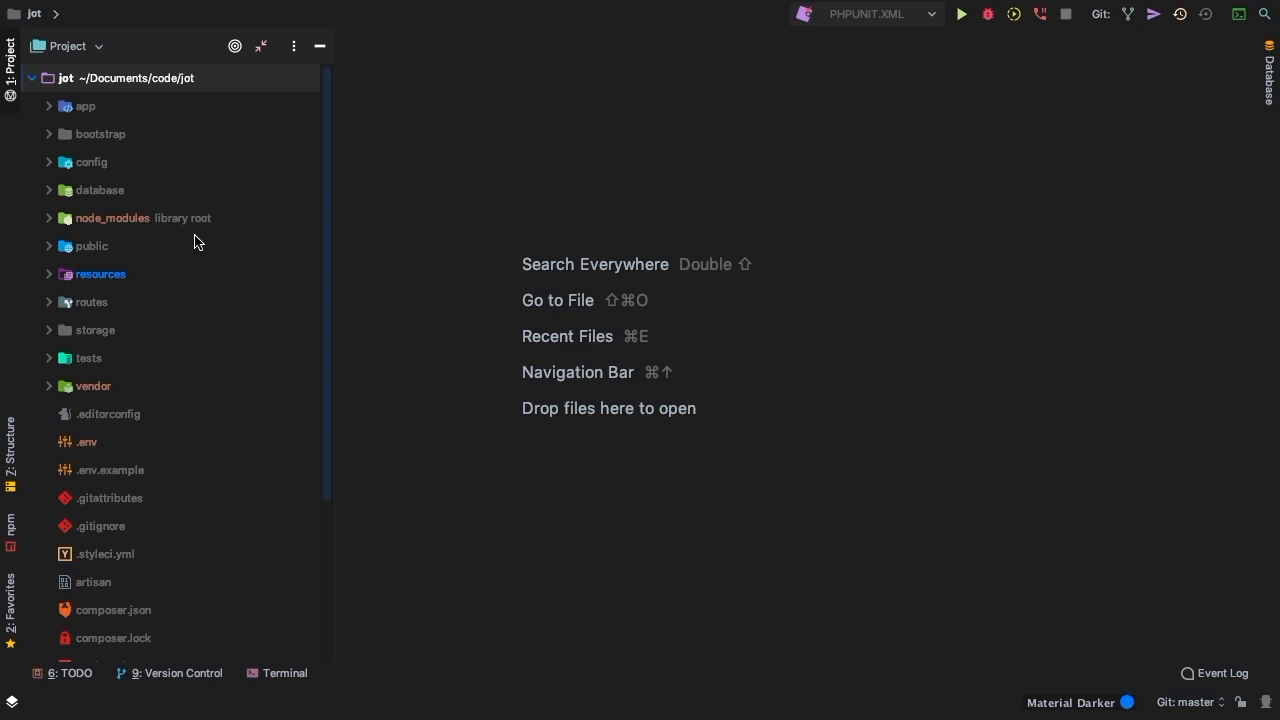
pyautogui.moveTo(181, 353)
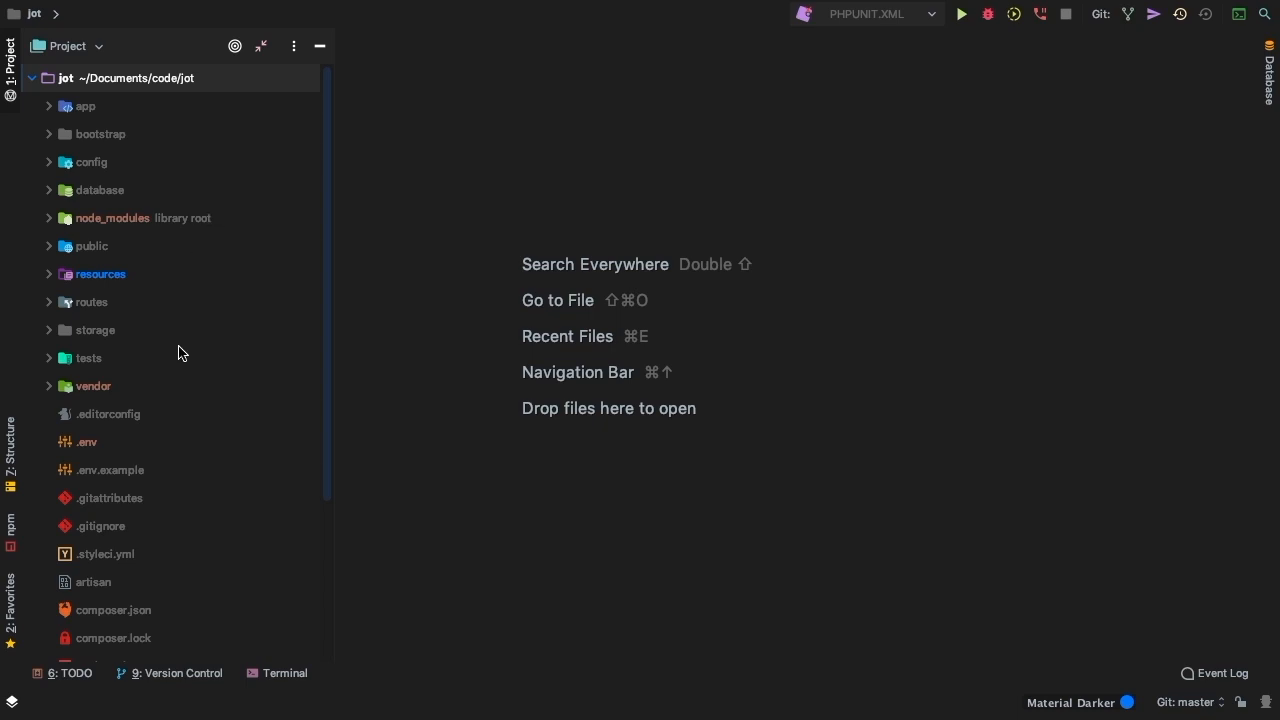
# - Open phpunit.xml from the Project panel and scroll to its <php> server settings section
pyautogui.scroll(-3)
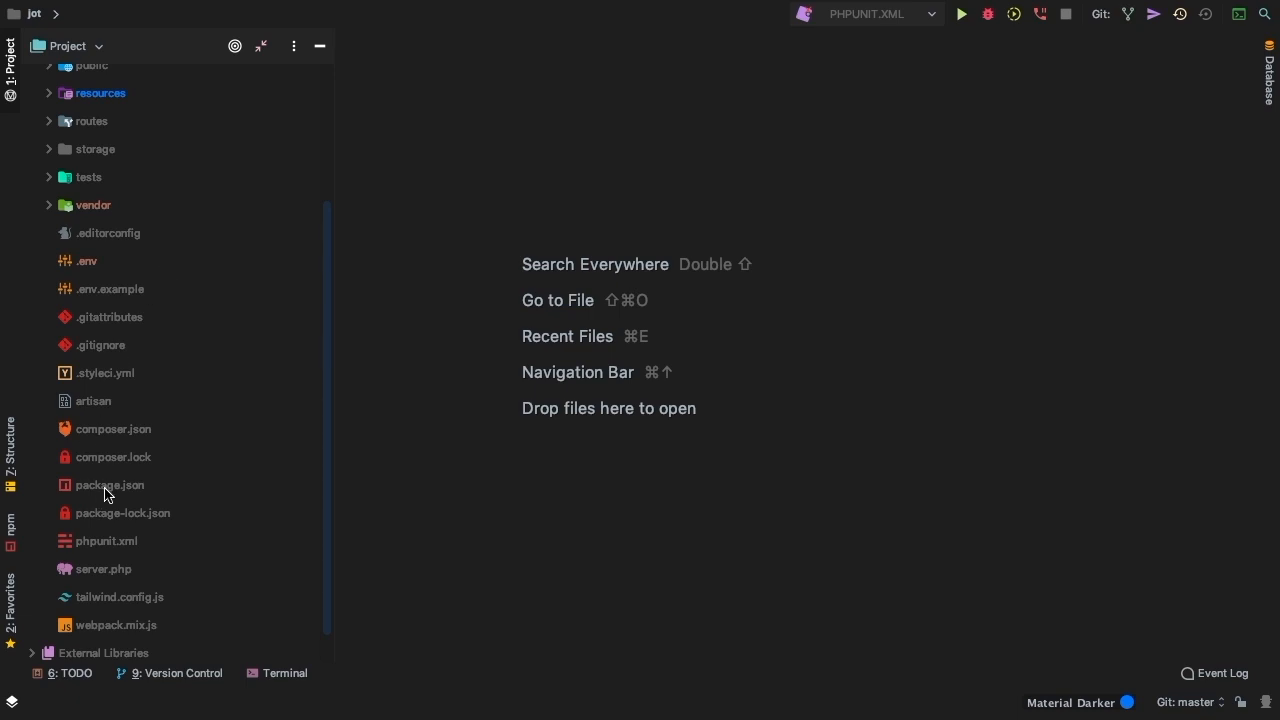
pyautogui.moveTo(95, 550)
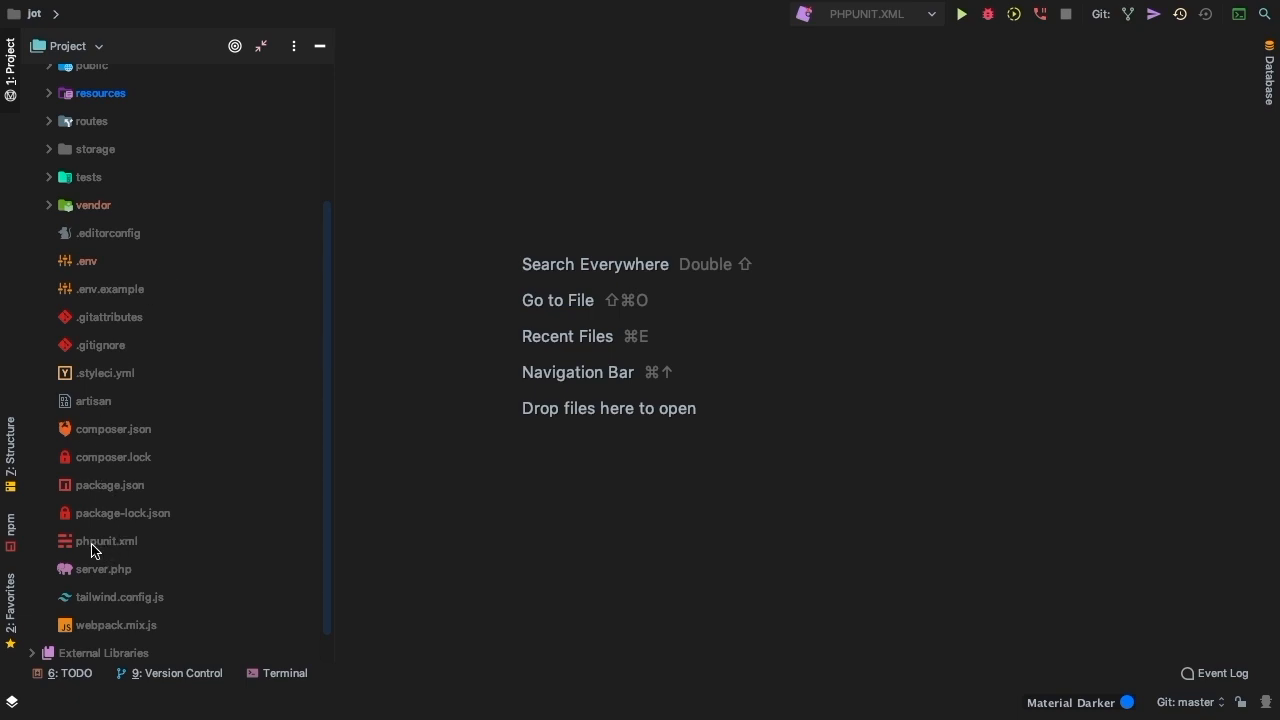
pyautogui.doubleClick(106, 540)
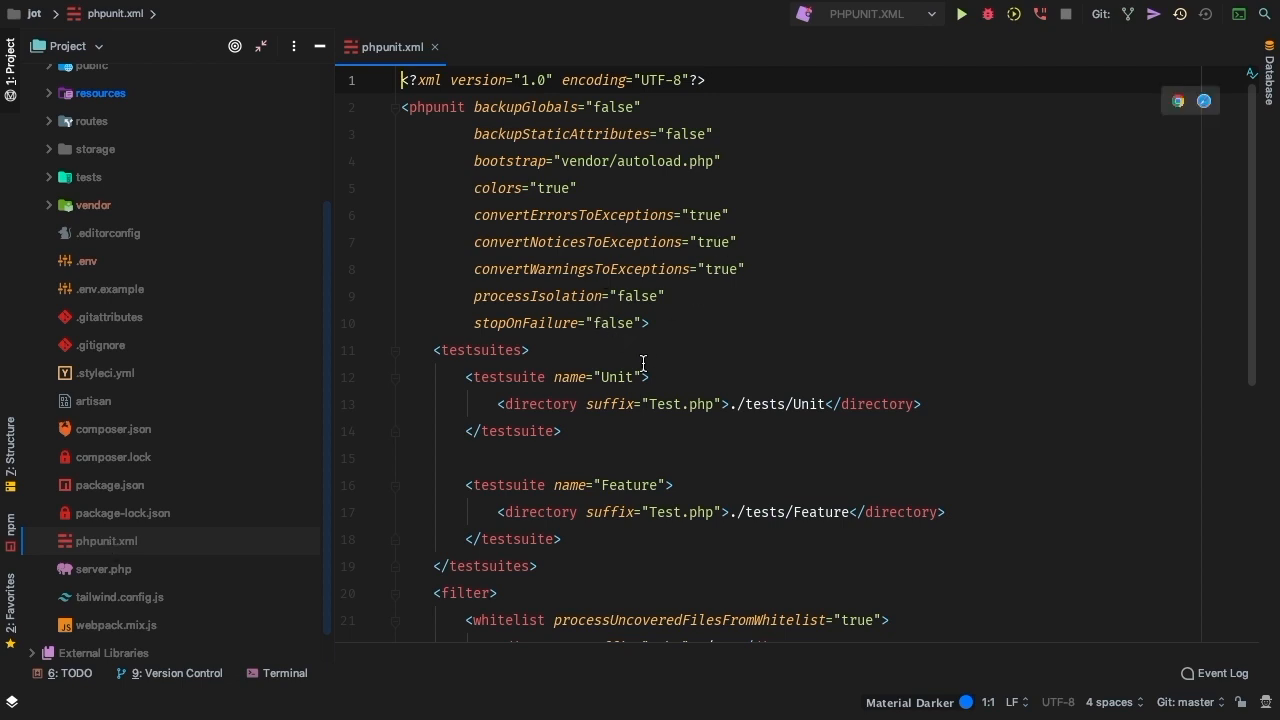
pyautogui.scroll(-3)
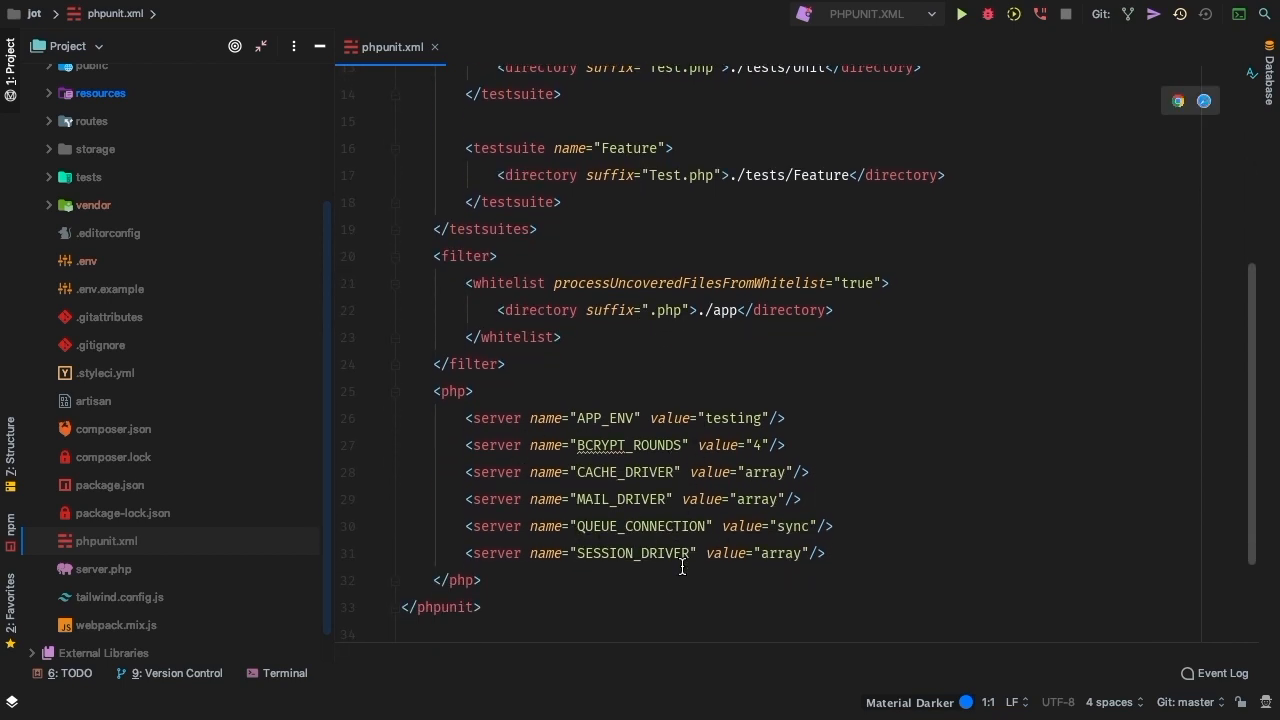
pyautogui.click(636, 553)
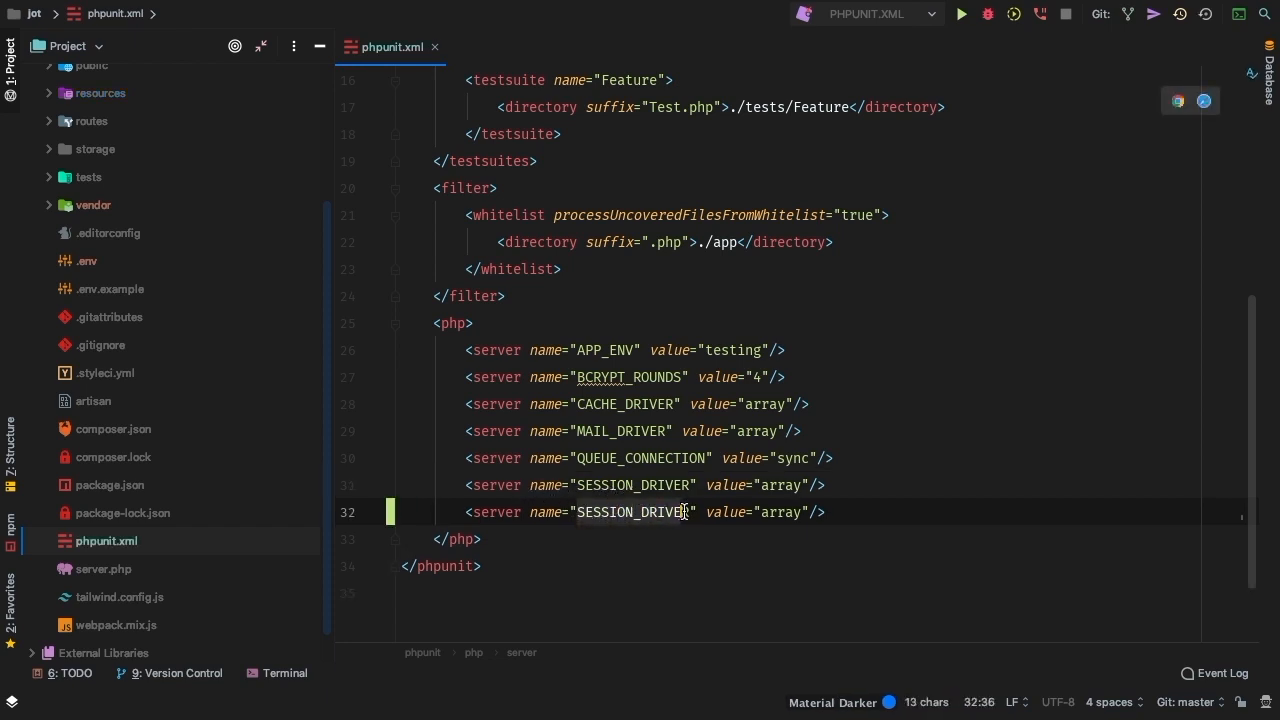
# - Add DB_CONNECTION=sqlite and DB_DATABASE=:memory: server entries to phpunit.xml
pyautogui.write('DB')
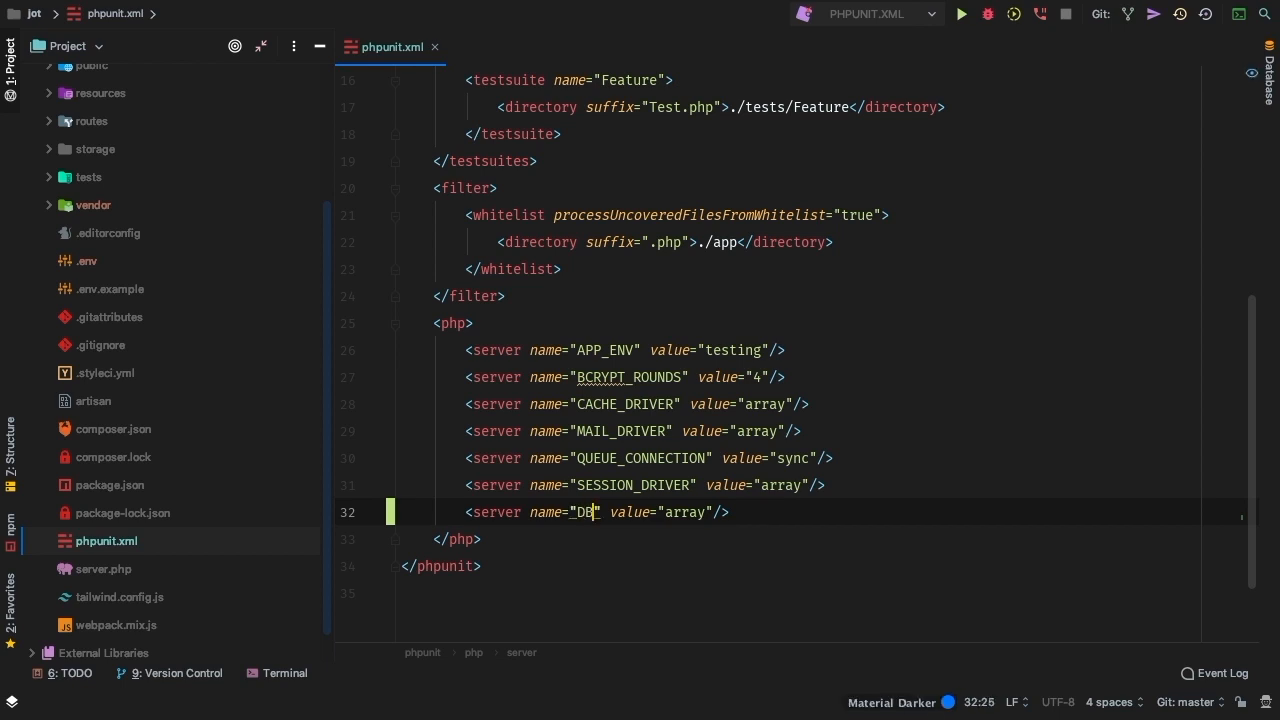
pyautogui.write('_CONNECTIO')
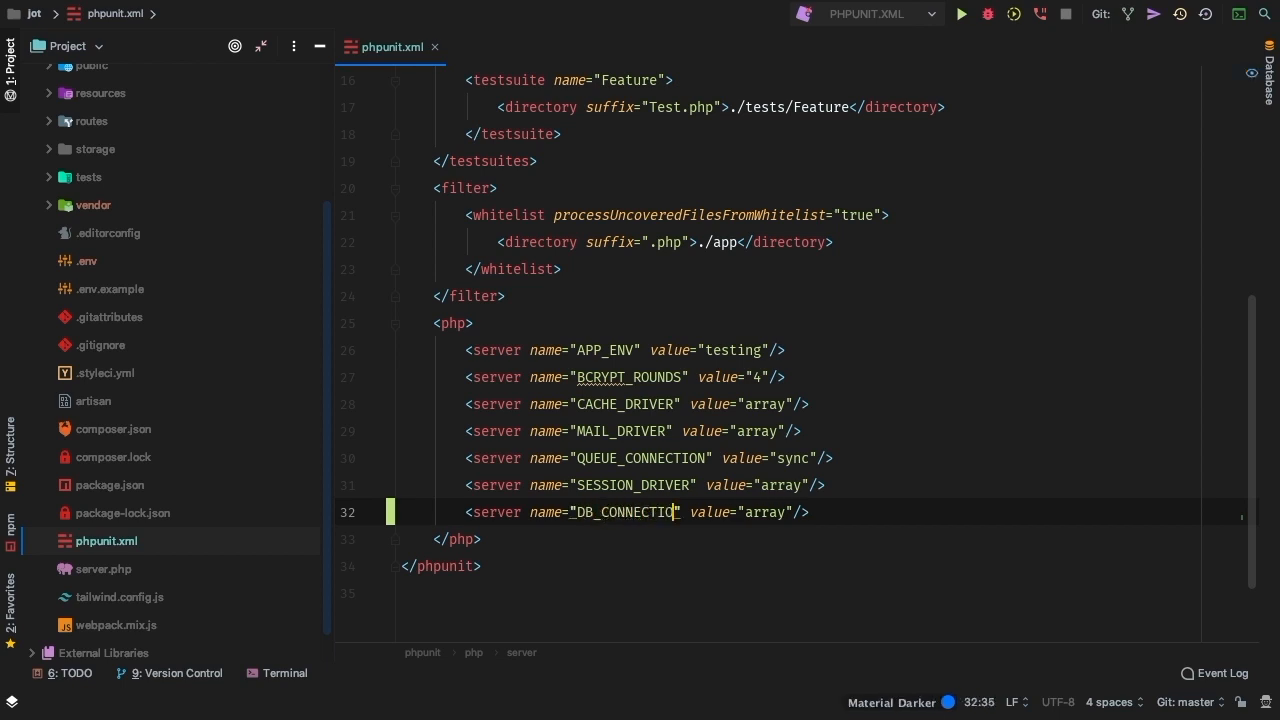
pyautogui.write('B')
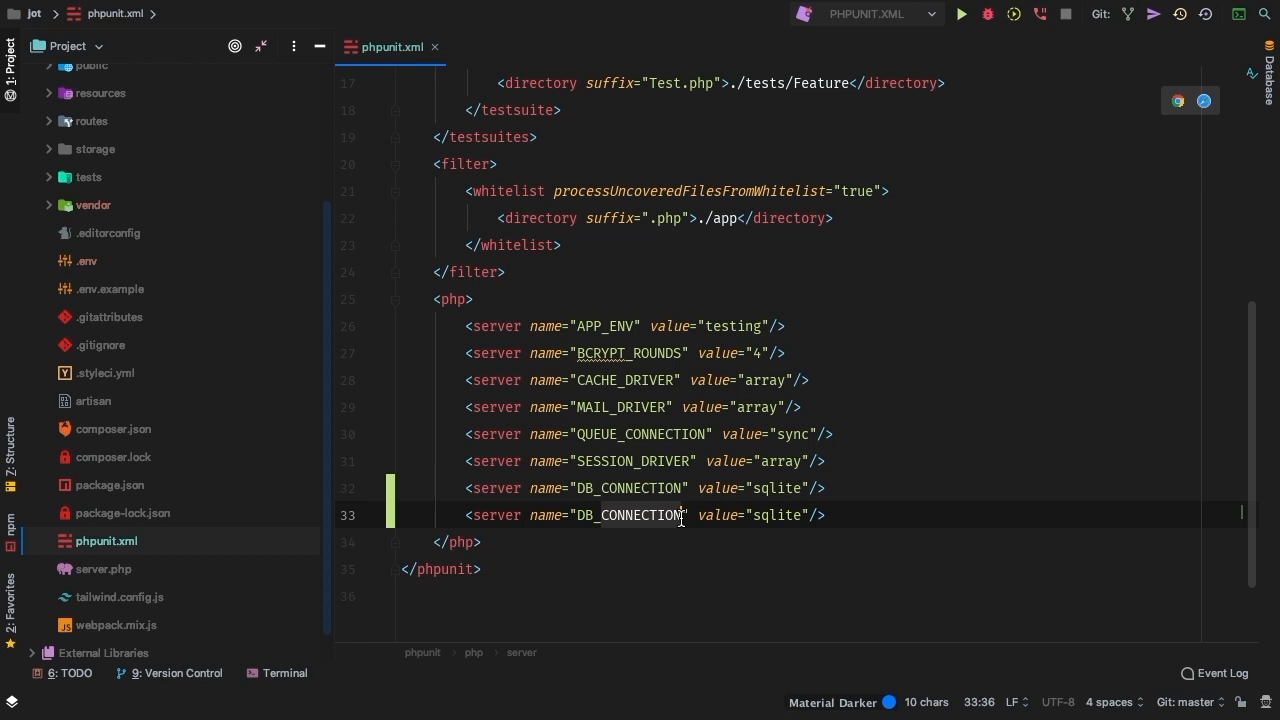
pyautogui.write('DB_DATABASE')
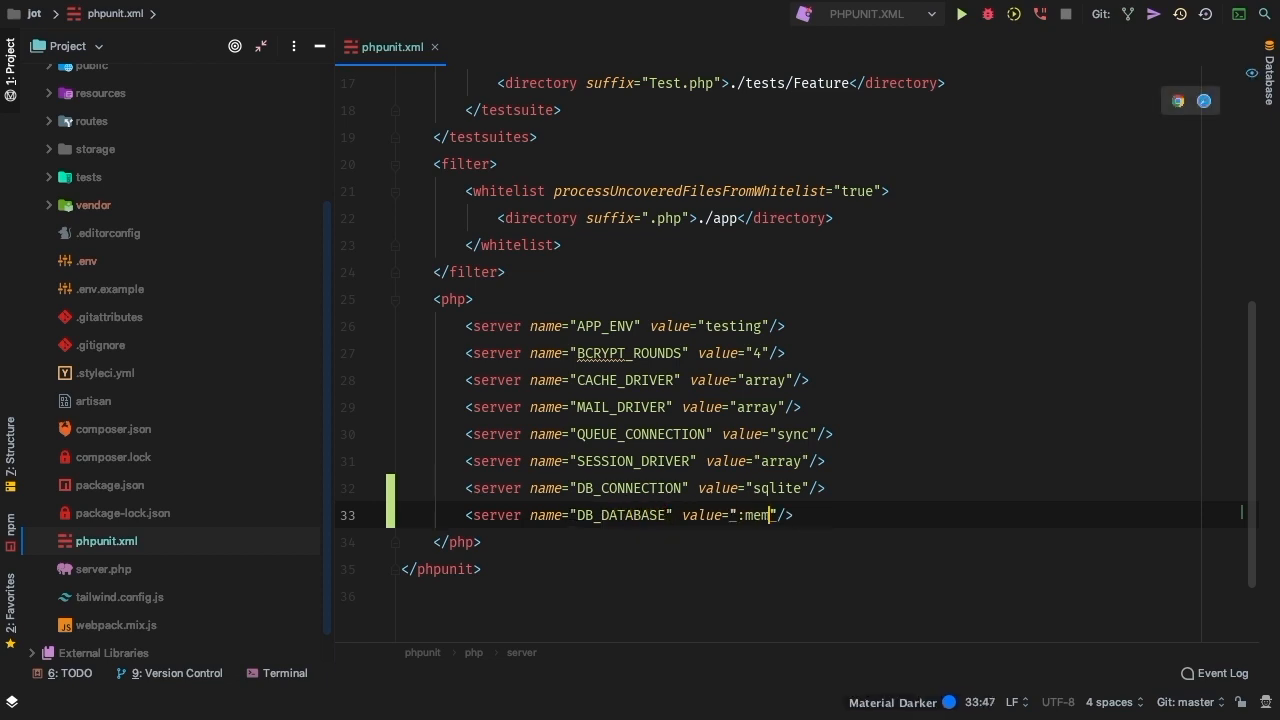
pyautogui.write('ory:')
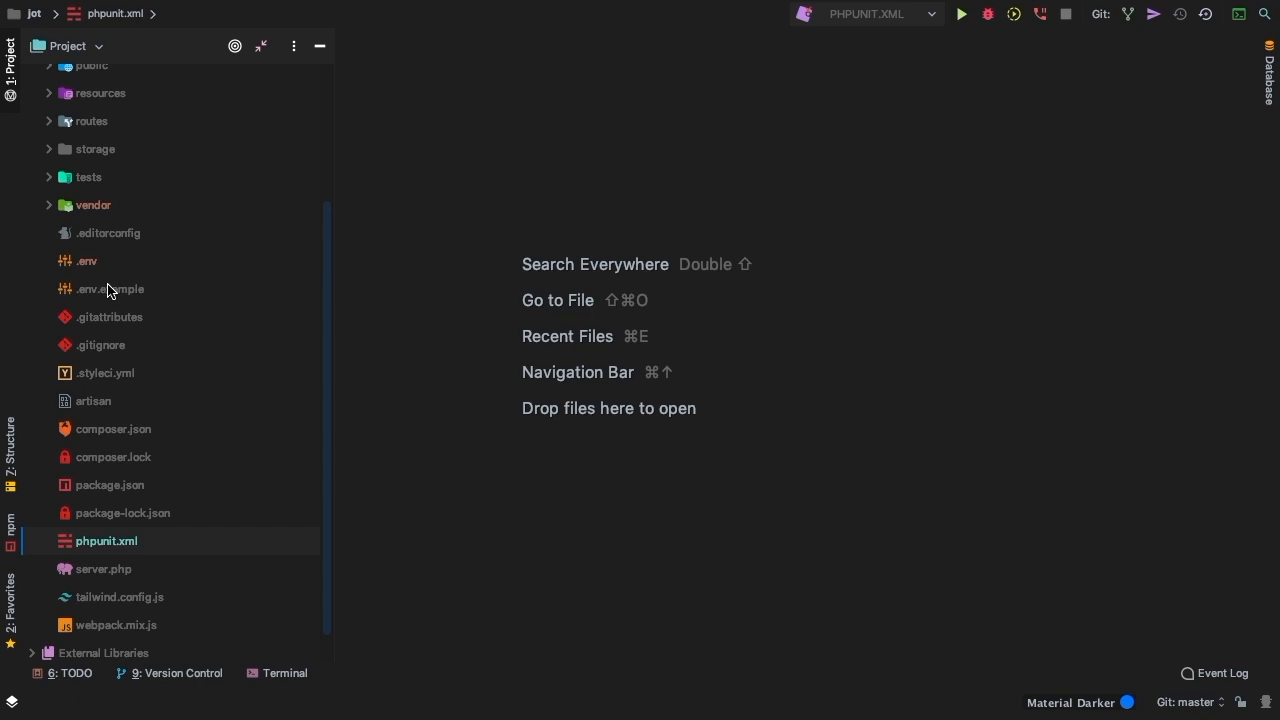
# - Open tests/Feature/ExampleTest.php from the Project panel
pyautogui.click(88, 177)
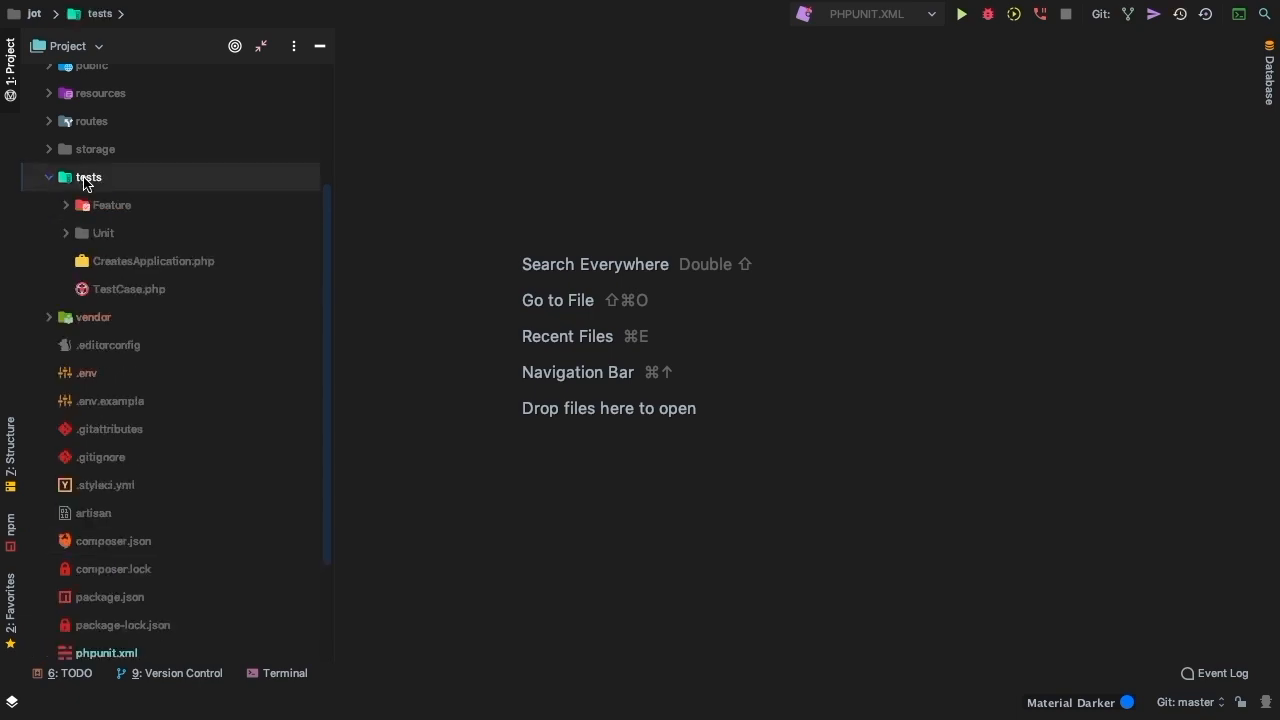
pyautogui.moveTo(112, 226)
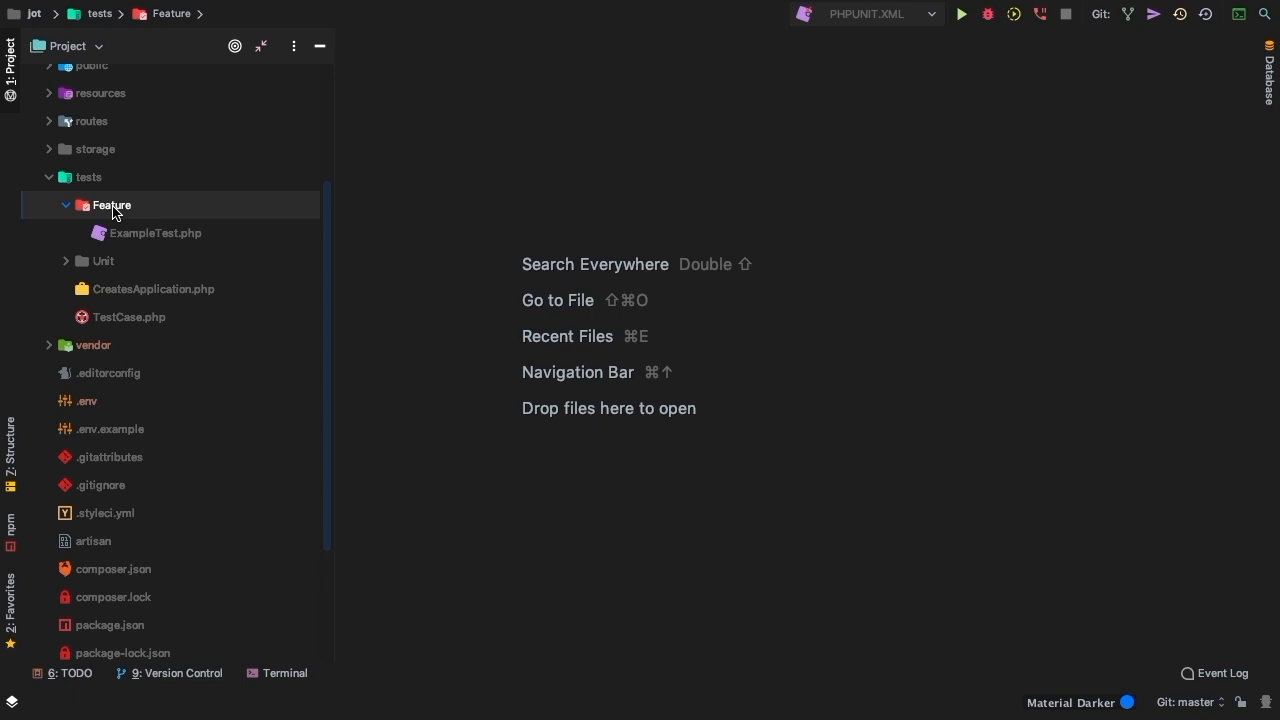
pyautogui.moveTo(130, 215)
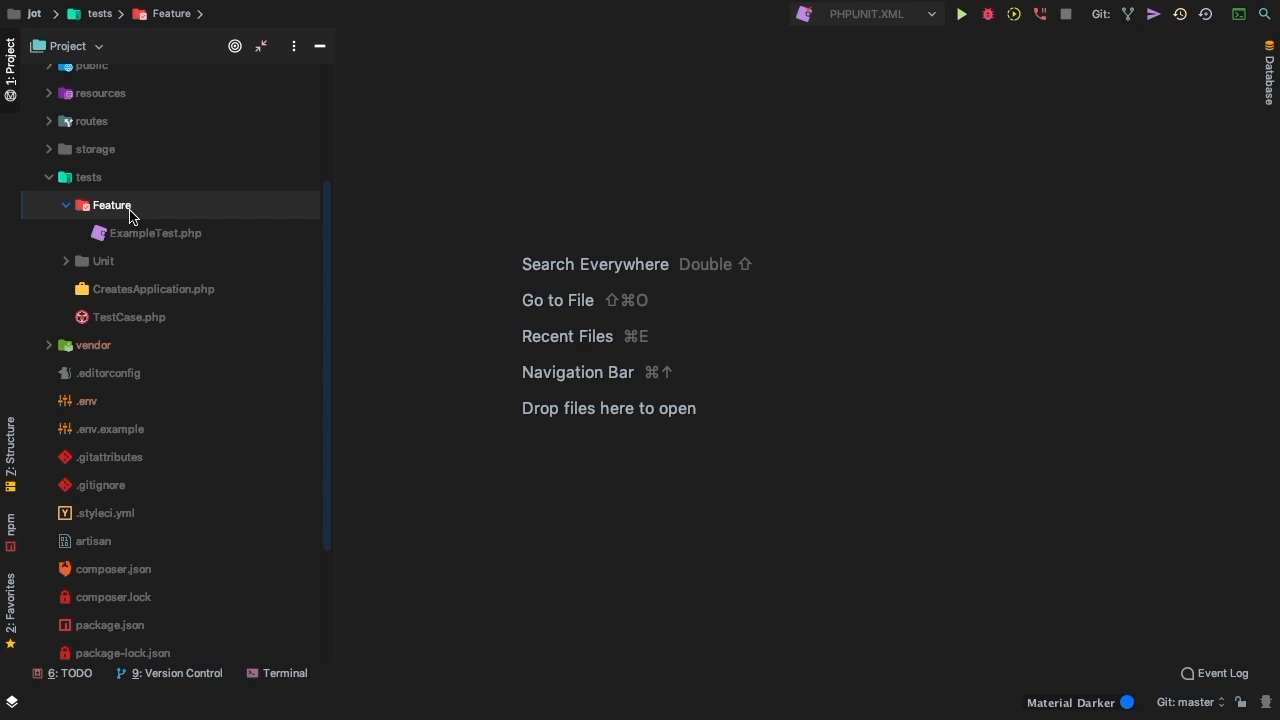
pyautogui.doubleClick(157, 232)
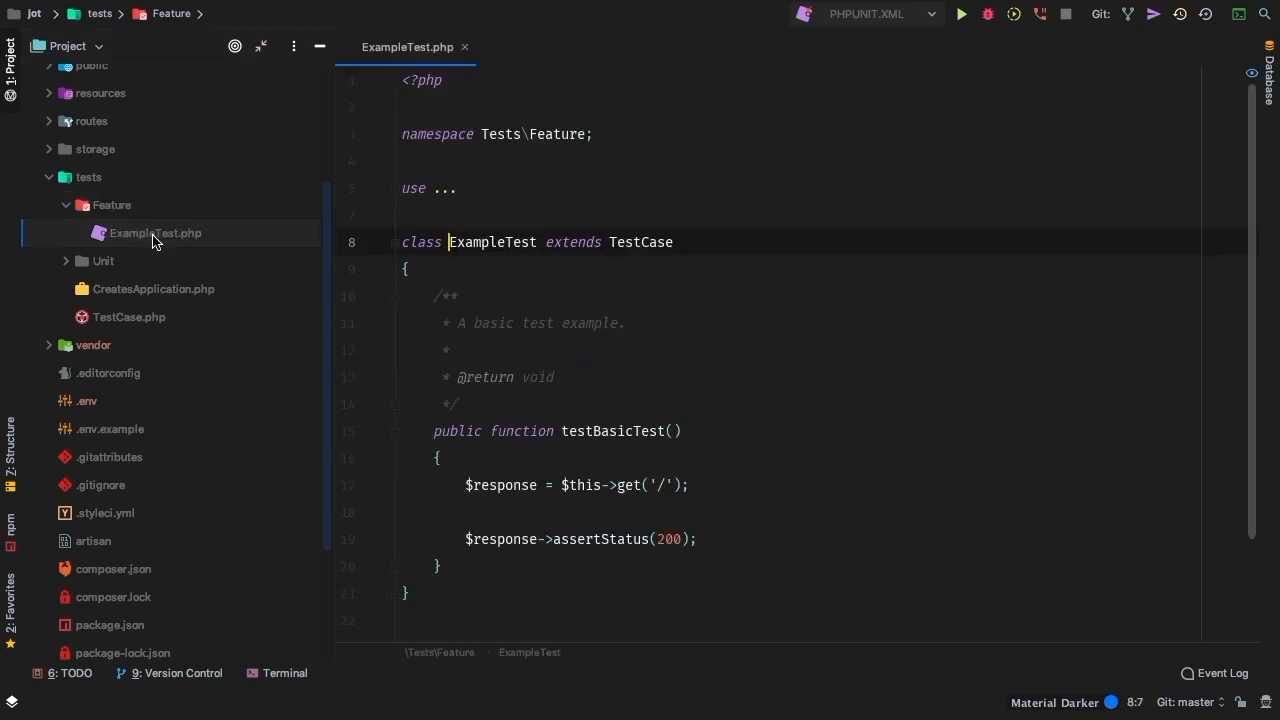
pyautogui.doubleClick(493, 242)
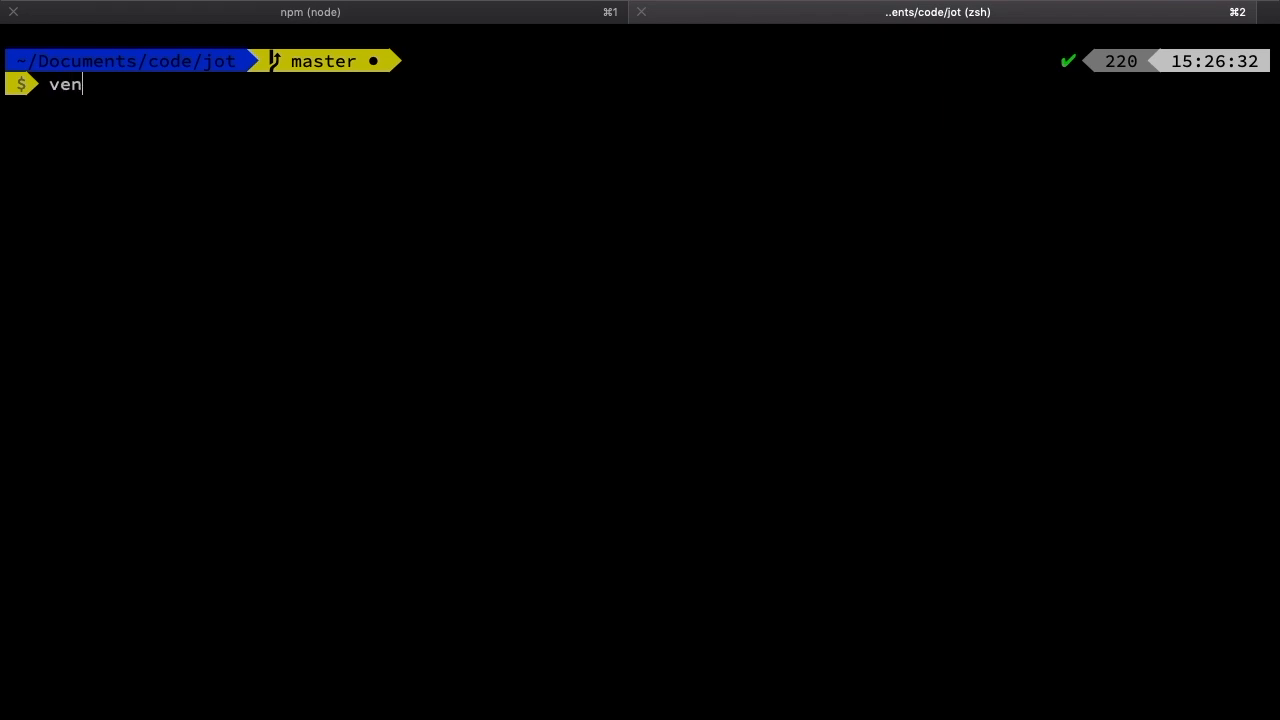
# - Run vendor/bin/phpunit and highlight the 'OK (2 tests, 2 assertions)' result
pyautogui.write('dor/bin')
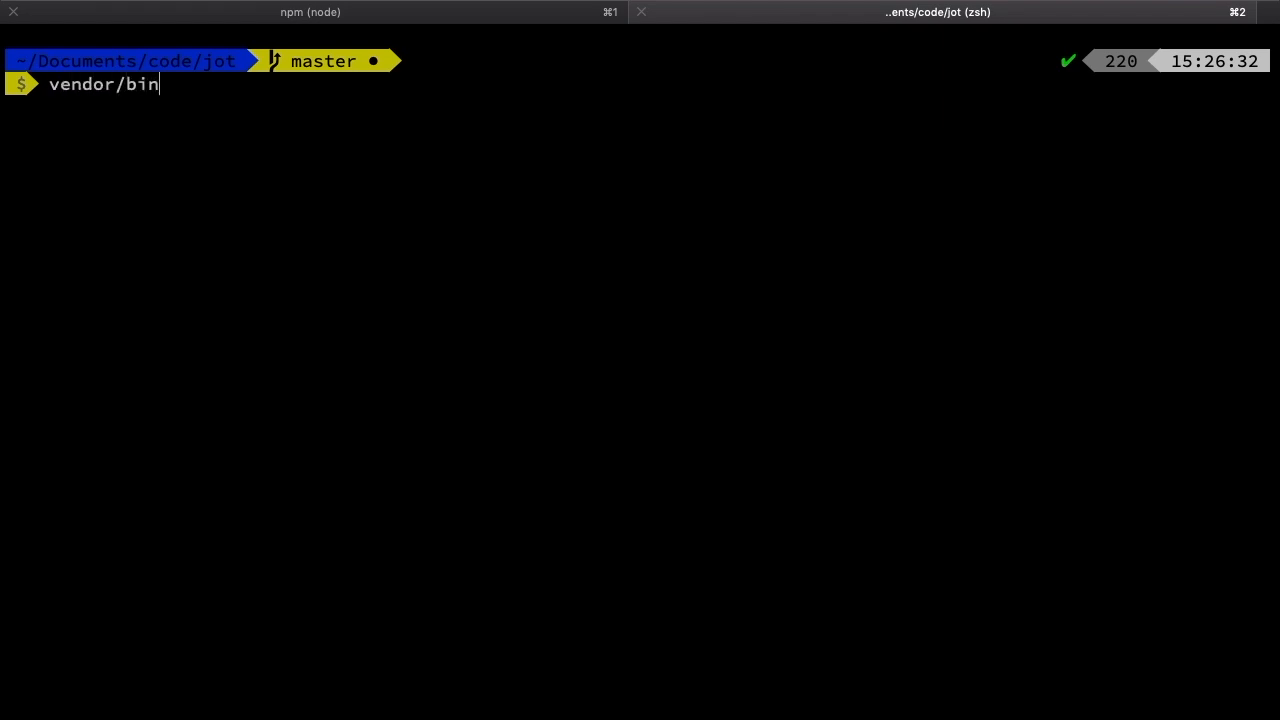
pyautogui.write('/')
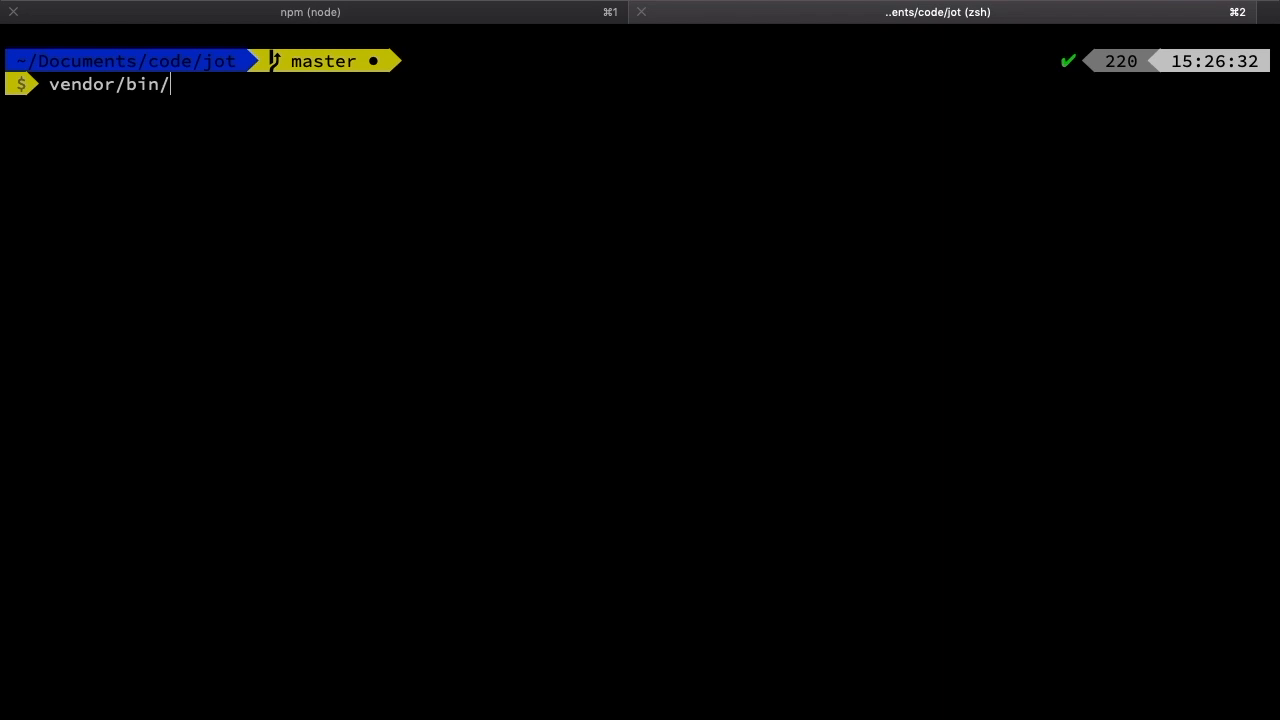
pyautogui.write('phpunit')
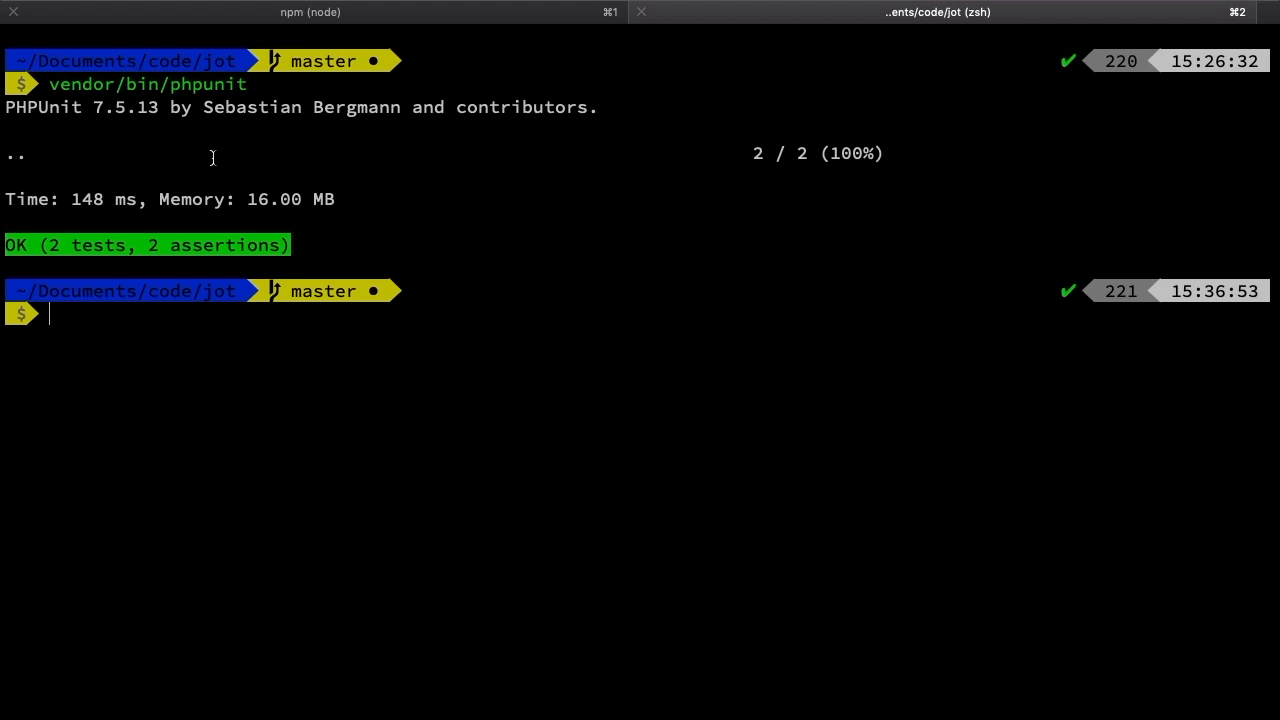
pyautogui.doubleClick(53, 245)
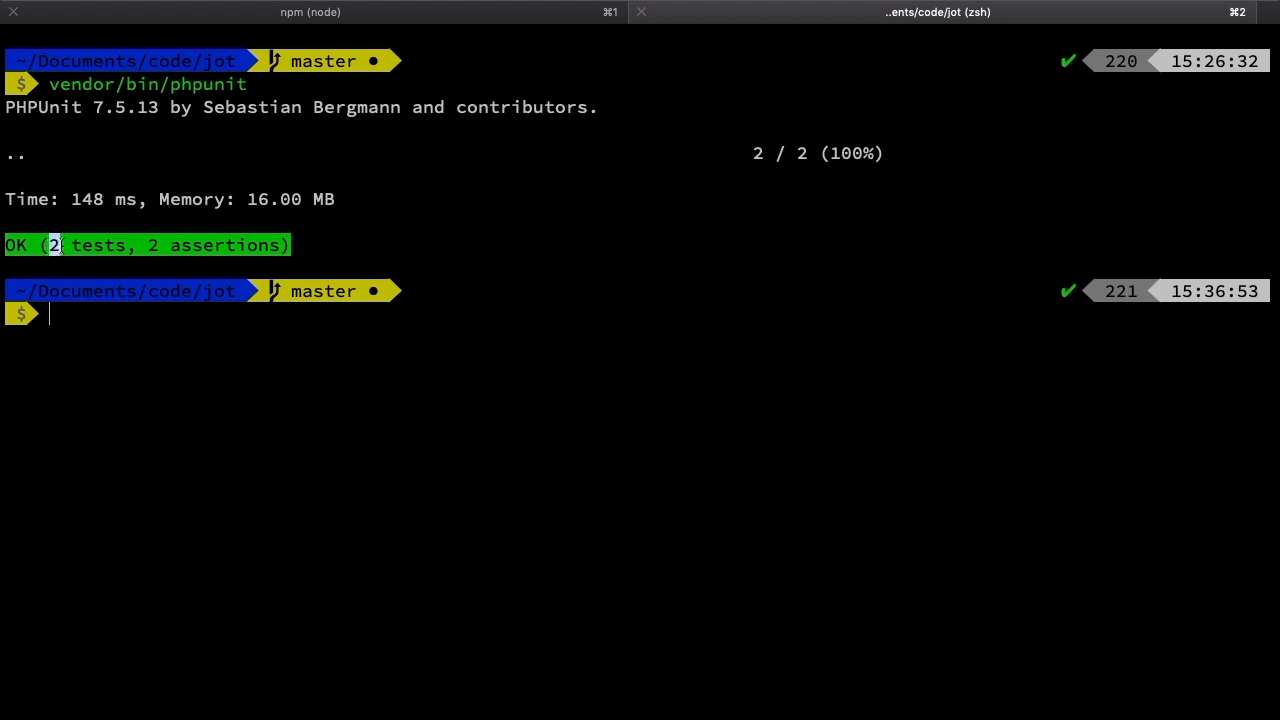
pyautogui.moveTo(90, 250)
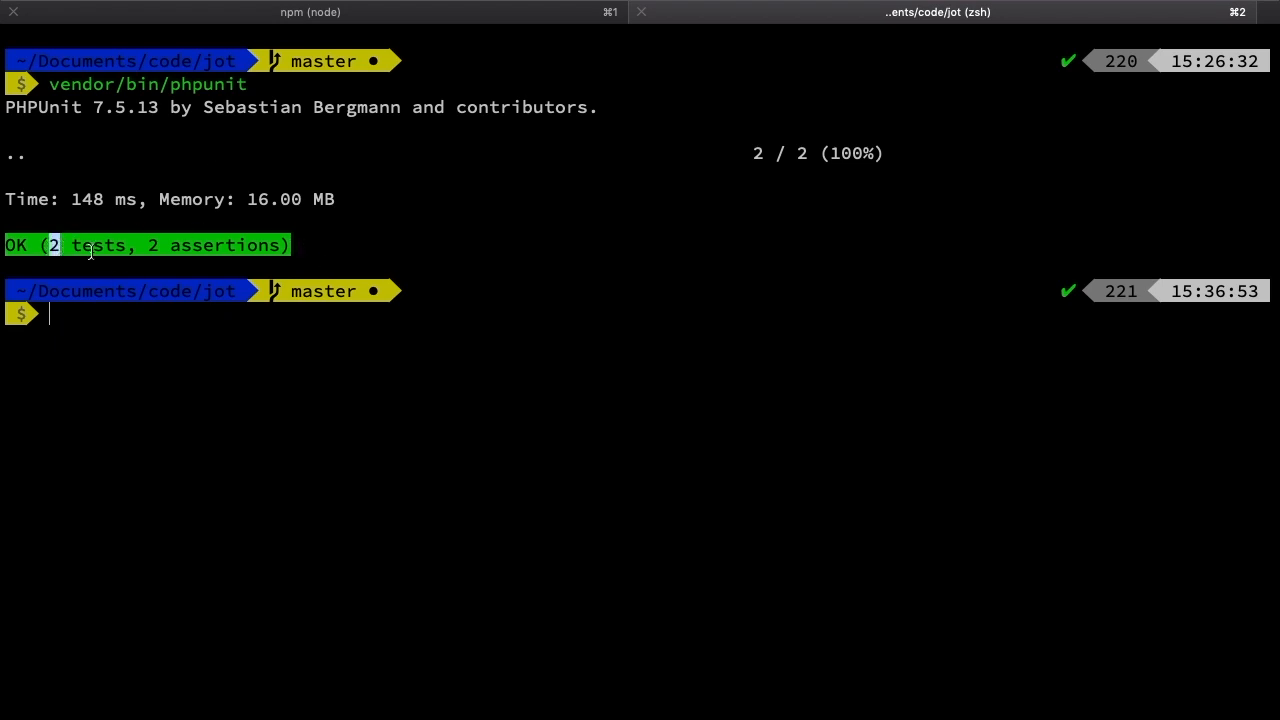
pyautogui.moveTo(55, 245); pyautogui.dragTo(265, 245)
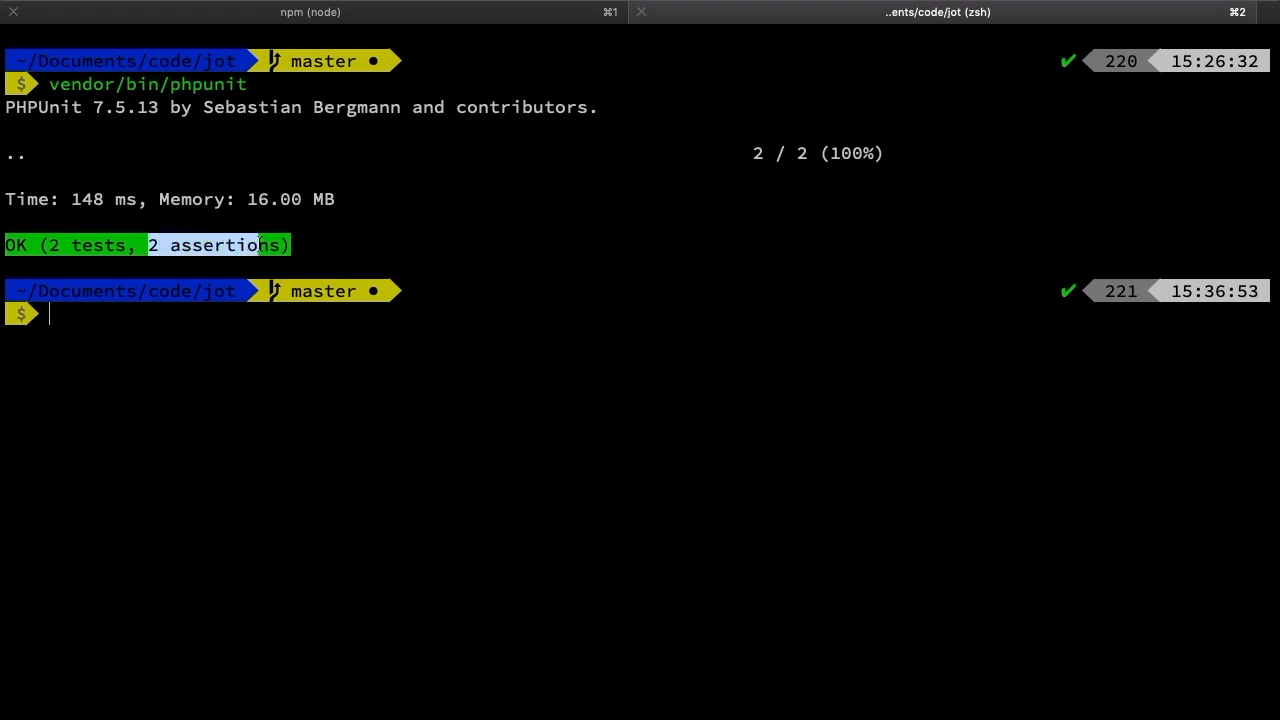
pyautogui.tripleClick(145, 245)
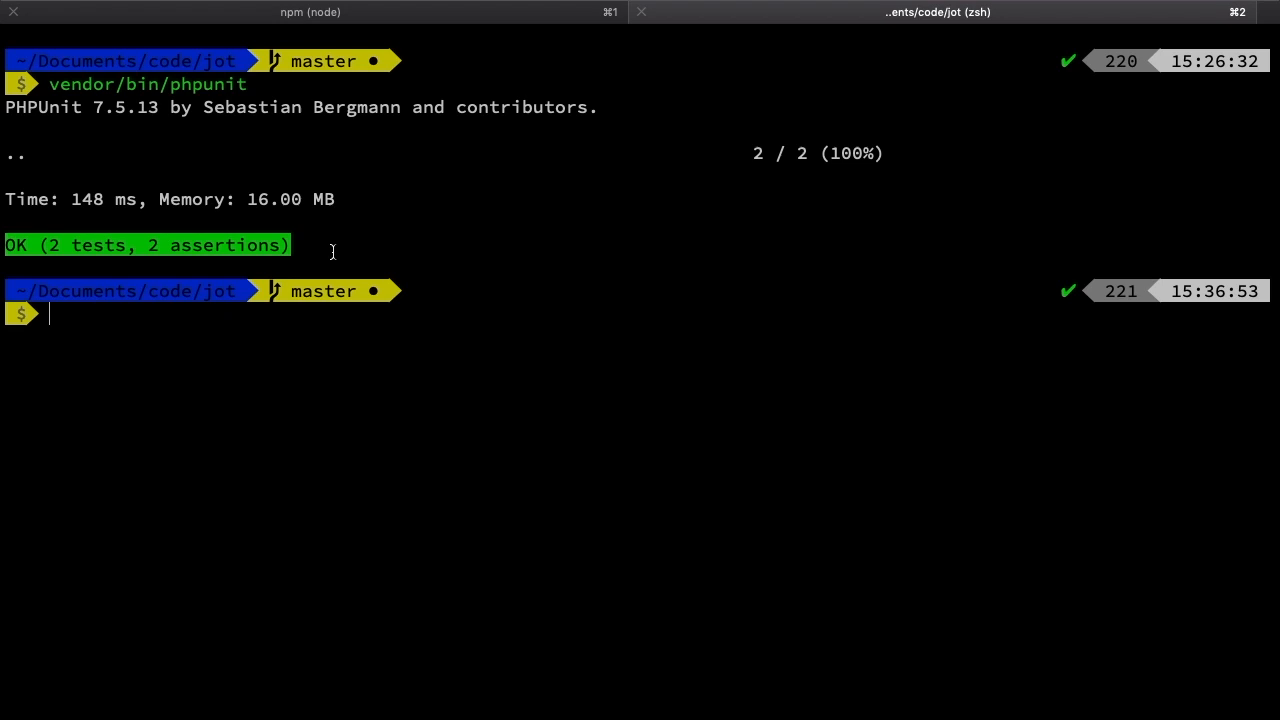
pyautogui.moveTo(288, 140)
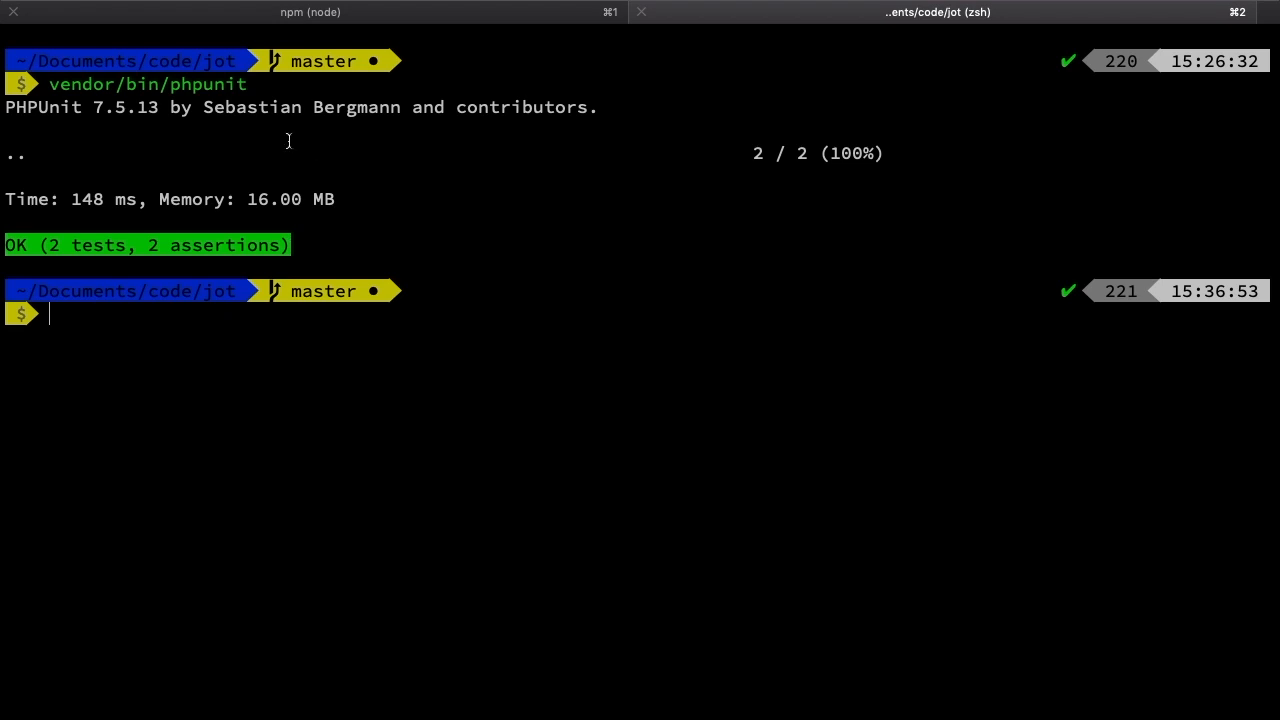
pyautogui.moveTo(246, 107)
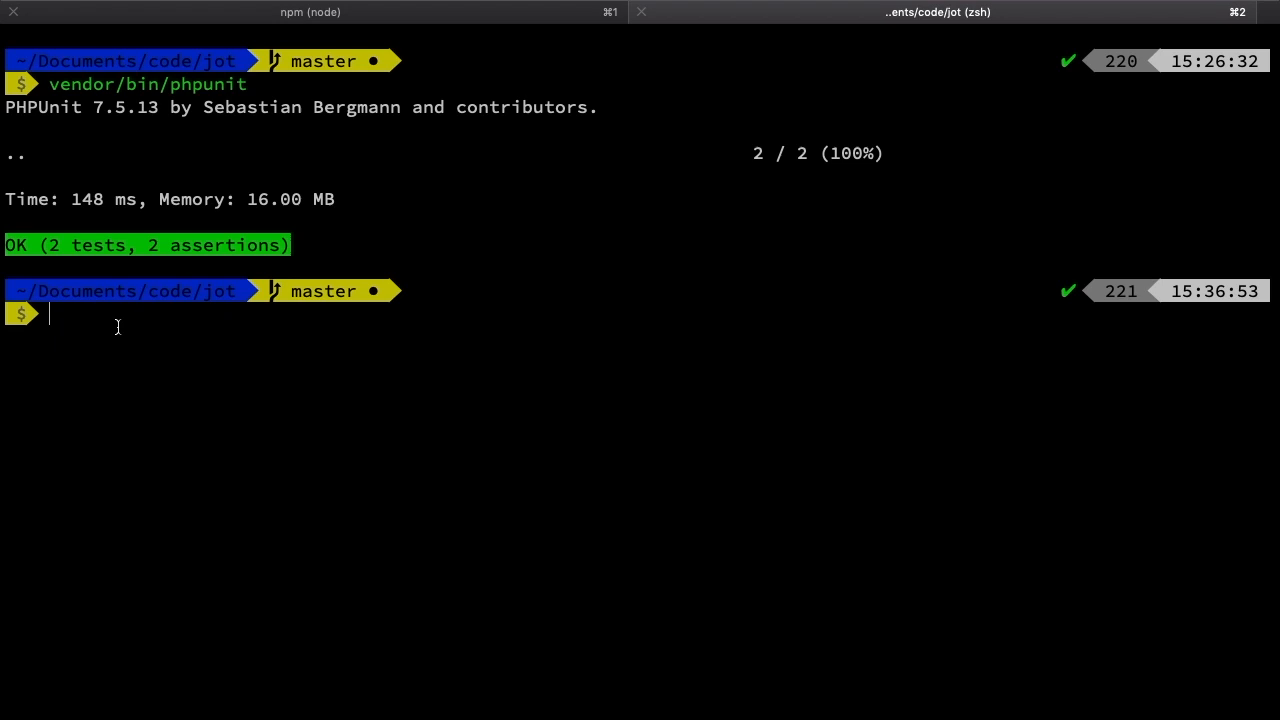
# - Define alias pu='clear && vendor/bin/phpunit' at the zsh prompt
pyautogui.write('alias')
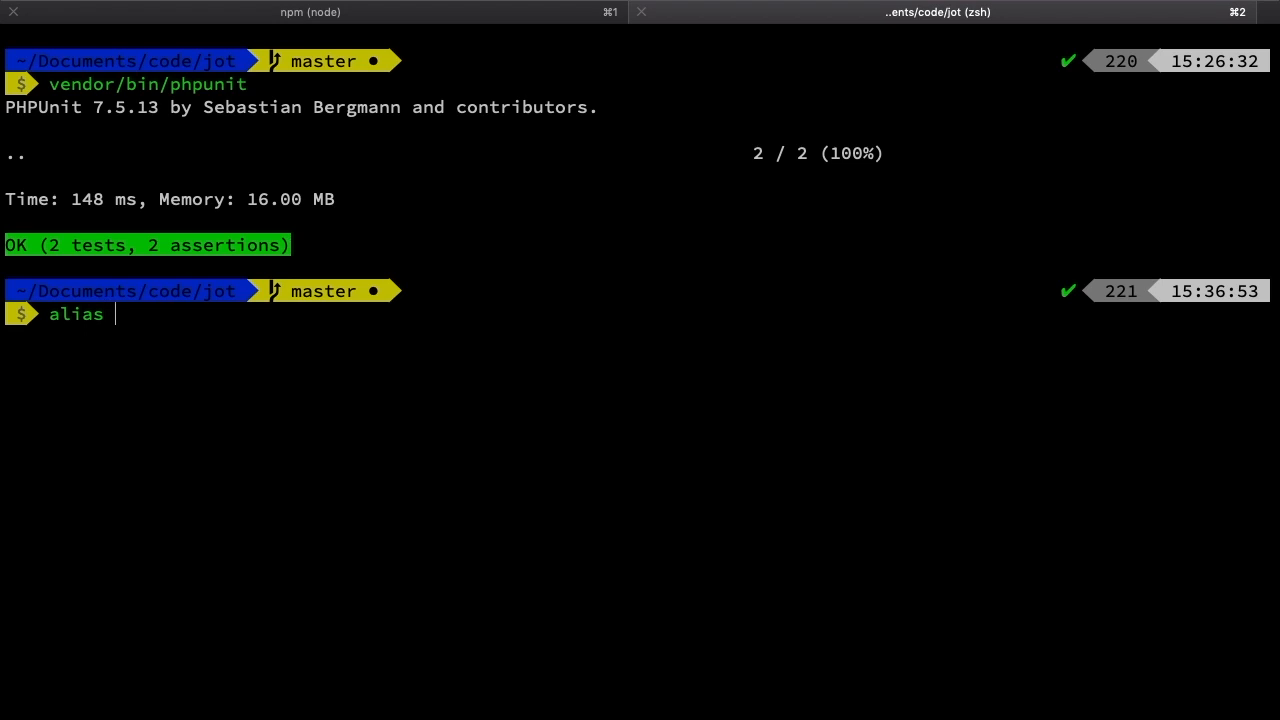
pyautogui.write('pu')
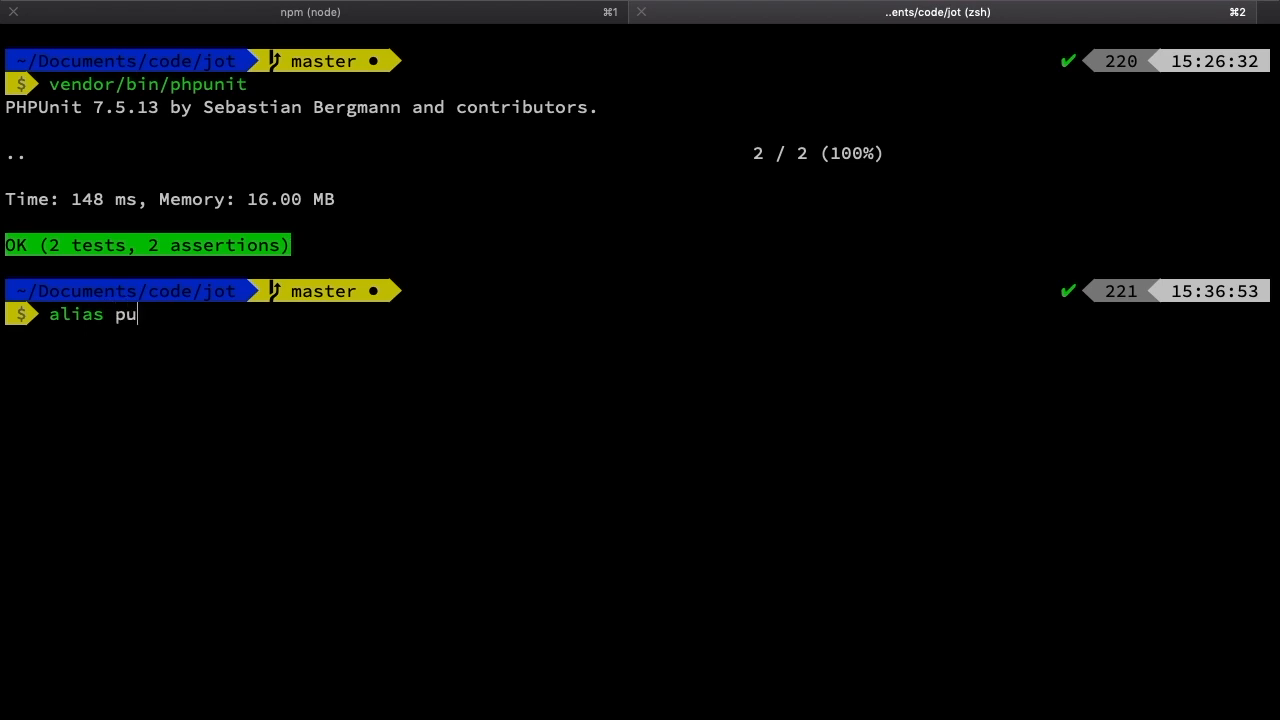
pyautogui.write("='")
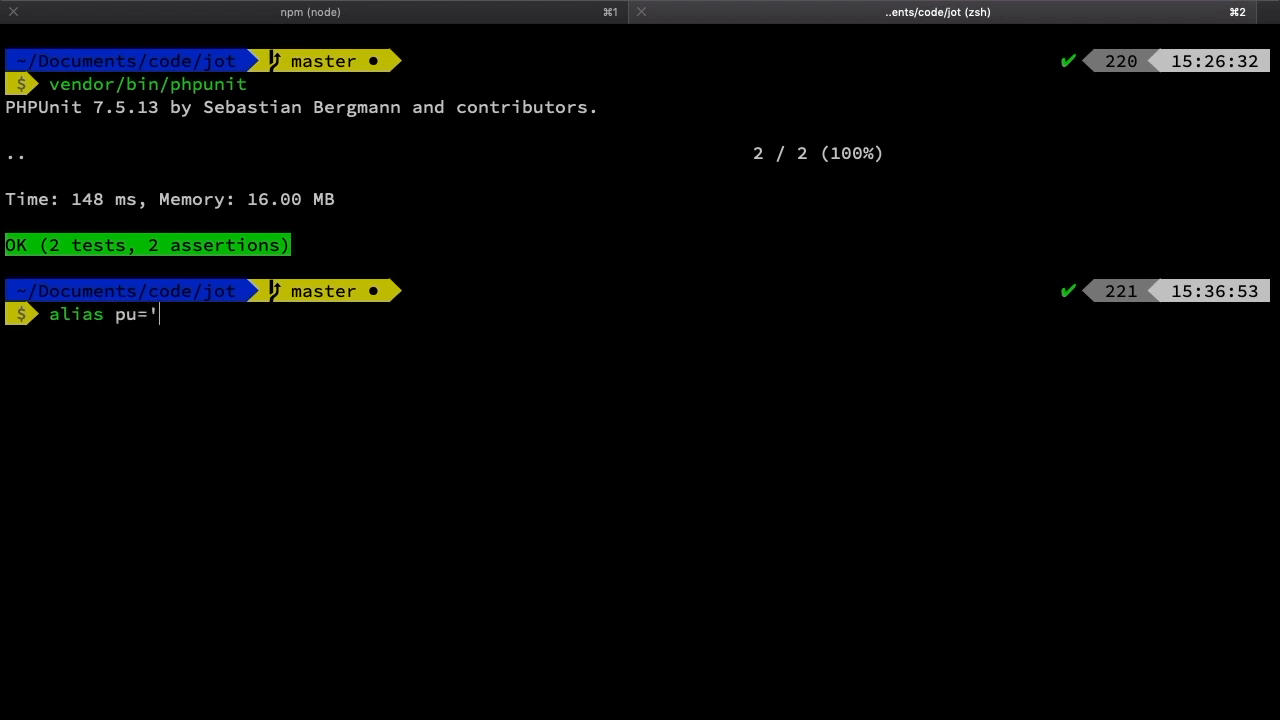
pyautogui.write("'")
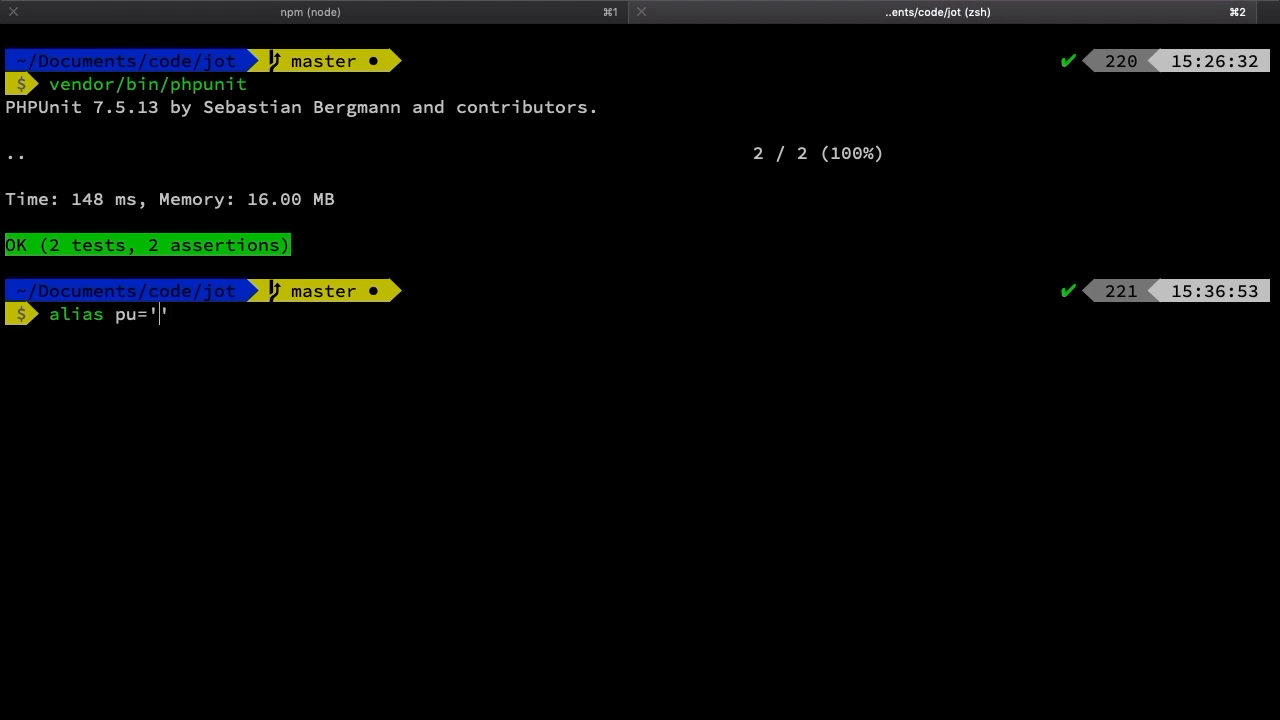
pyautogui.doubleClick(124, 314)
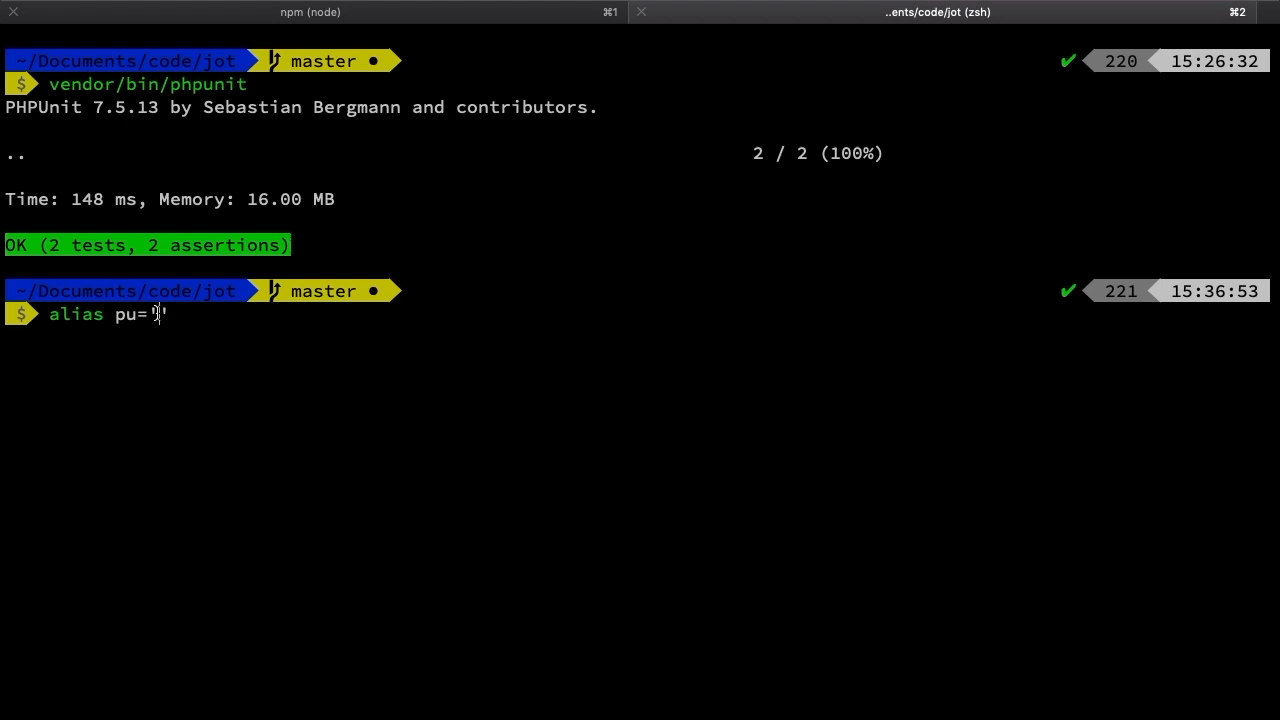
pyautogui.write("'")
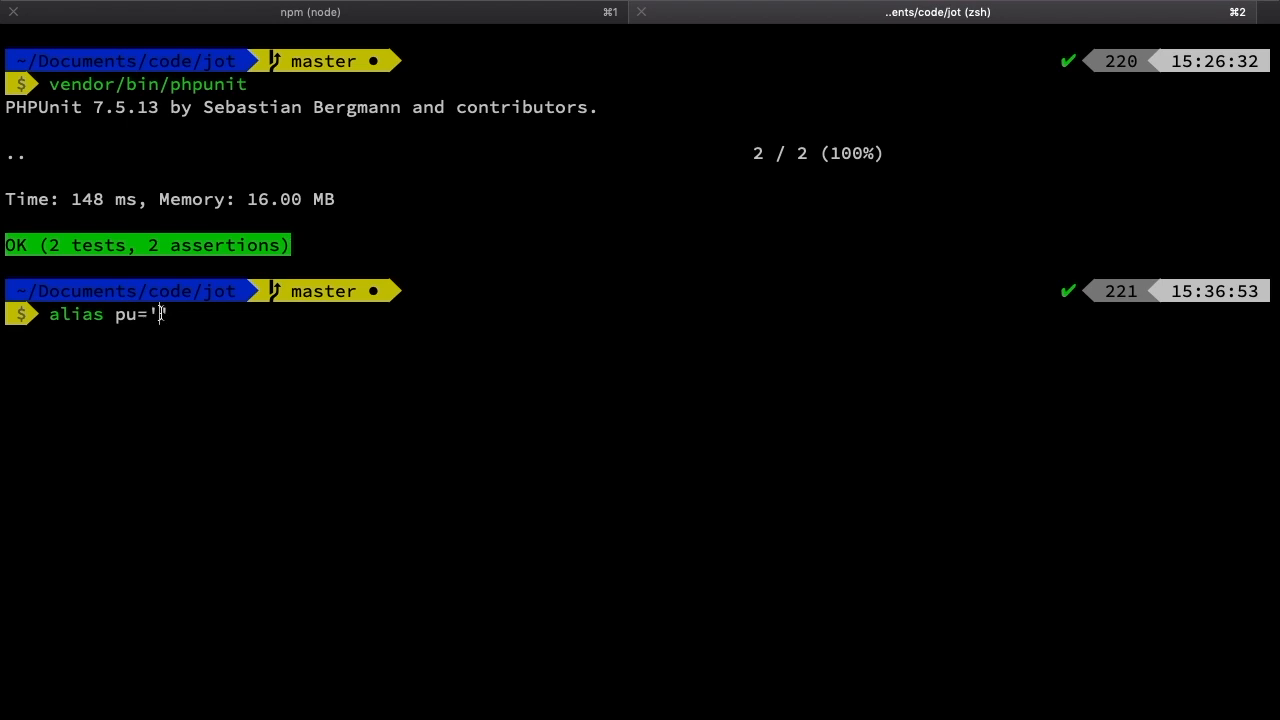
pyautogui.write('clear')
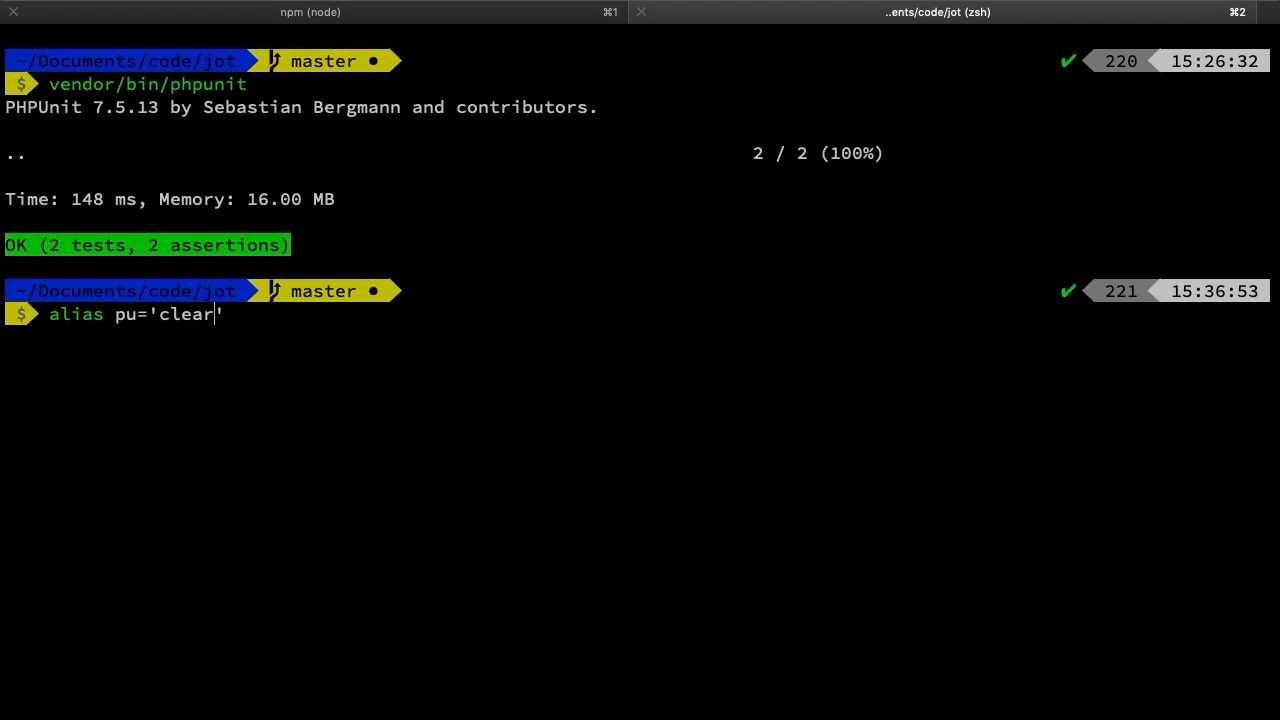
pyautogui.write('&&')
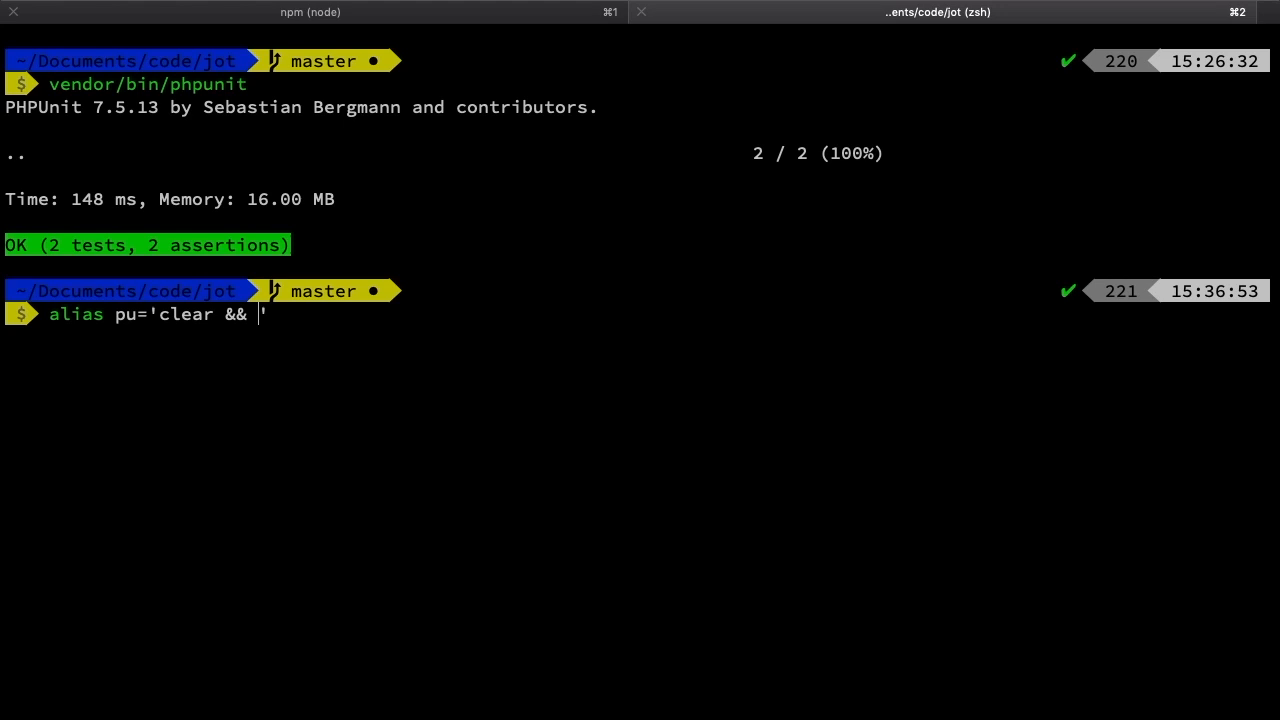
pyautogui.write('vendor')
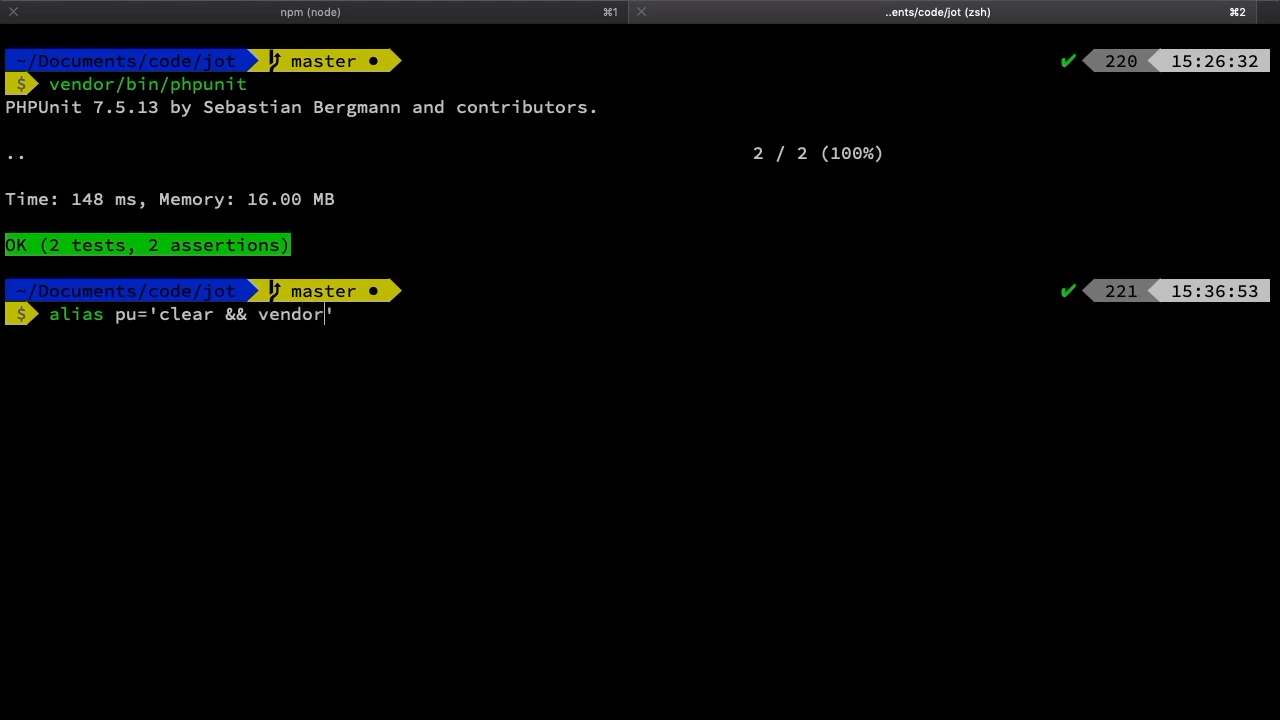
pyautogui.write('/bin/')
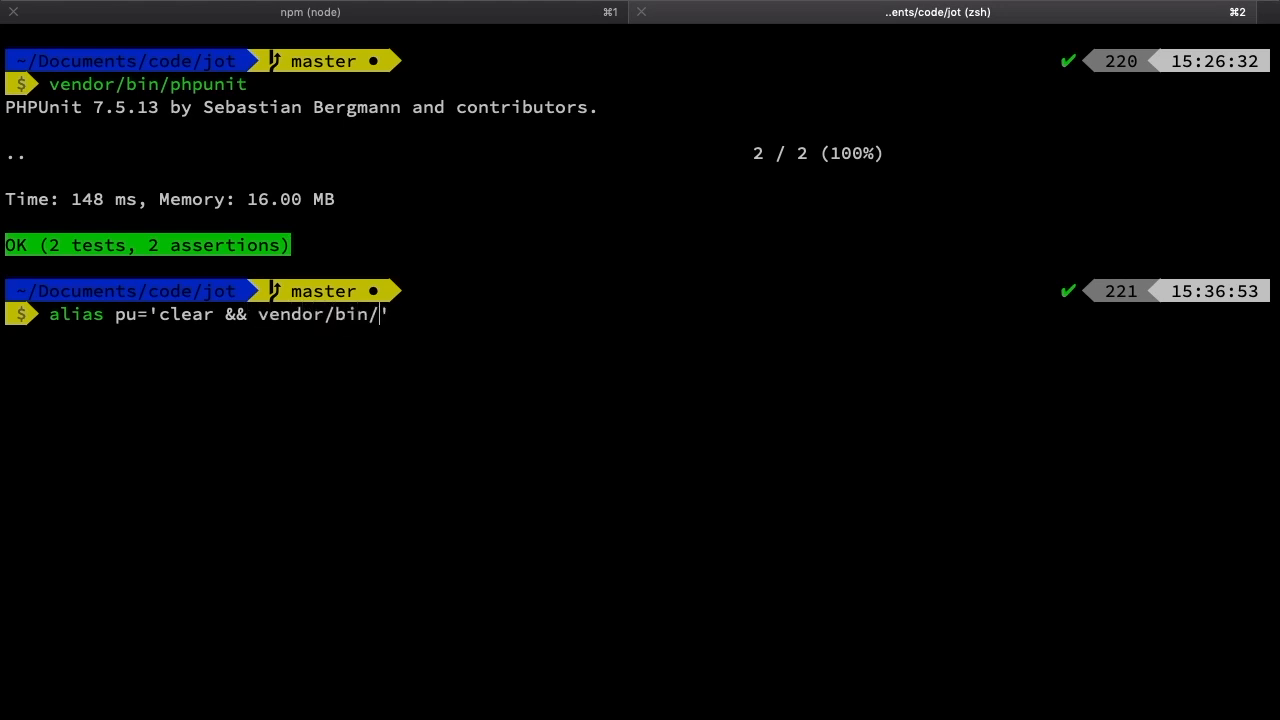
pyautogui.write('phpuni')
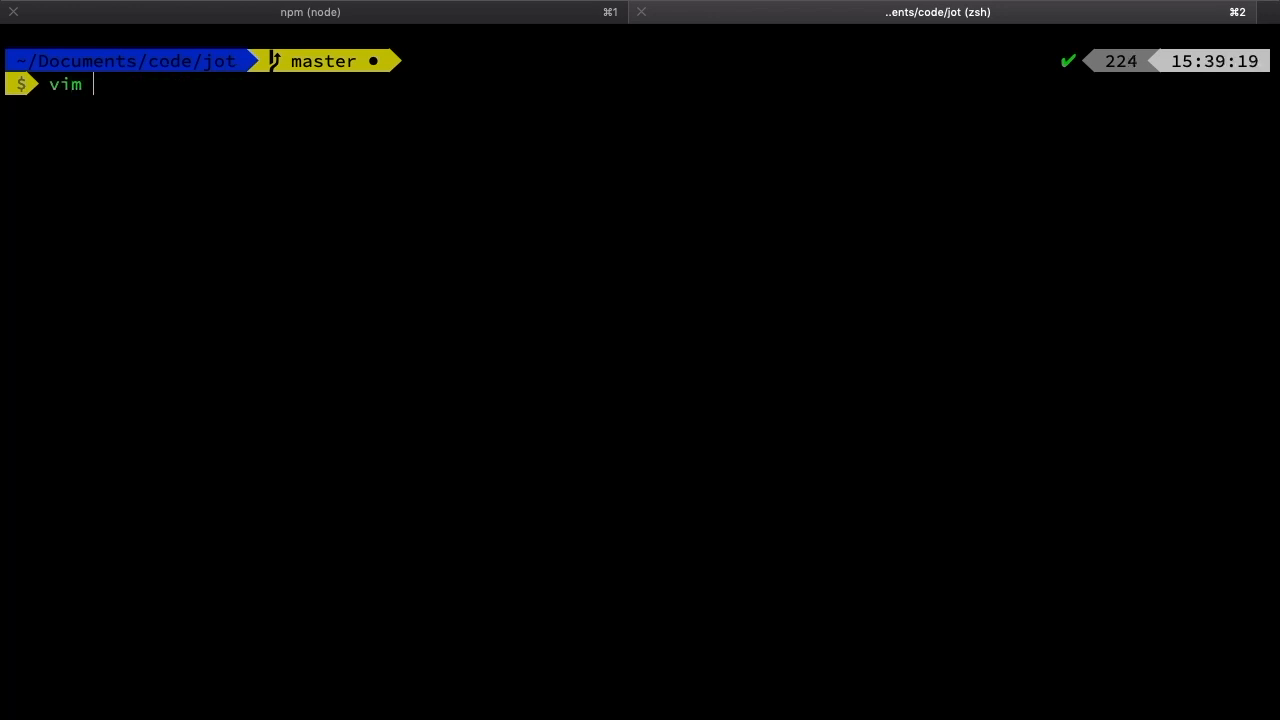
# - Edit ~/.zshrc in Vim to add the pu alias, then save and quit
pyautogui.write('~/.')
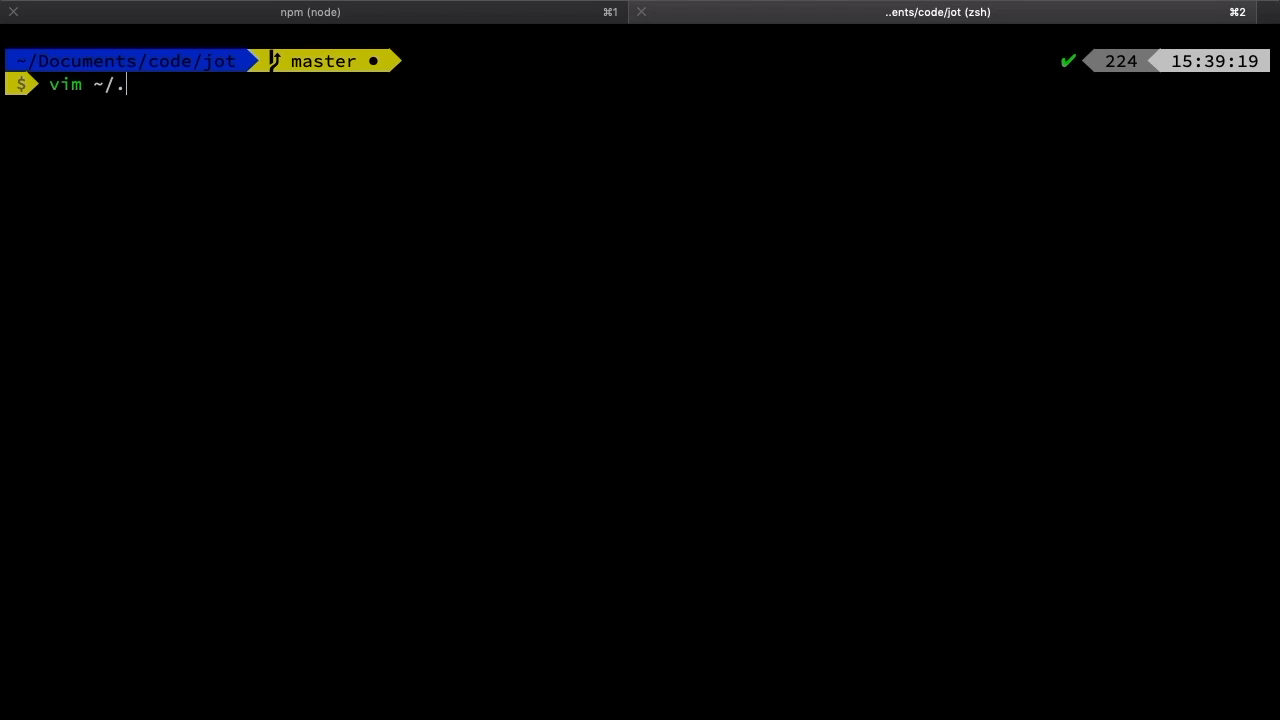
pyautogui.write('zsh')
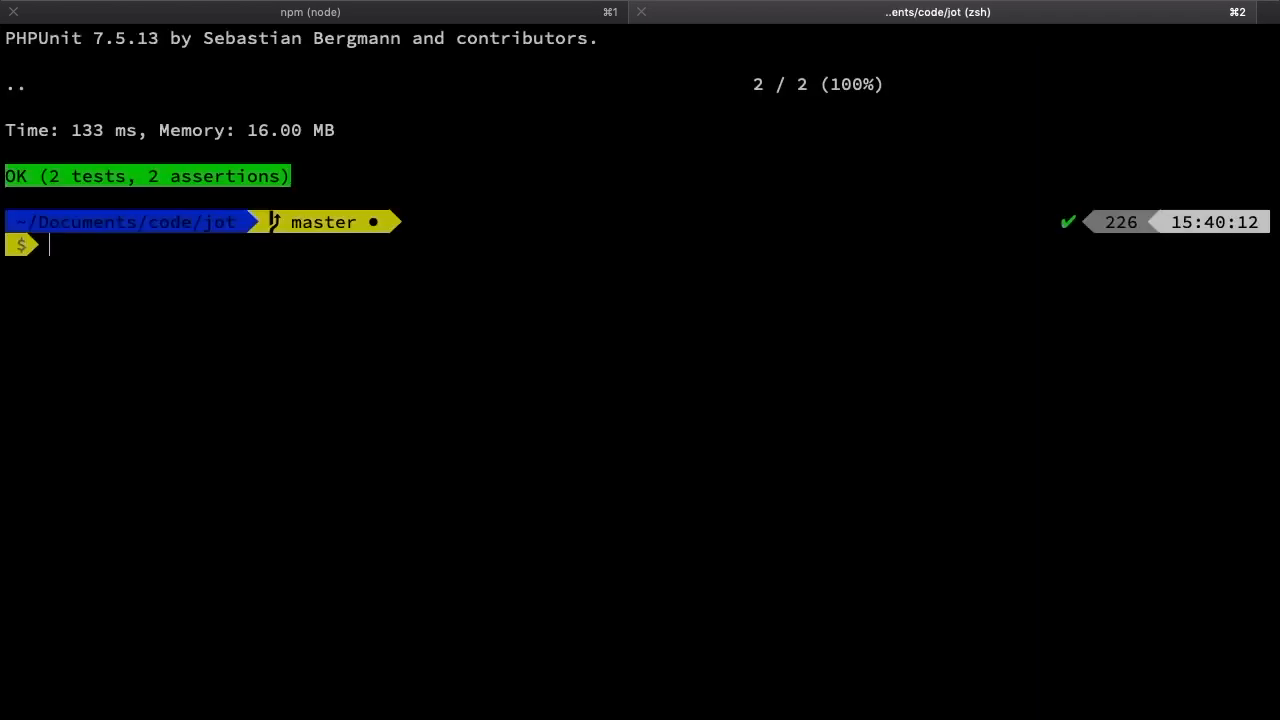
# - Run the pu alias to see 2 passing tests, then begin a php artisan command
pyautogui.write('p')
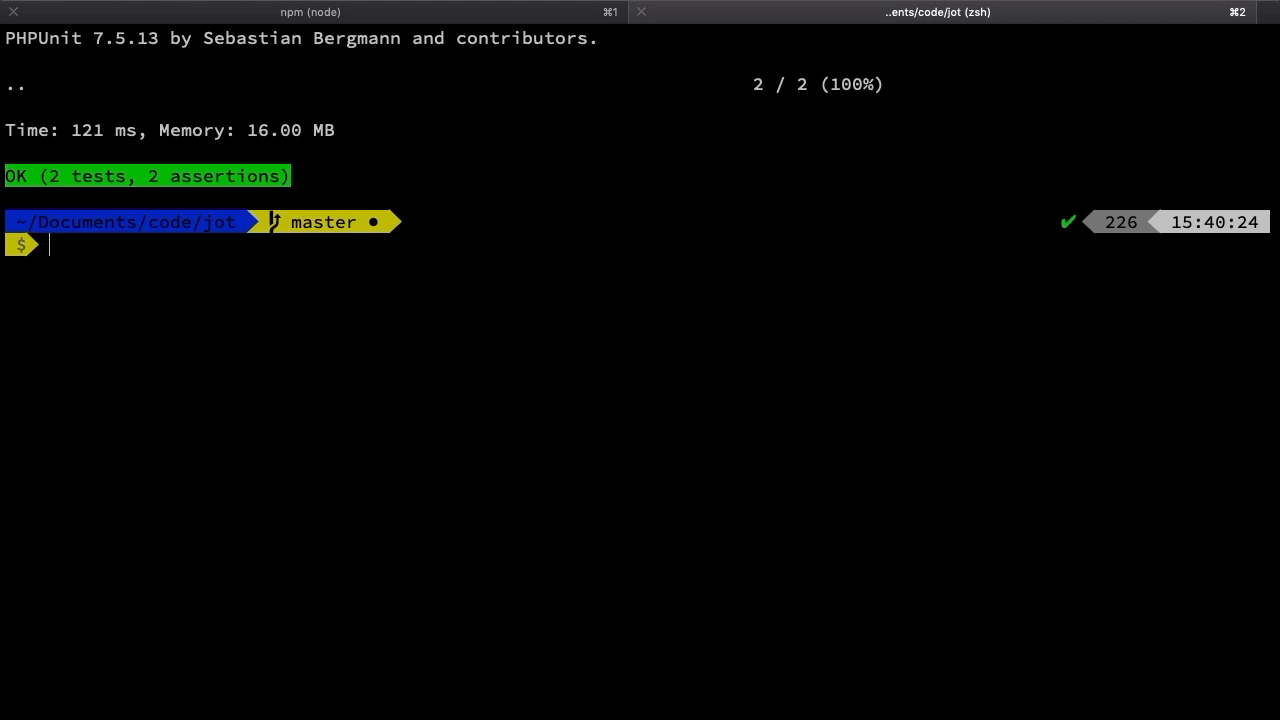
pyautogui.write('php artisan')
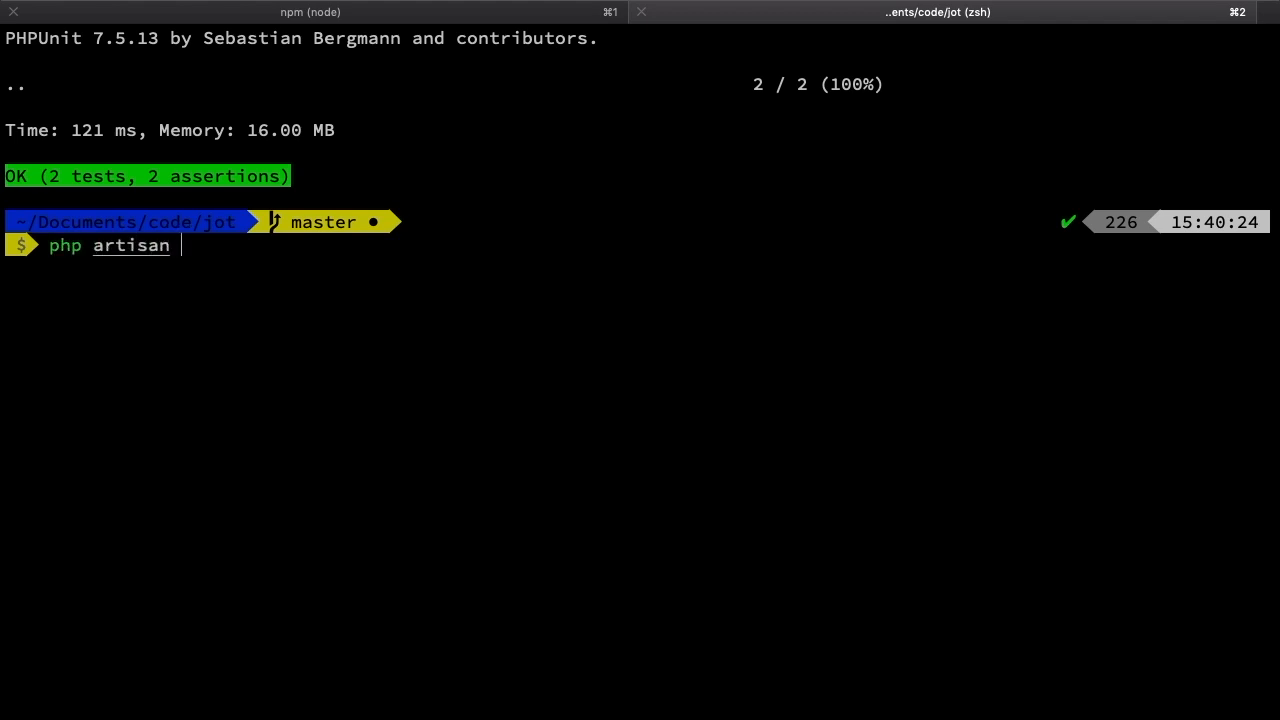
# - Run php artisan make:test ContactsTest to generate the feature test
pyautogui.write('make:test')
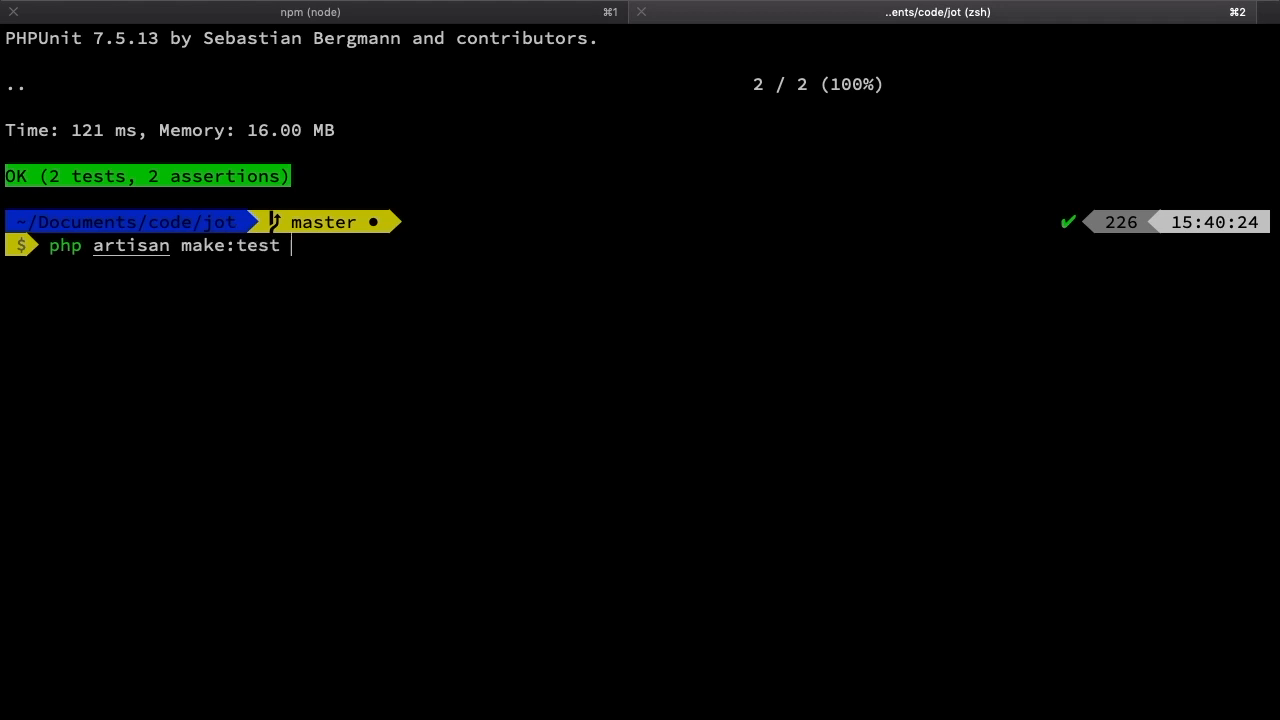
pyautogui.write('Contact')
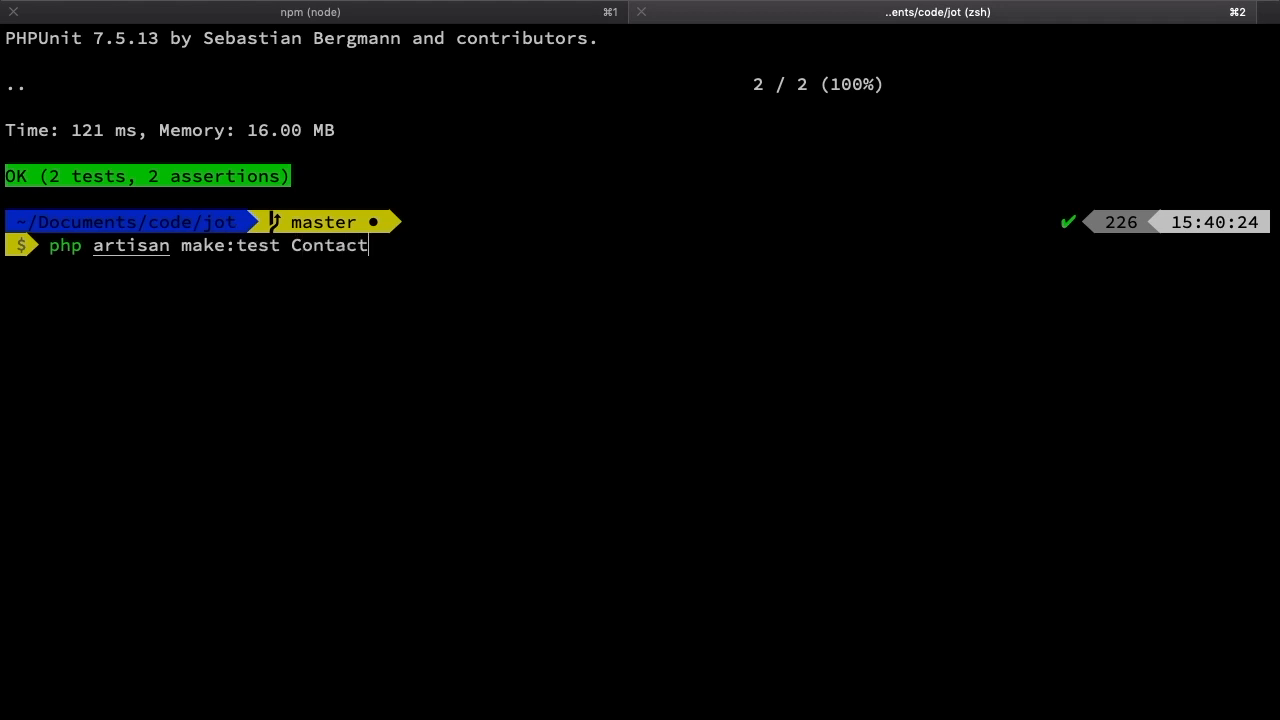
pyautogui.write('sTest')
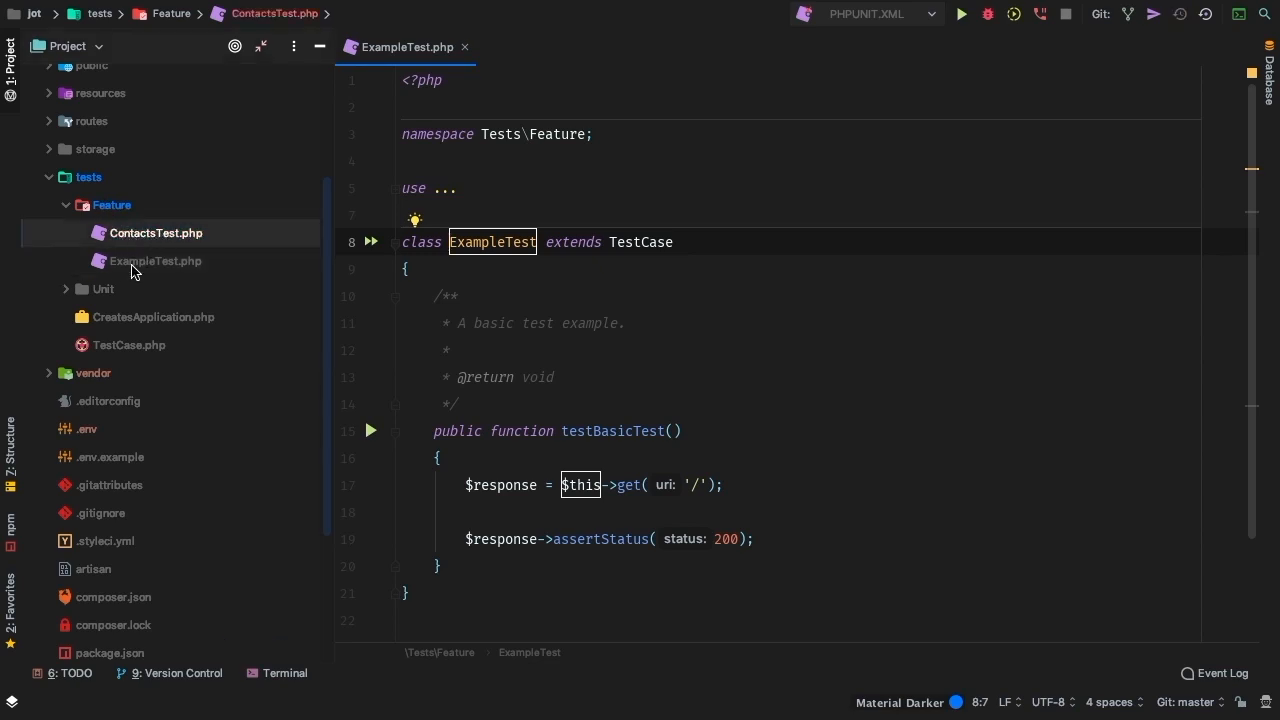
pyautogui.click(155, 261)
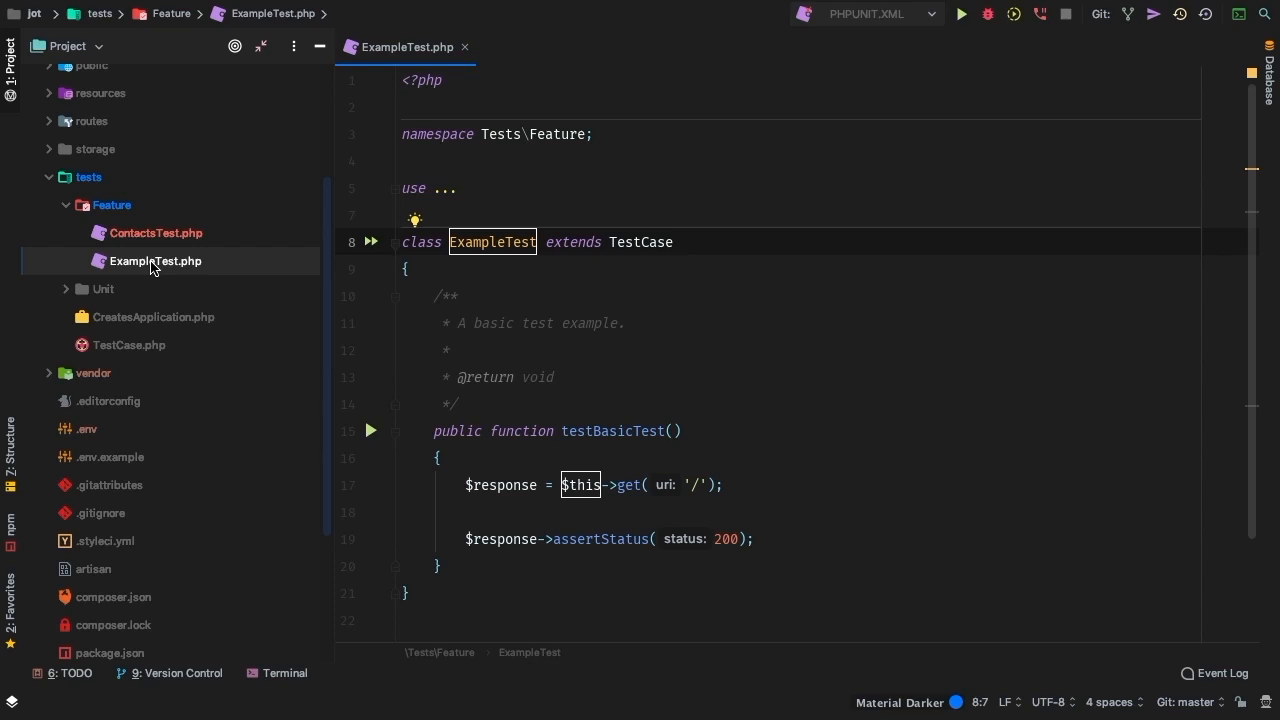
pyautogui.rightClick(155, 260)
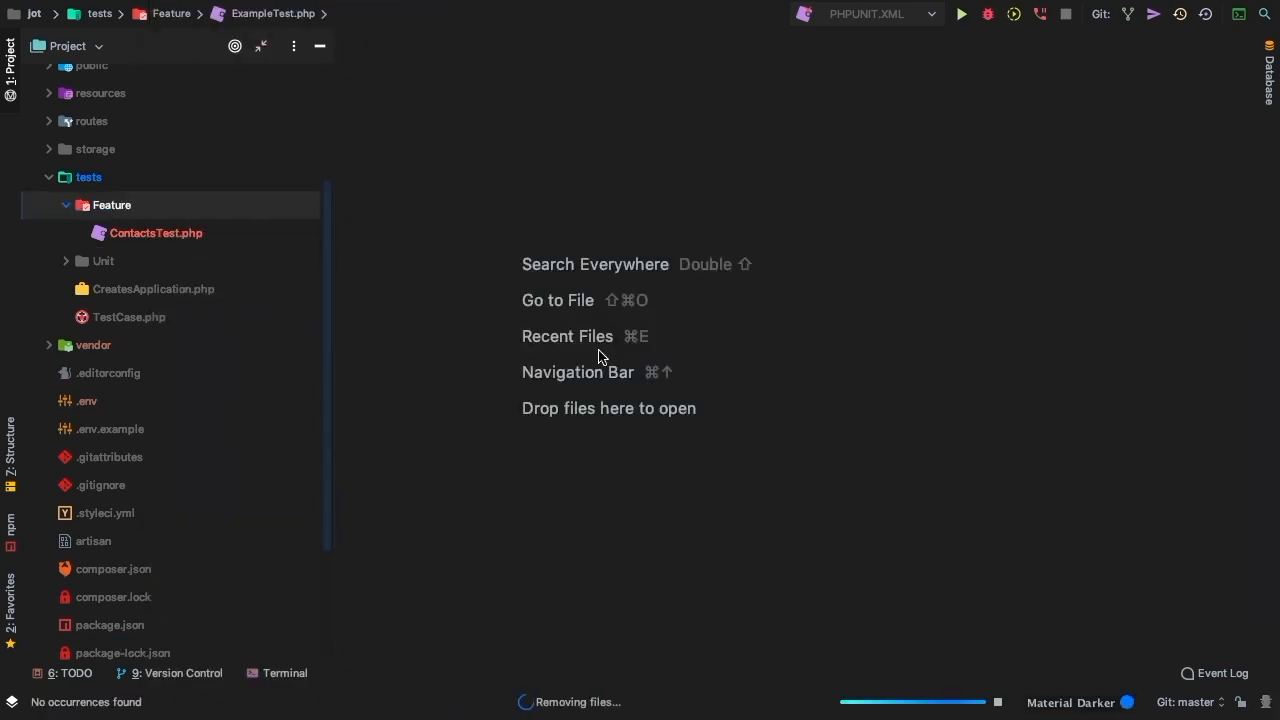
pyautogui.doubleClick(155, 232)
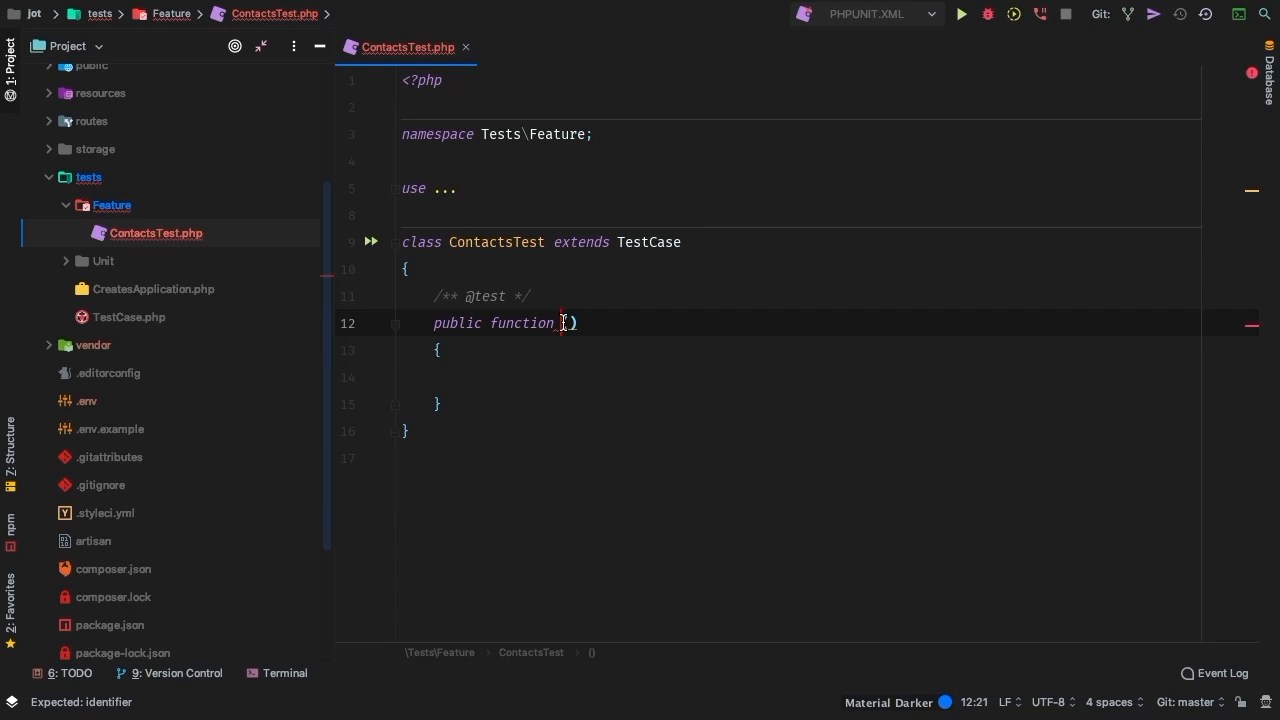
# - Name the test method a_contact_can_be_added and begin its body with $this
pyautogui.write('a_cr')
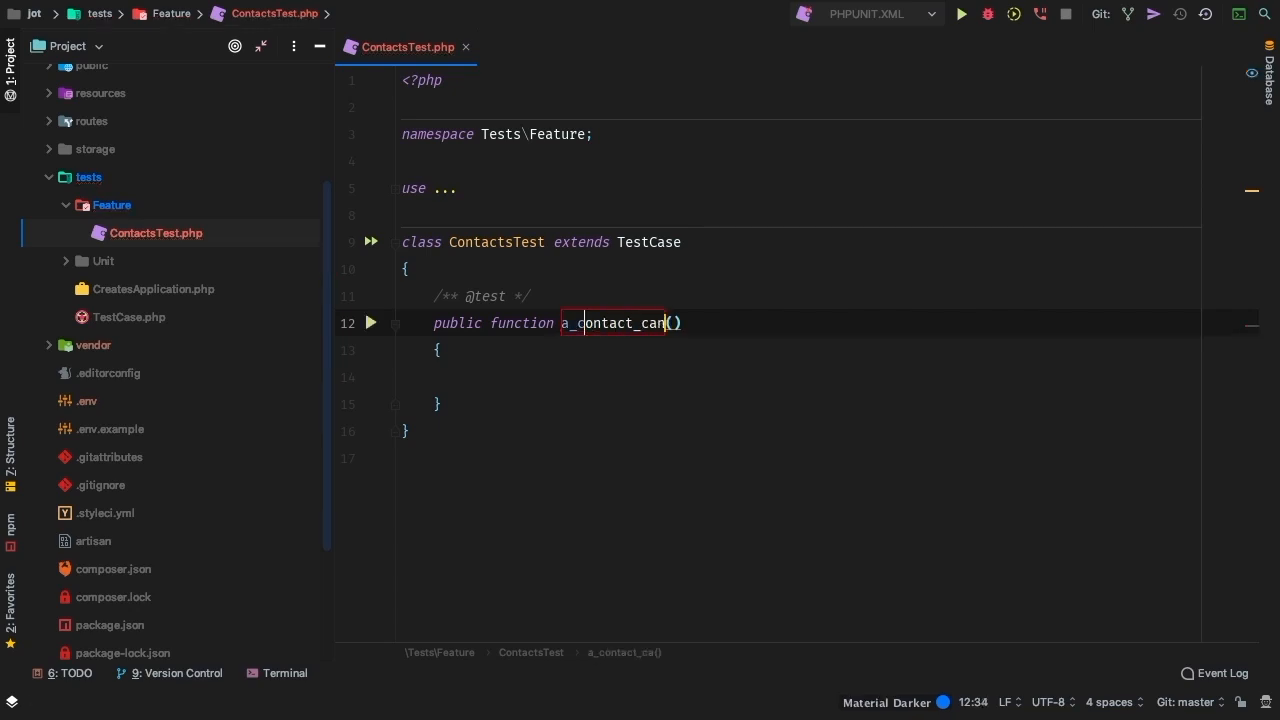
pyautogui.write('_be_added')
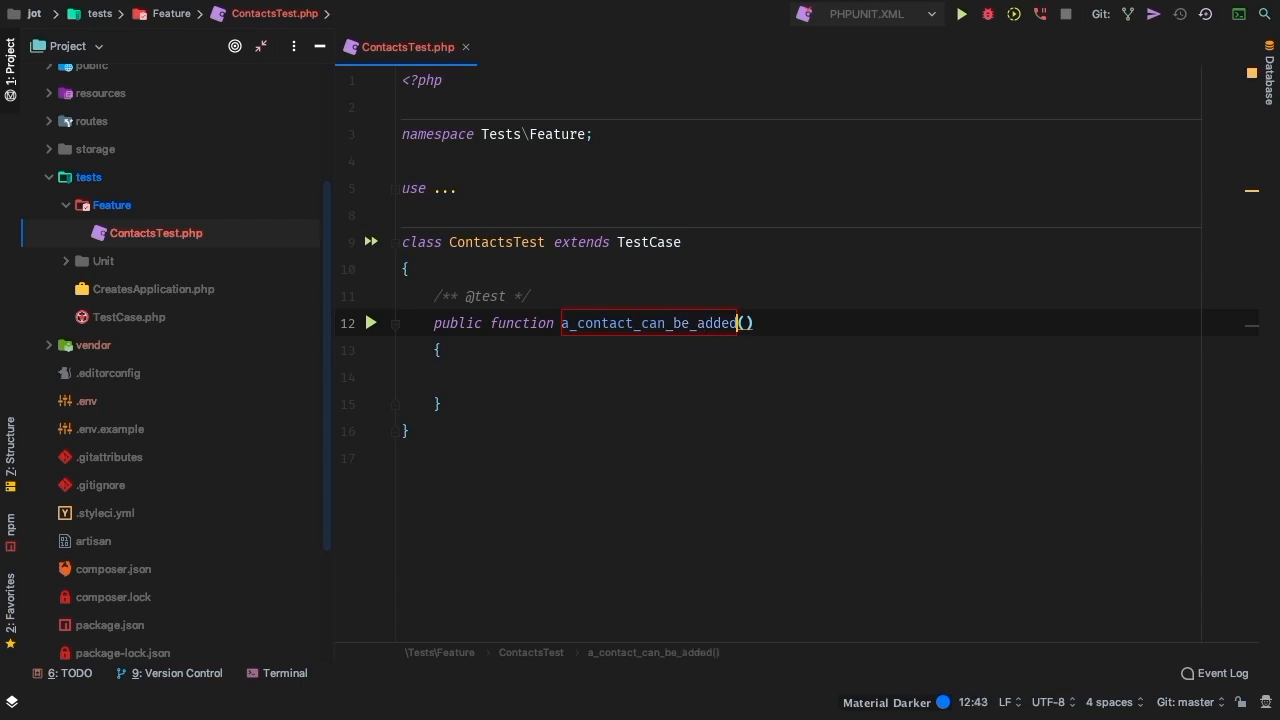
pyautogui.click(465, 377)
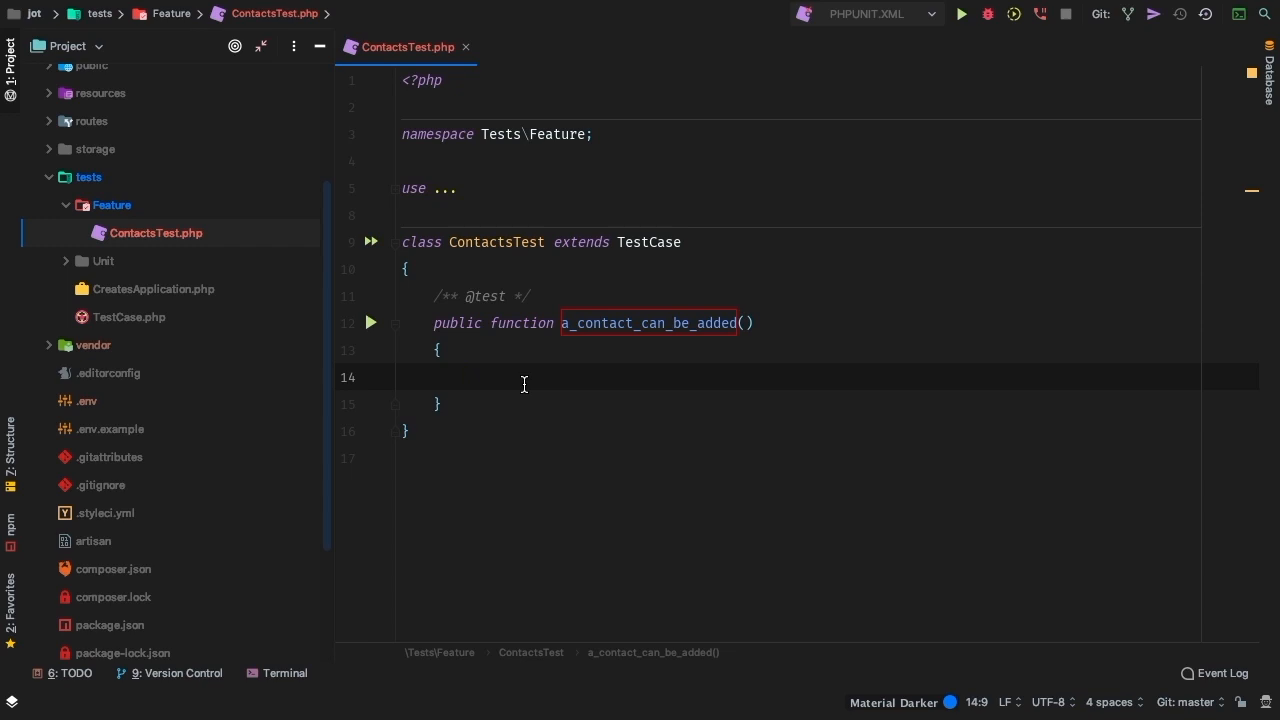
pyautogui.write('$thi')
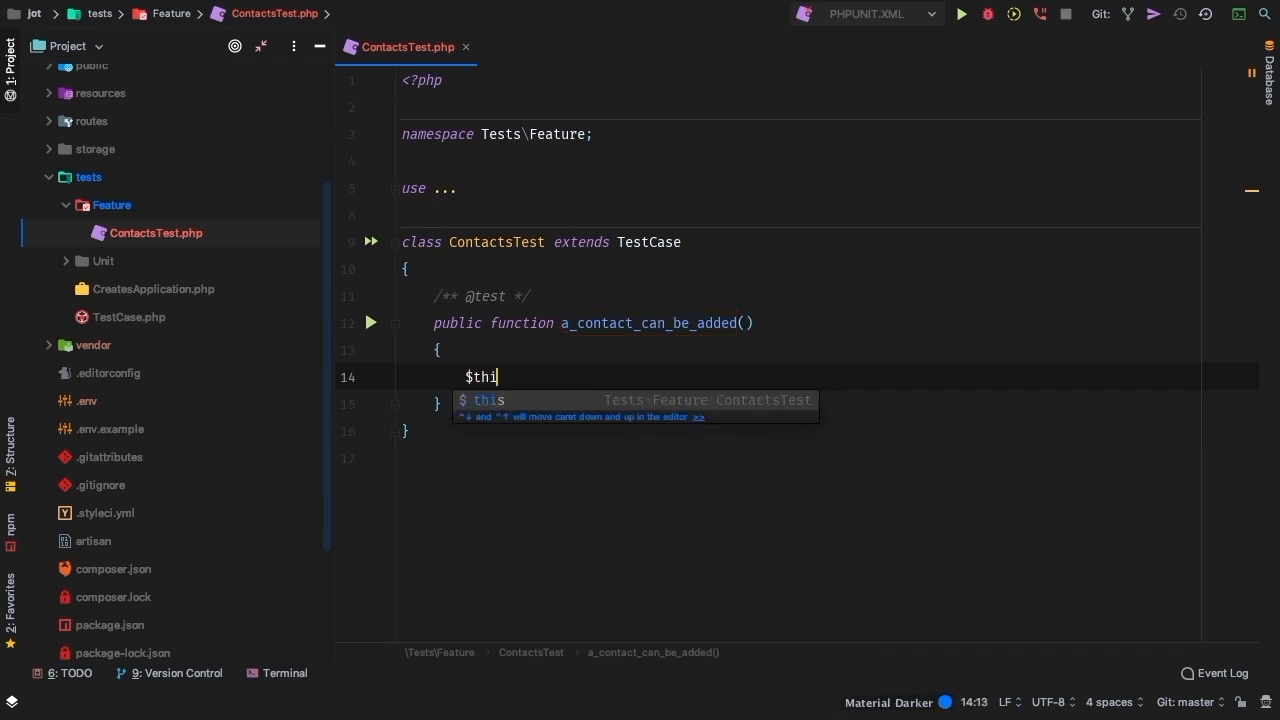
# - Write $this->post('/api/contacts', ['name' => 'Test Name']); in the test body
pyautogui.write('s->')
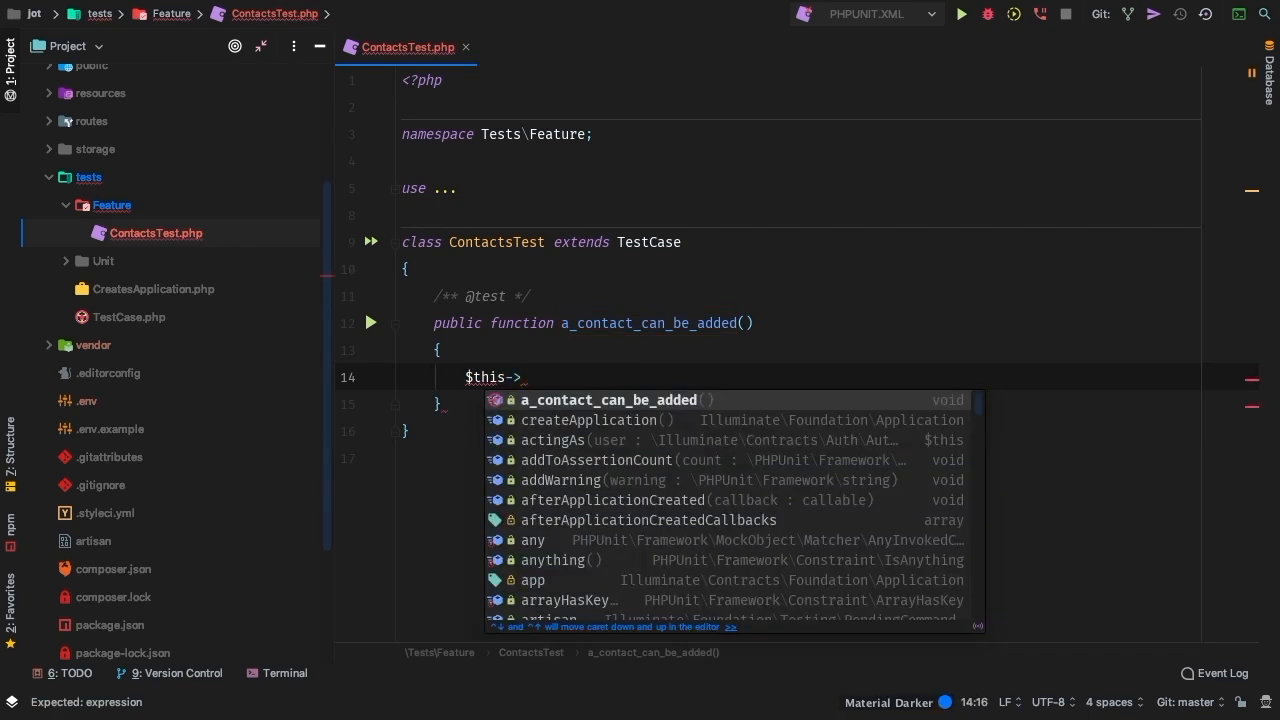
pyautogui.write('post();')
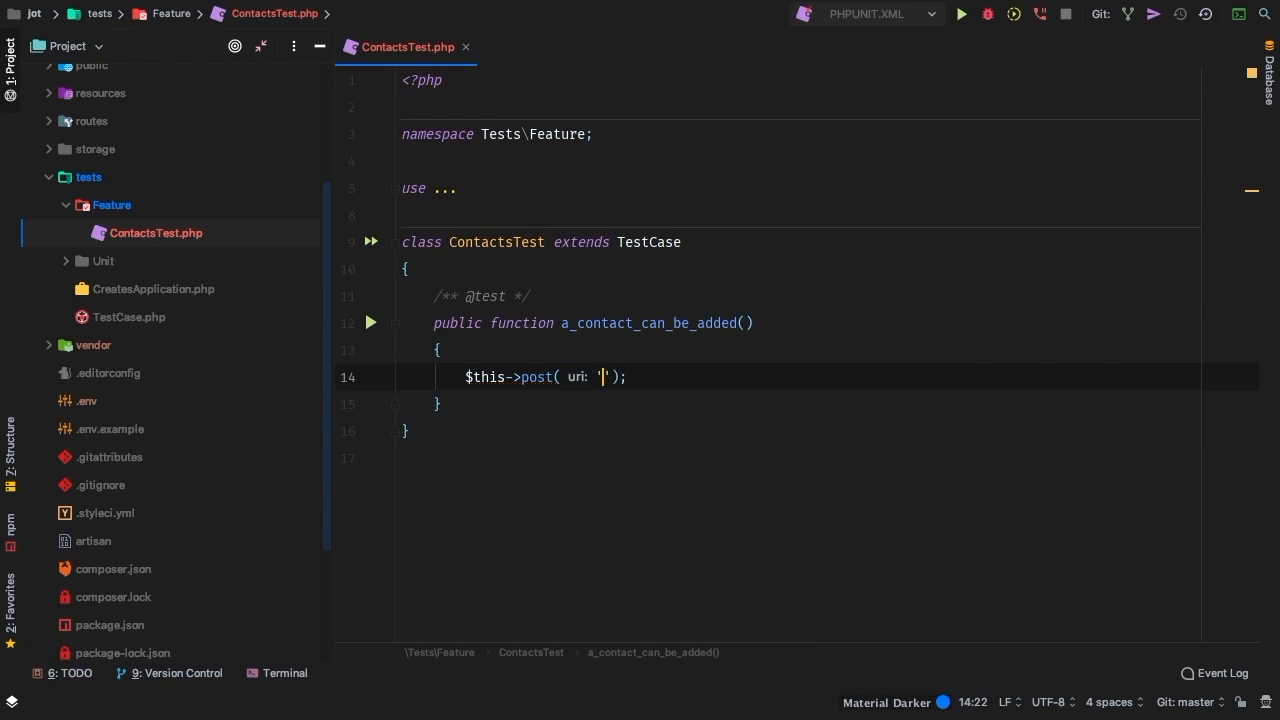
pyautogui.write('/api/')
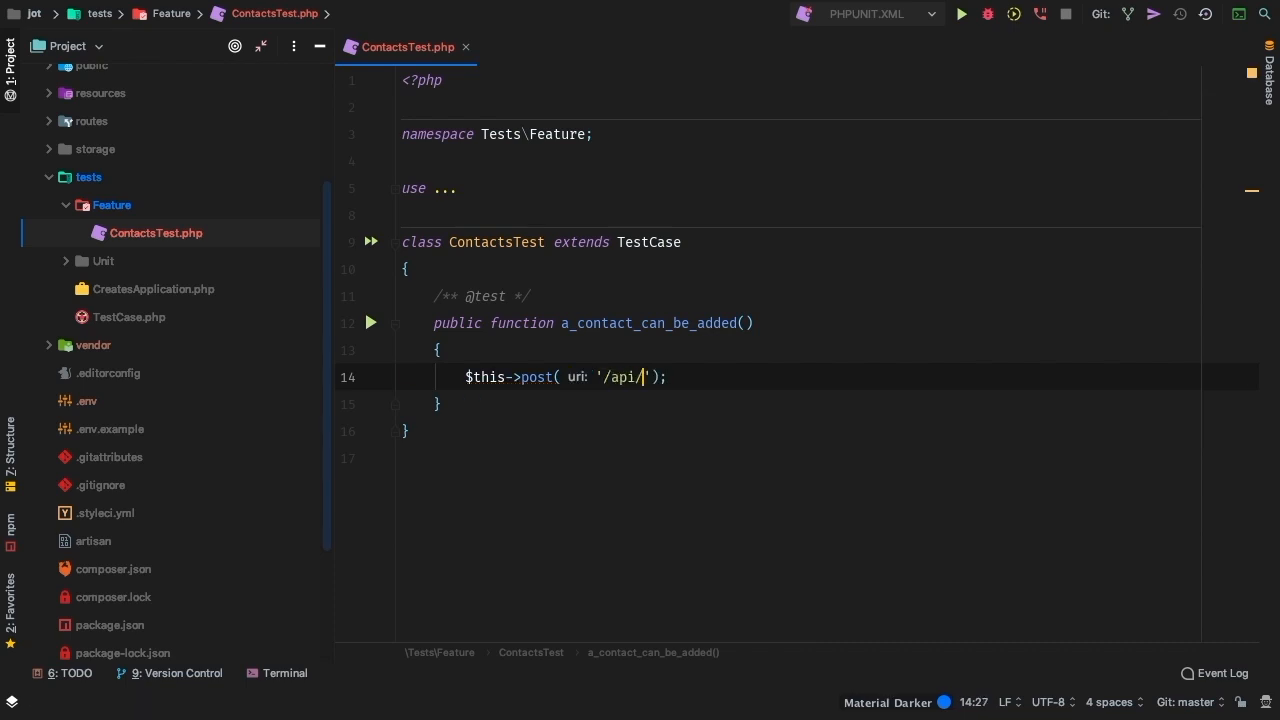
pyautogui.write('contacts')
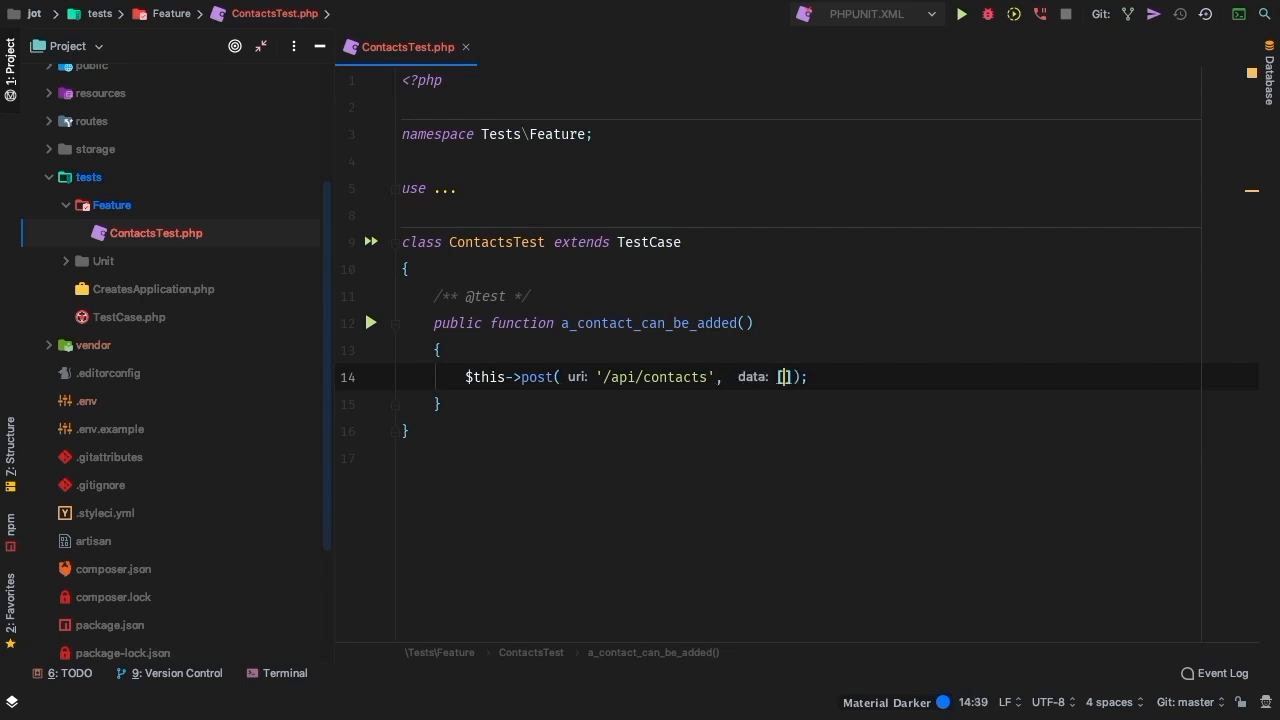
pyautogui.write("'name'")
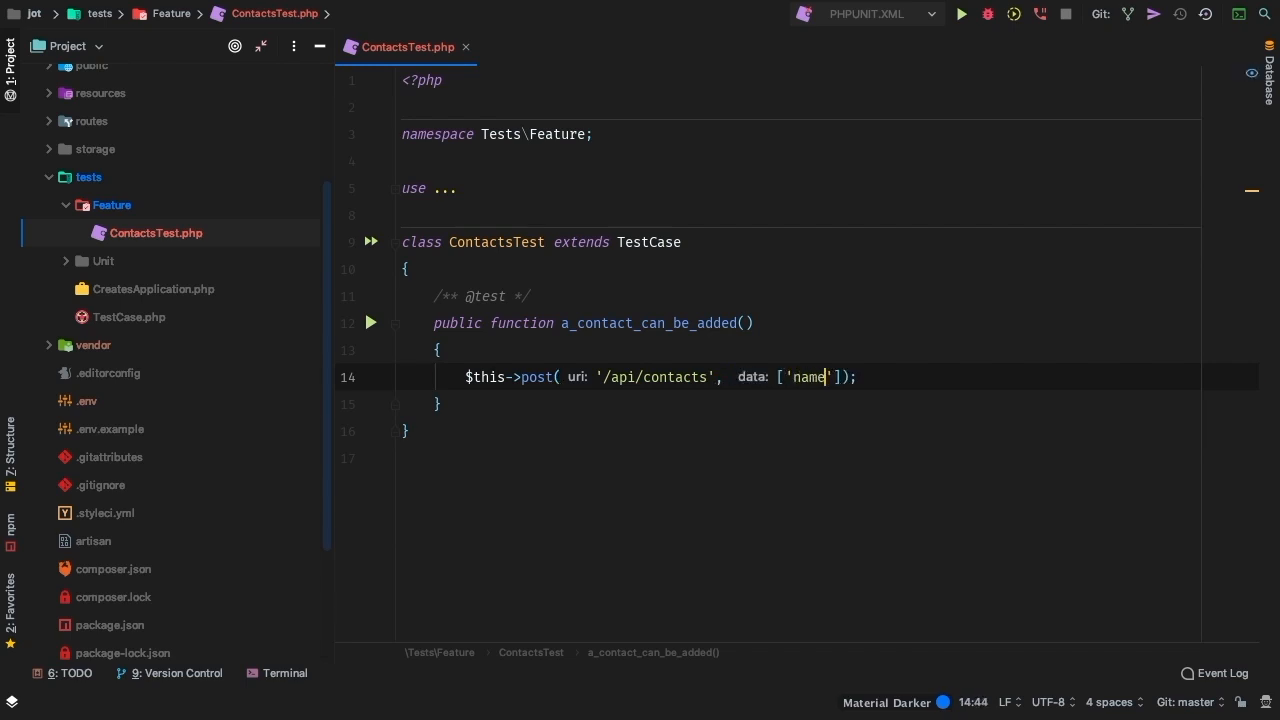
pyautogui.write("=> ''")
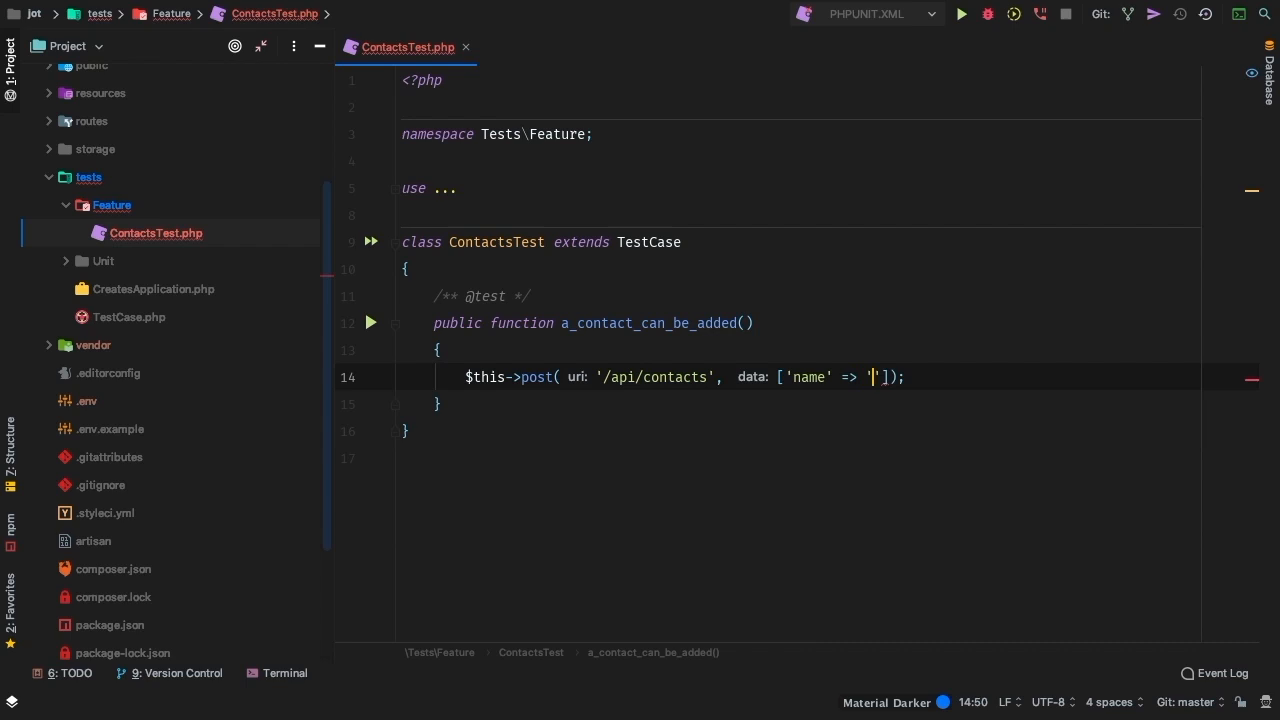
pyautogui.write('Test Name')
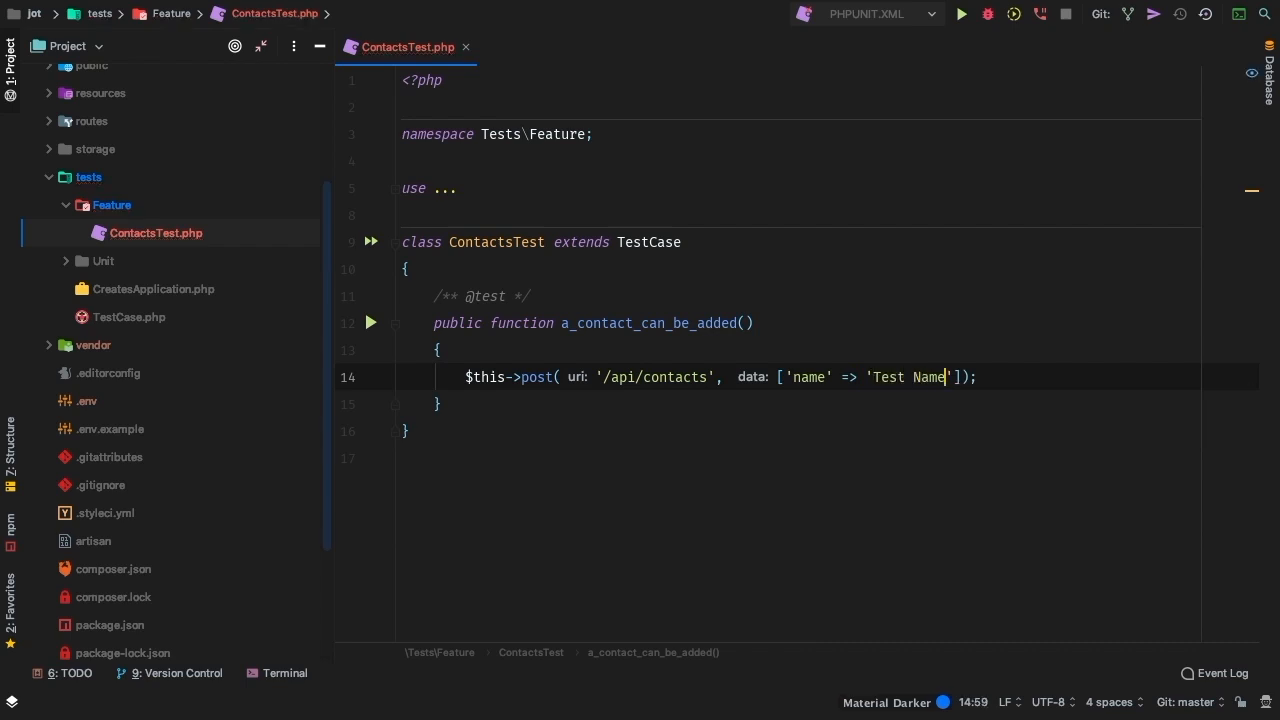
# - Add $this->assertCount(1, Contact::all()); and select the test method name for the run filter
pyautogui.write('$this->')
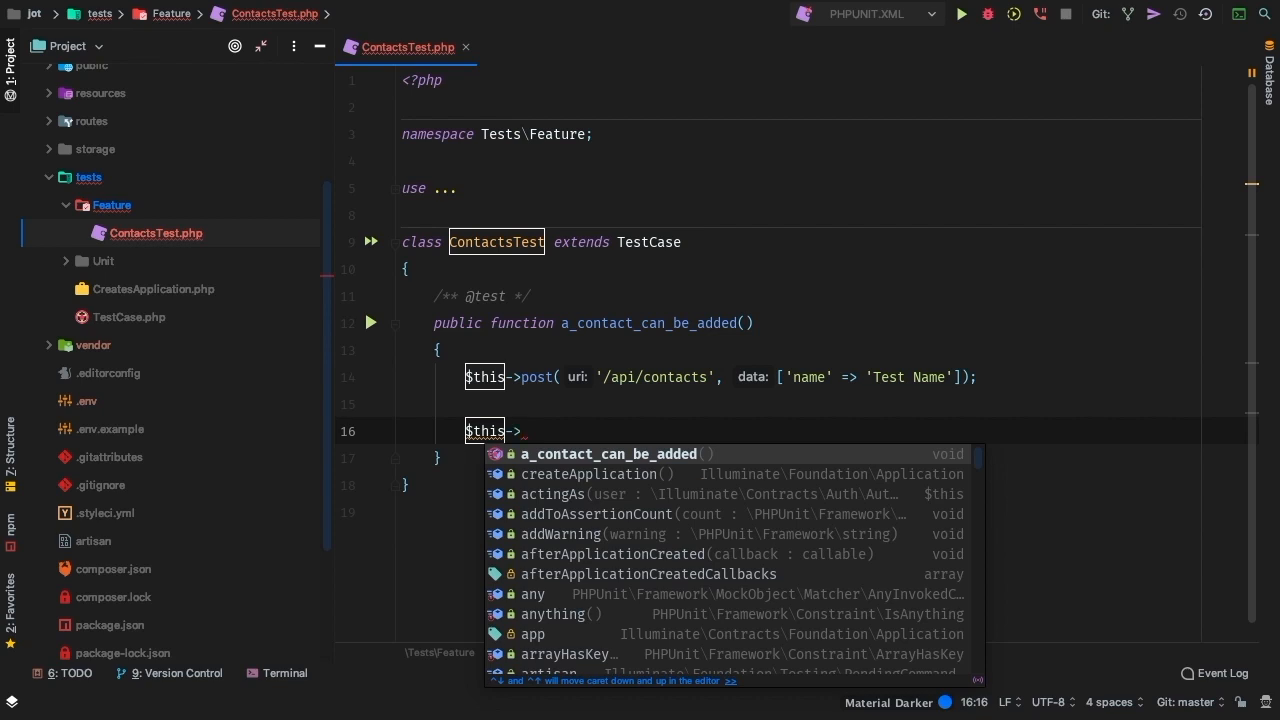
pyautogui.write('asscou')
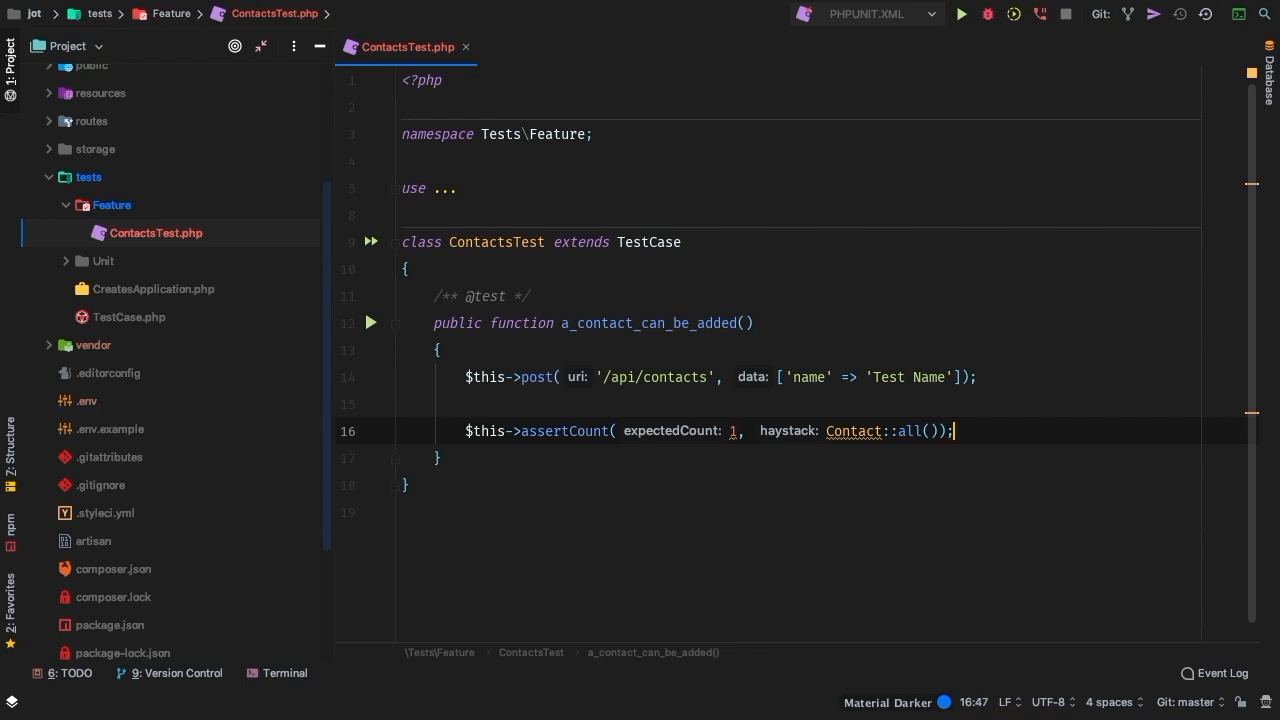
pyautogui.moveTo(718, 352)
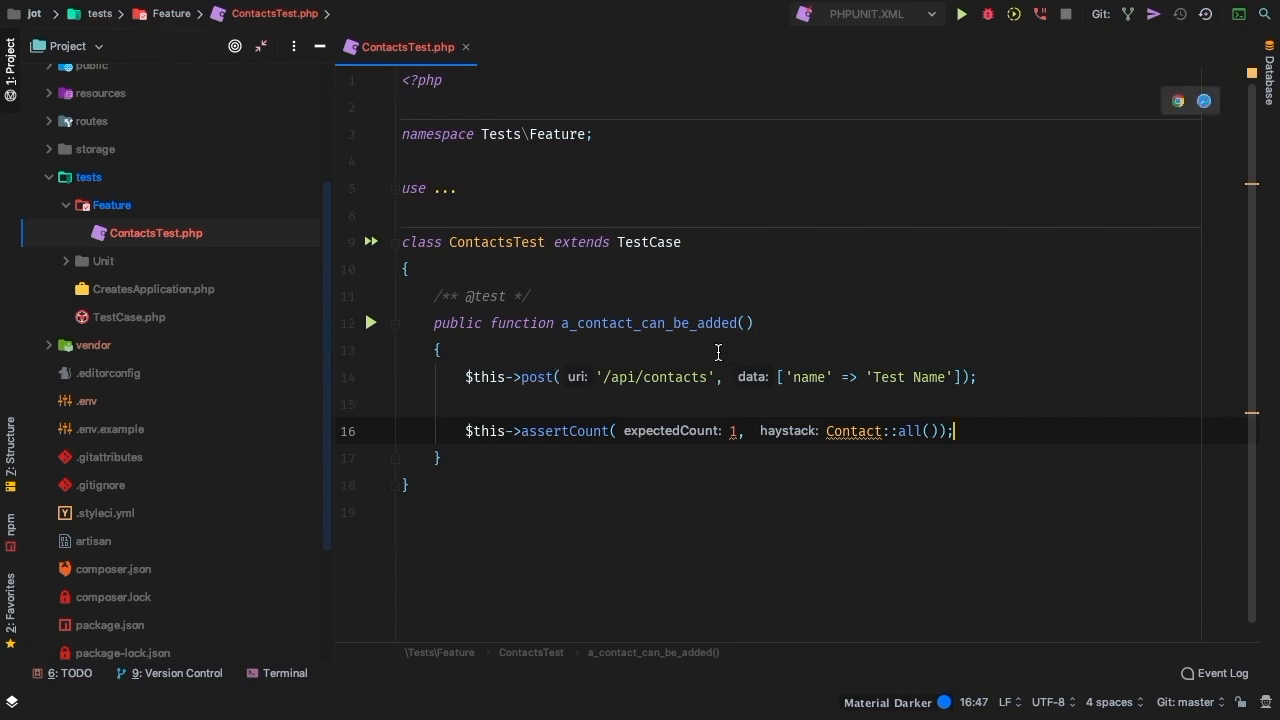
pyautogui.moveTo(652, 328)
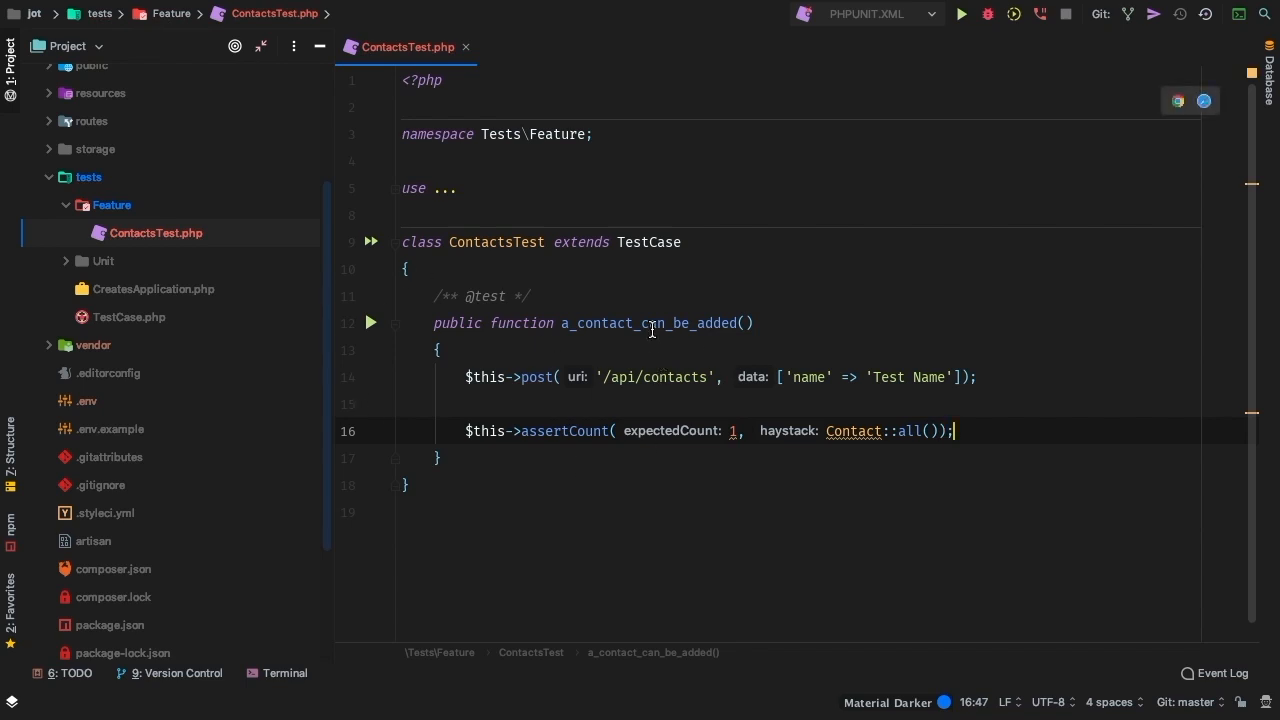
pyautogui.doubleClick(648, 322)
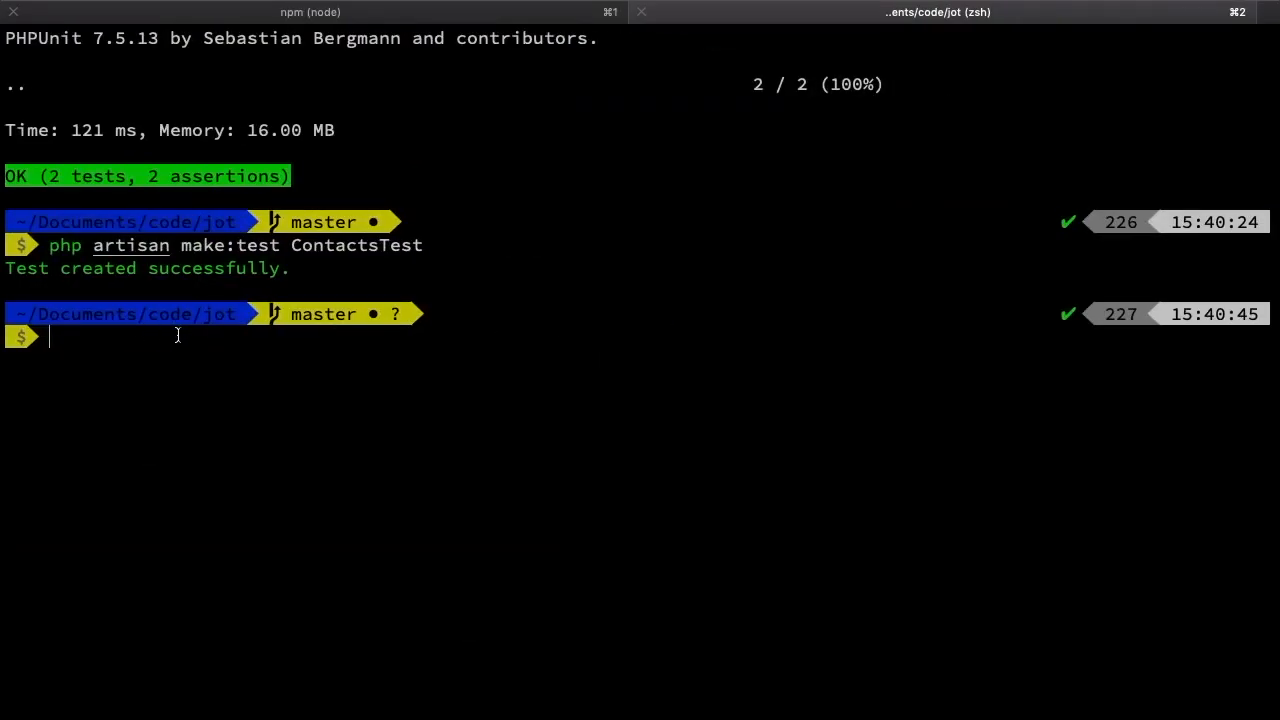
# - Run clear && vendor/bin/phpunit --filter a_contact_can_be_added and note the missing Contact class error
pyautogui.write('pf')
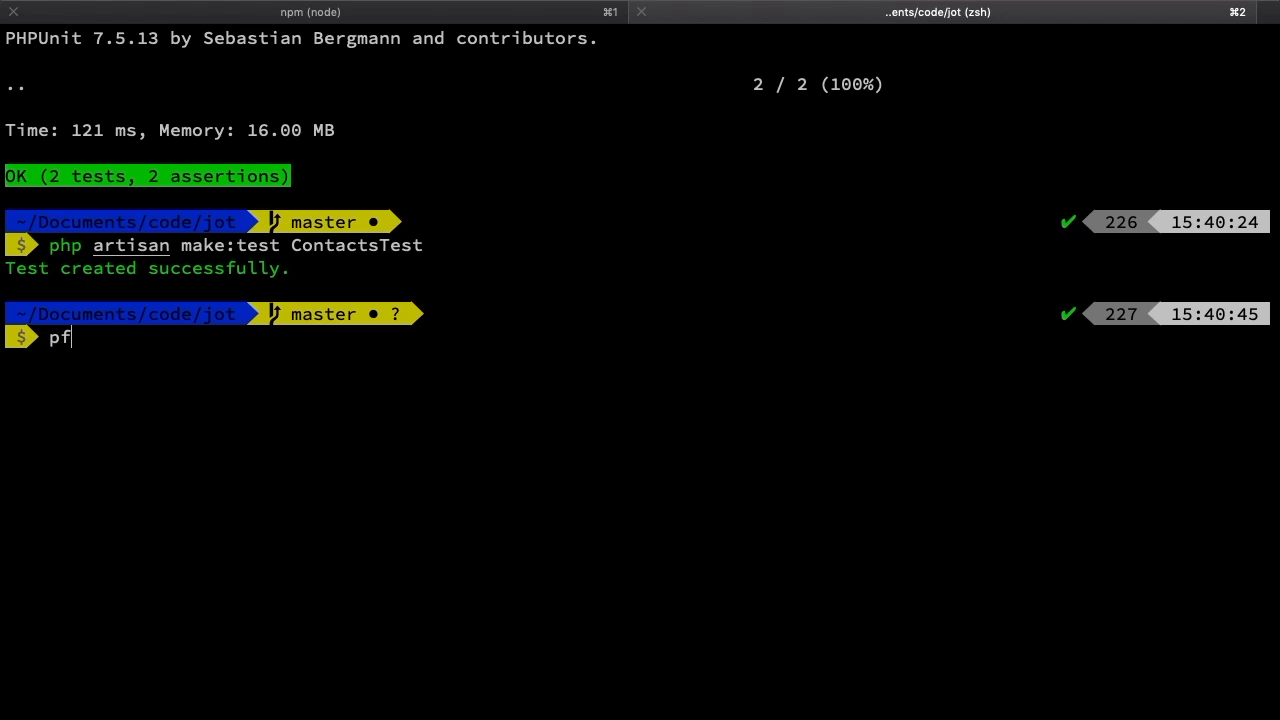
pyautogui.write('clear &&')
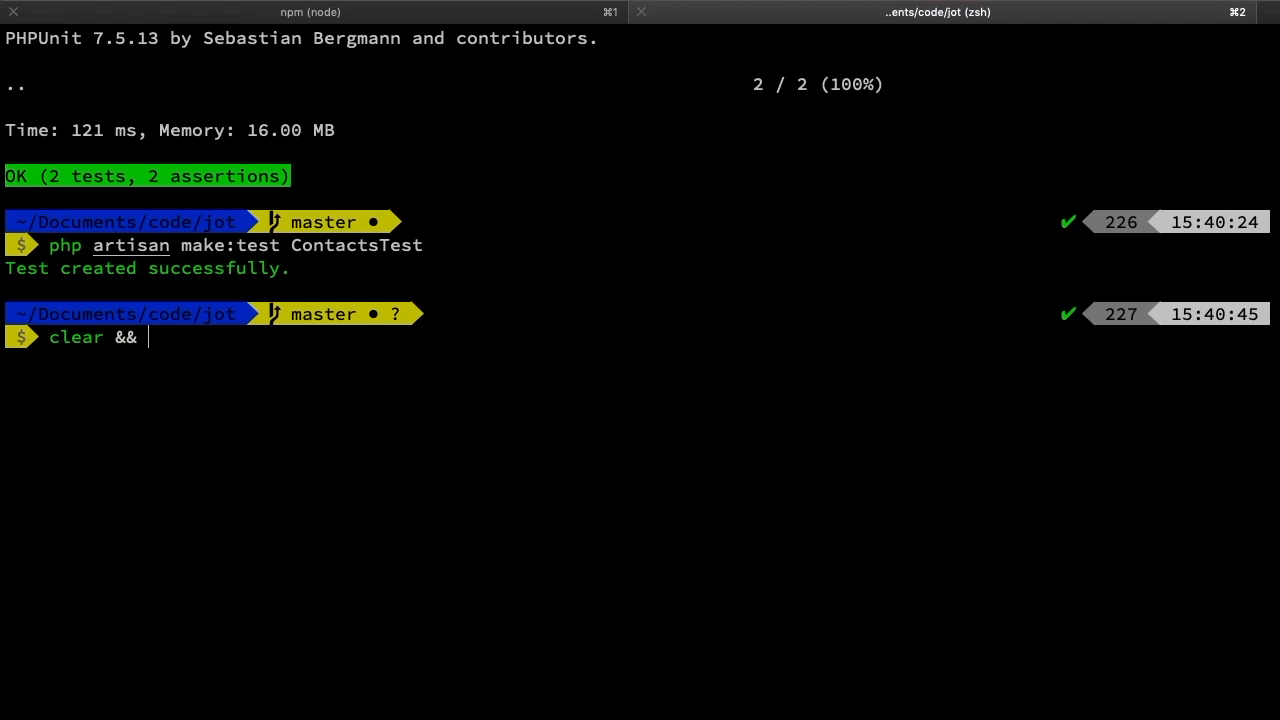
pyautogui.write('vendor/bin/phpunit --')
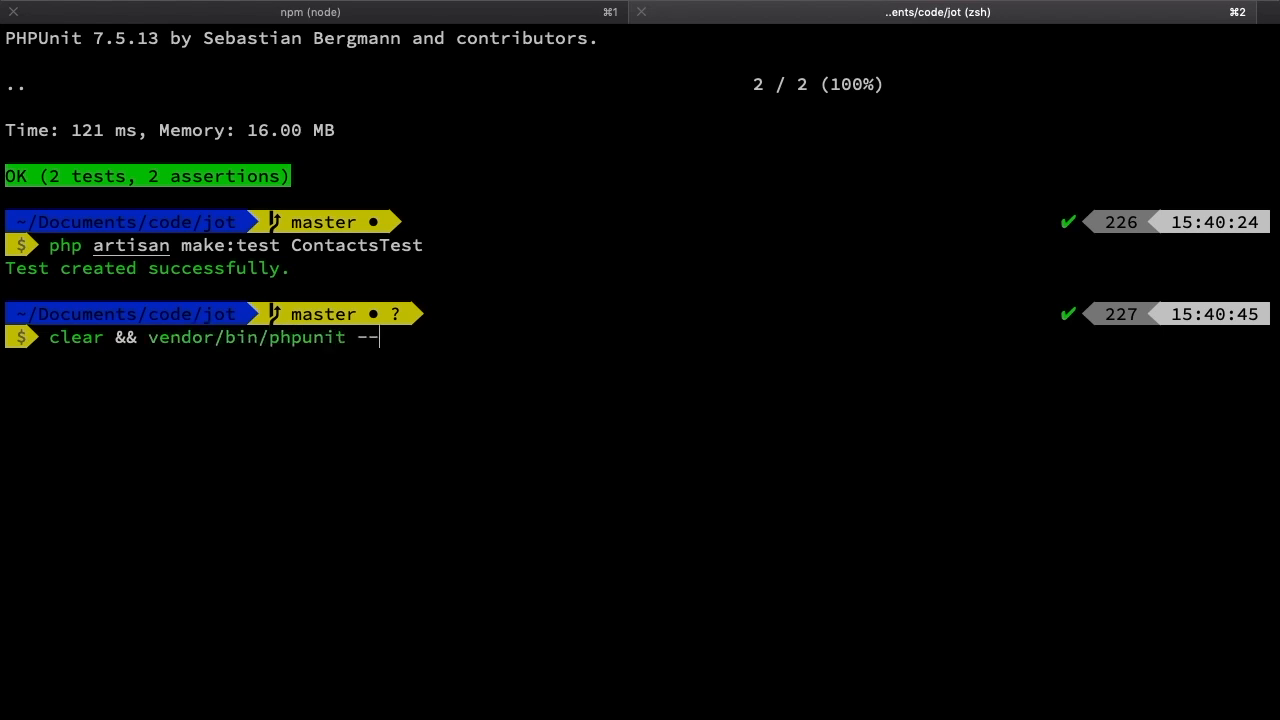
pyautogui.write('filter a_contact_can_be_added')
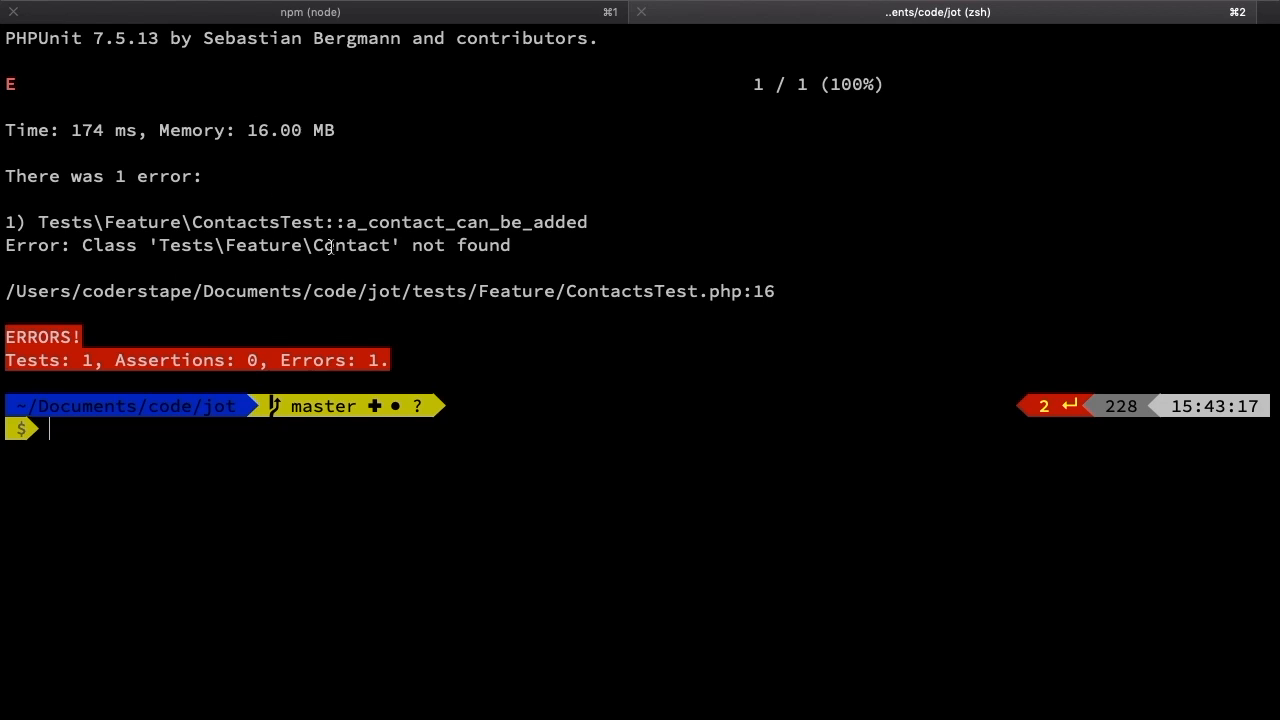
pyautogui.doubleClick(350, 245)
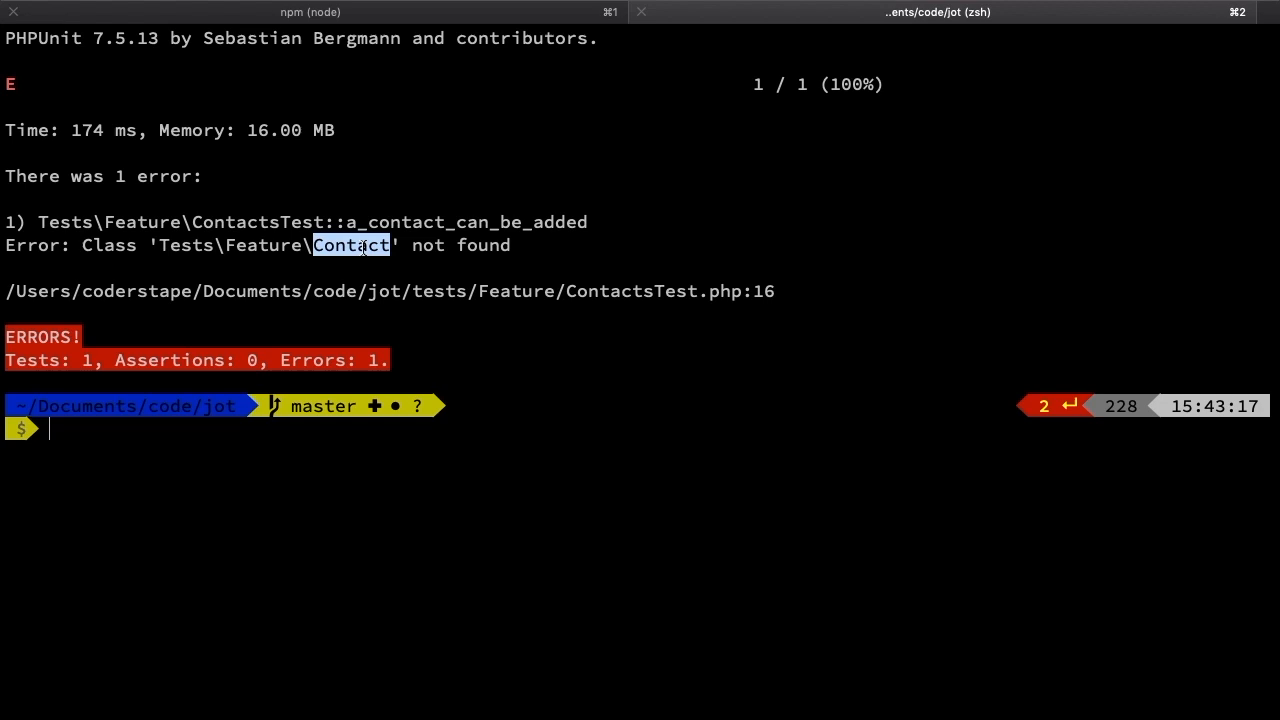
# - Run php artisan make:model Contact -m to generate the model with its migration
pyautogui.write('php')
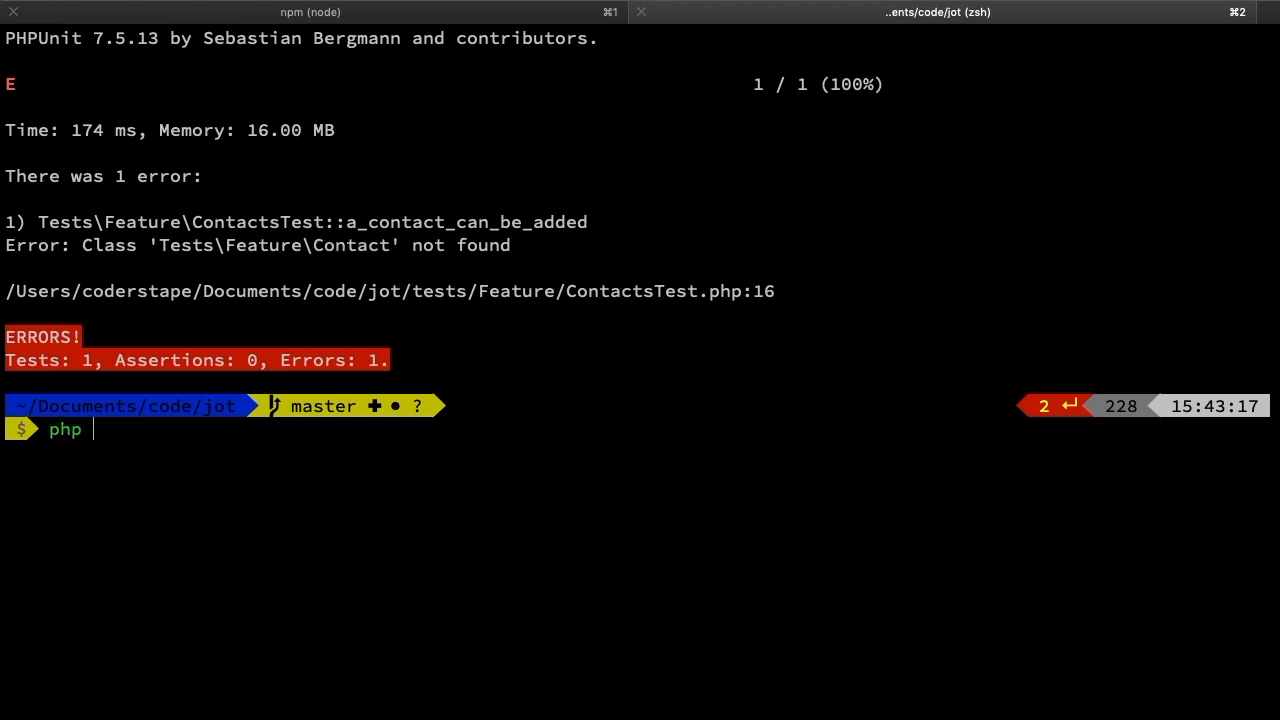
pyautogui.write('artisan make:mo')
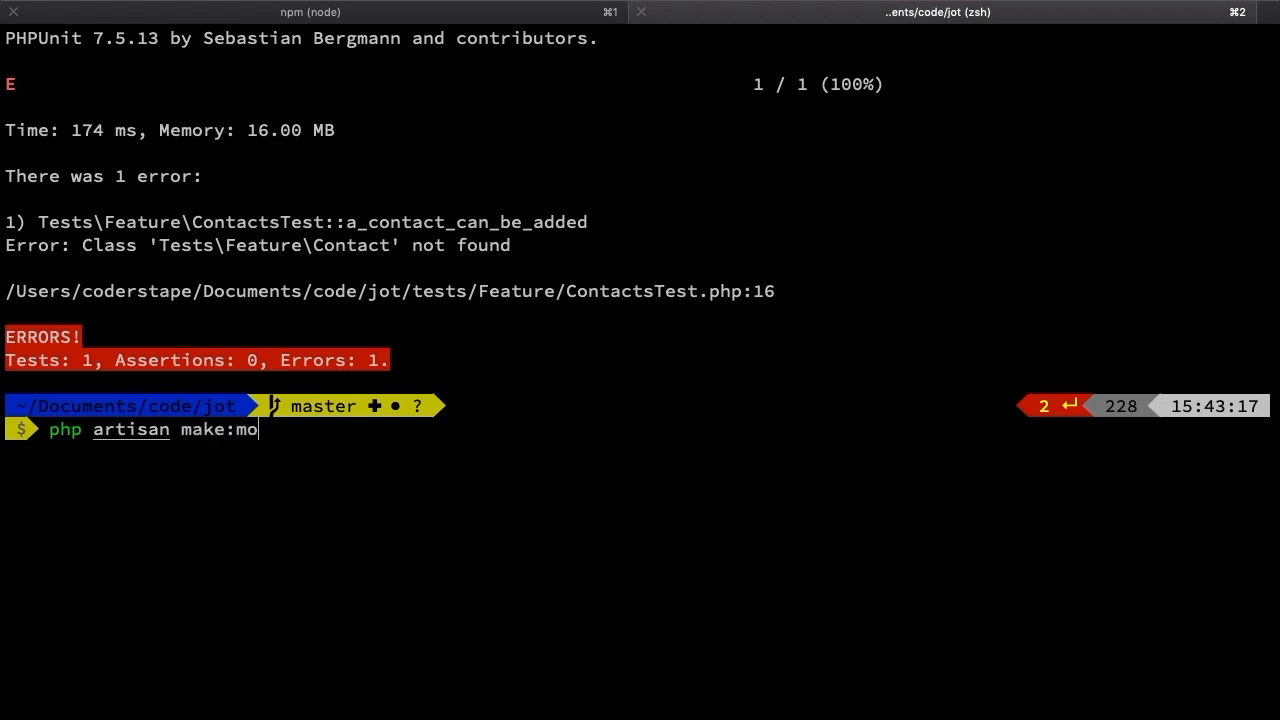
pyautogui.write('del Contact')
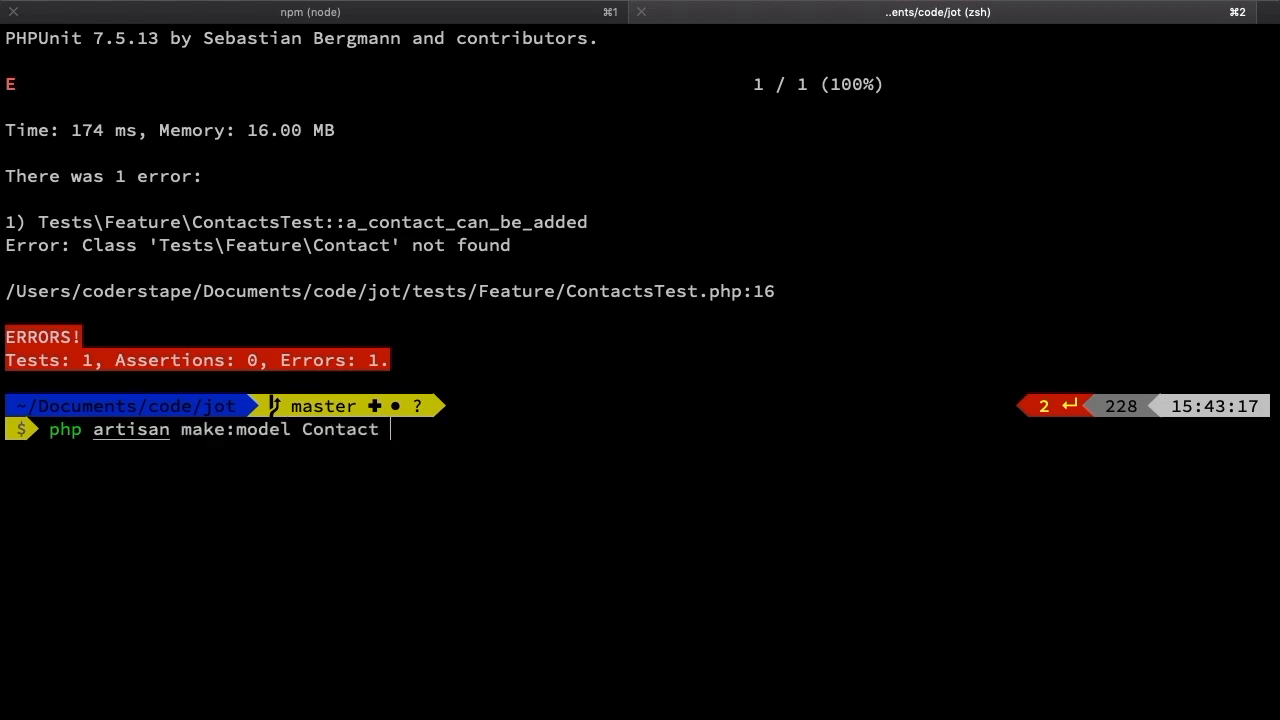
pyautogui.write('-m')
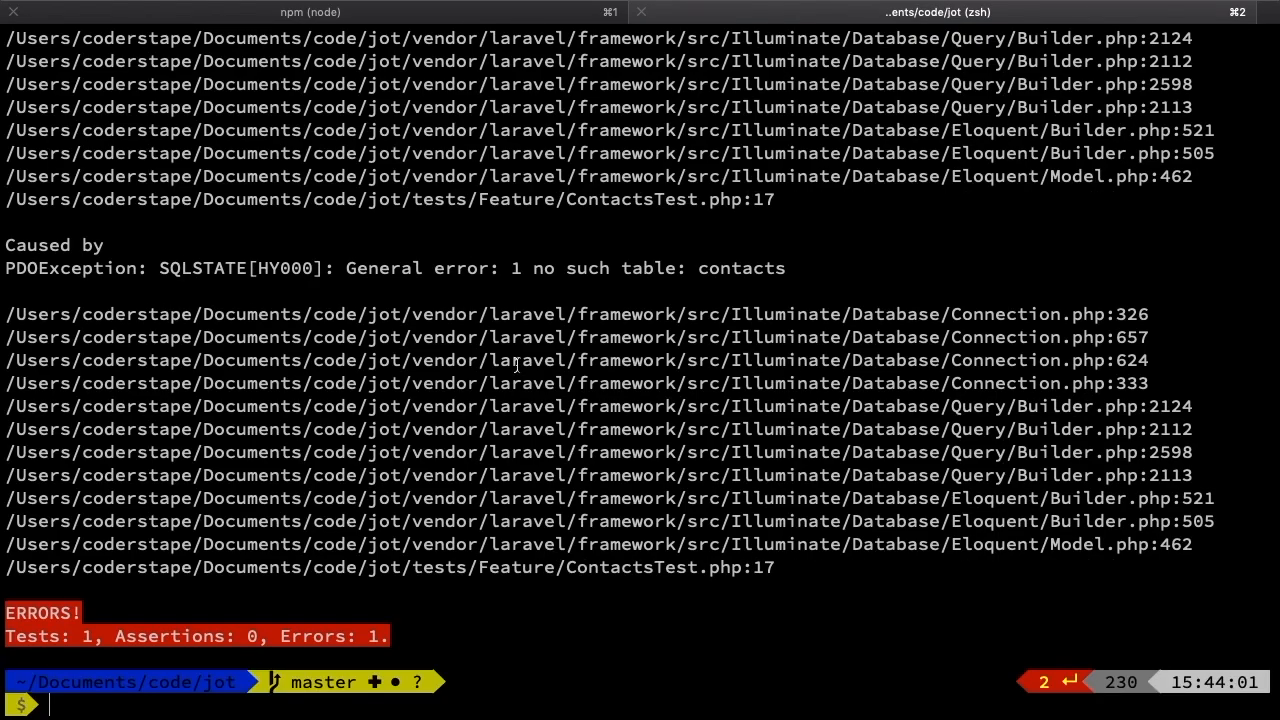
pyautogui.moveTo(580, 264)
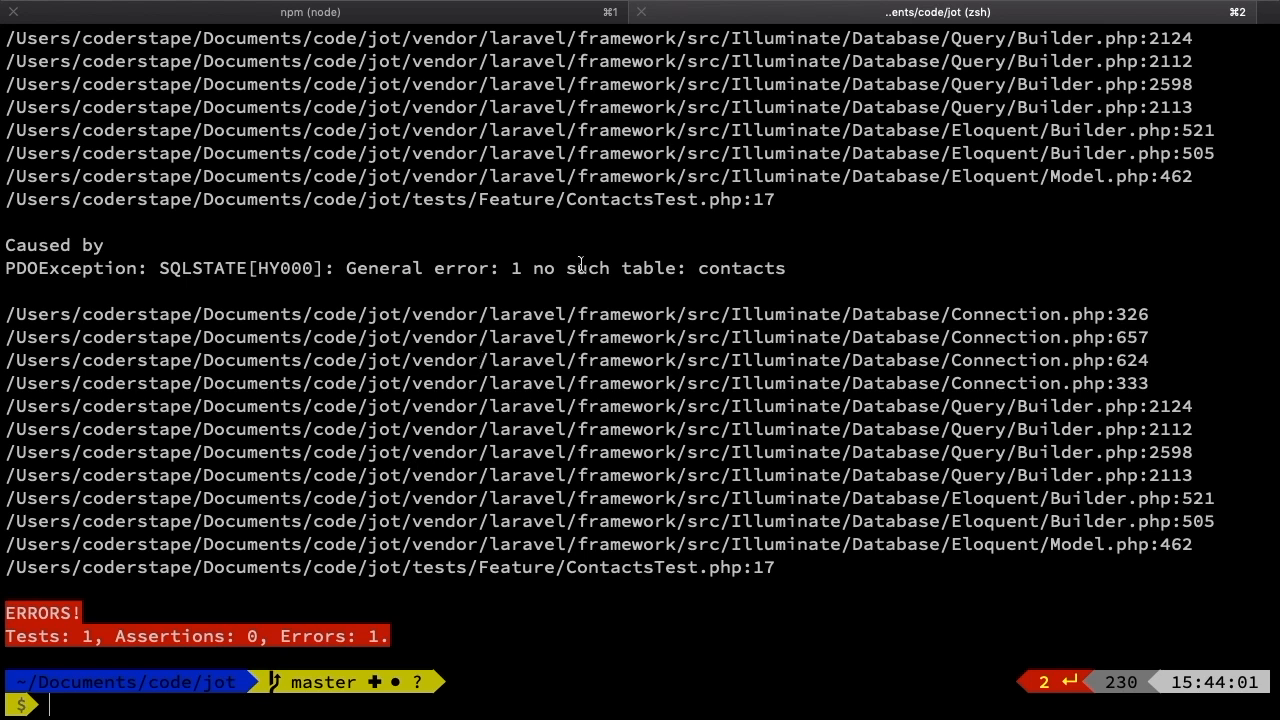
pyautogui.moveTo(543, 268); pyautogui.dragTo(773, 268)
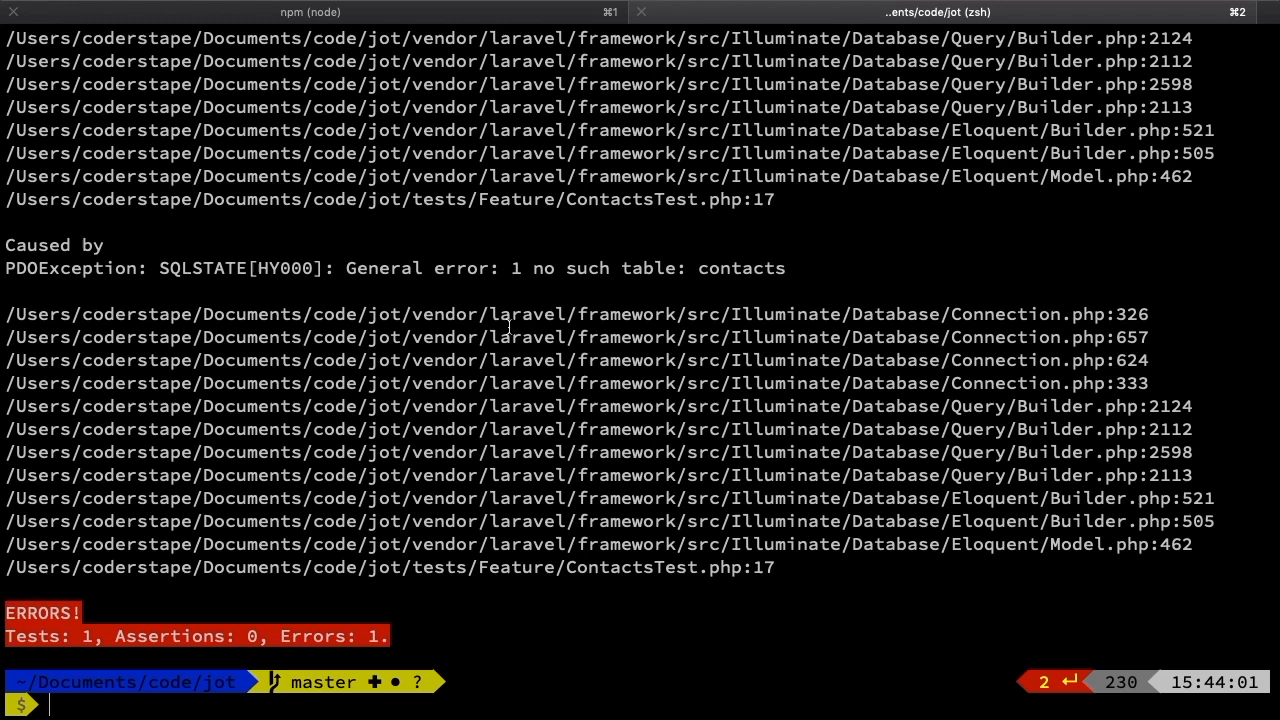
pyautogui.moveTo(497, 263)
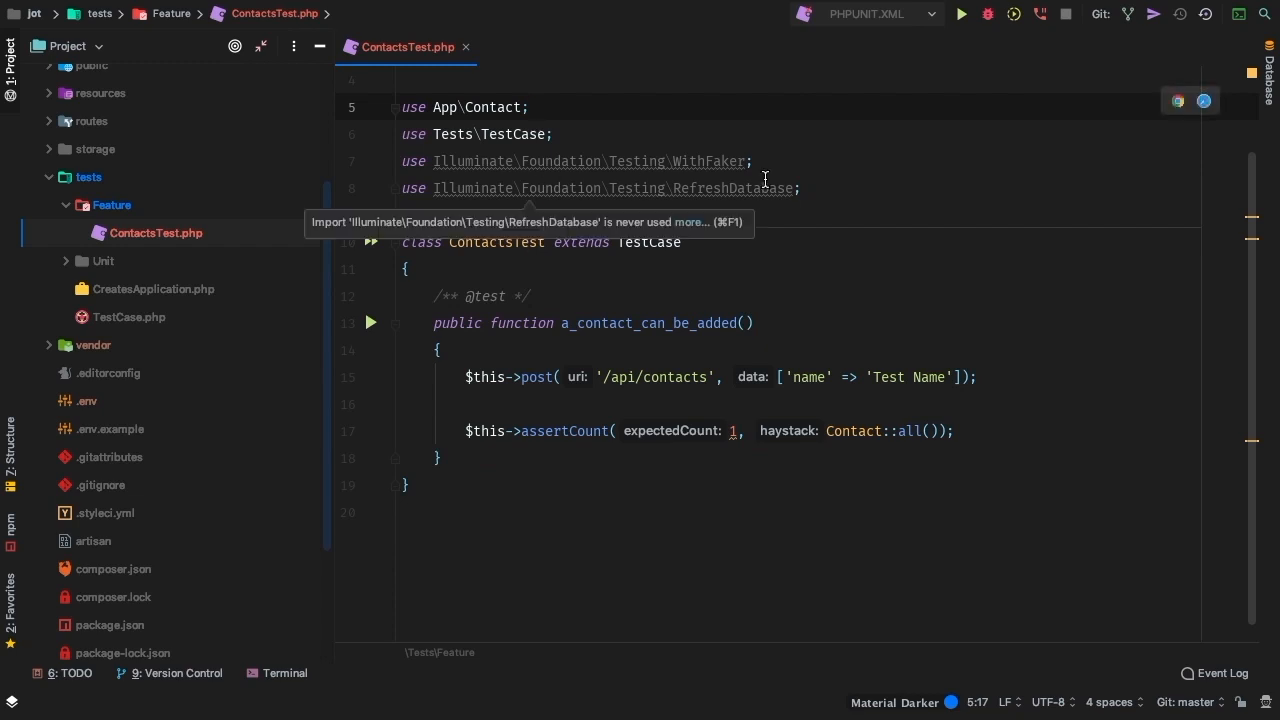
# - Add use RefreshDatabase; inside the ContactsTest class
pyautogui.doubleClick(733, 188)
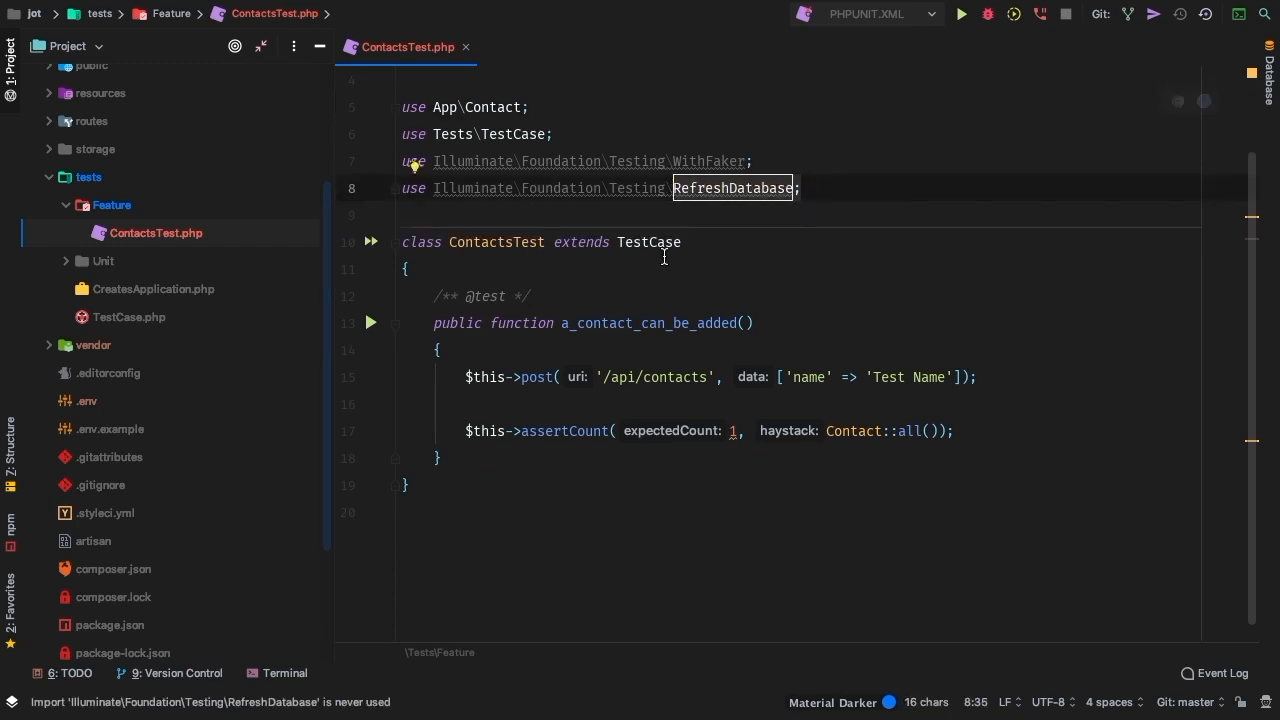
pyautogui.write('use')
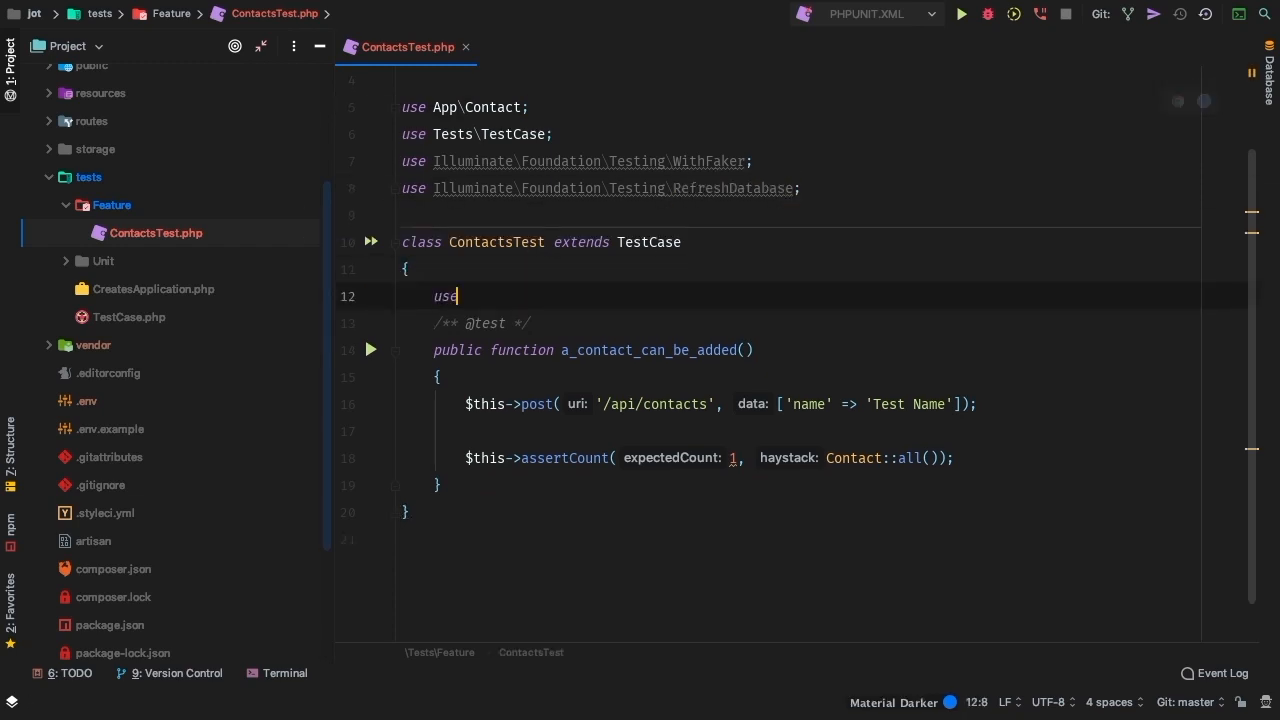
pyautogui.write('RefreshDatabase')
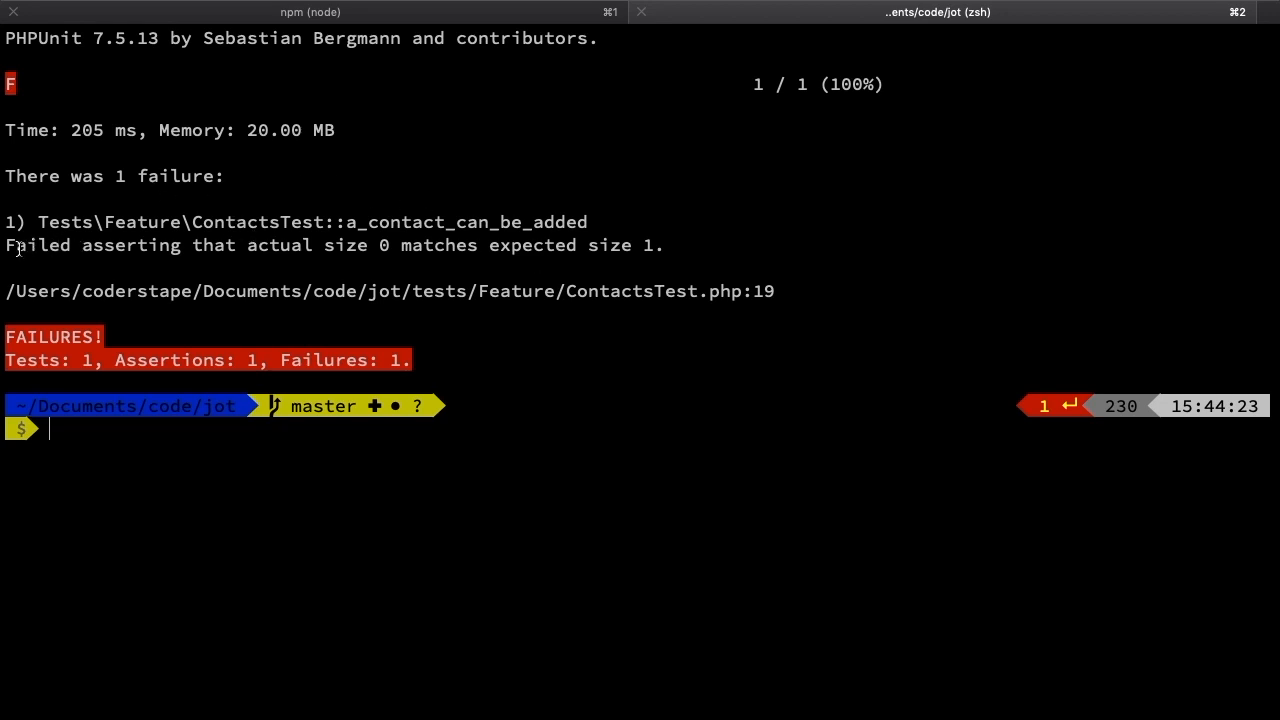
# - Rerun the filtered test and highlight the assertion failure: actual size 0, expected 1
pyautogui.moveTo(5, 245); pyautogui.dragTo(378, 245)
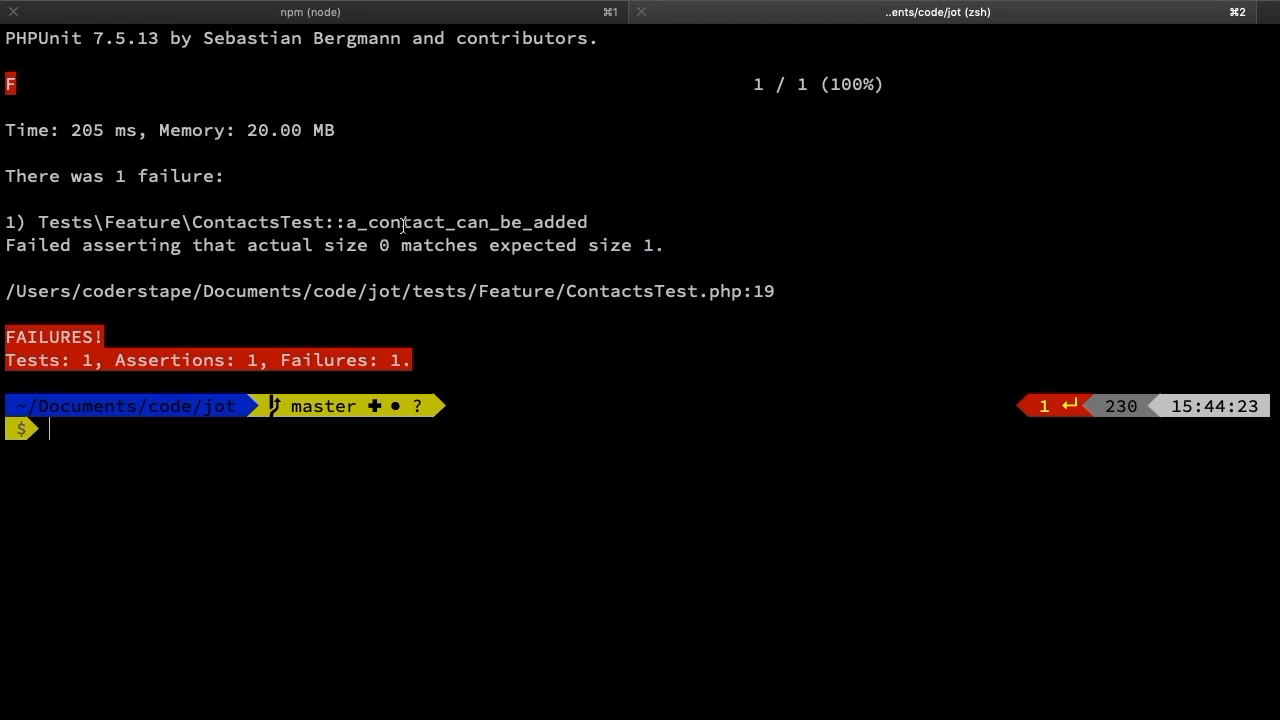
pyautogui.moveTo(330, 190)
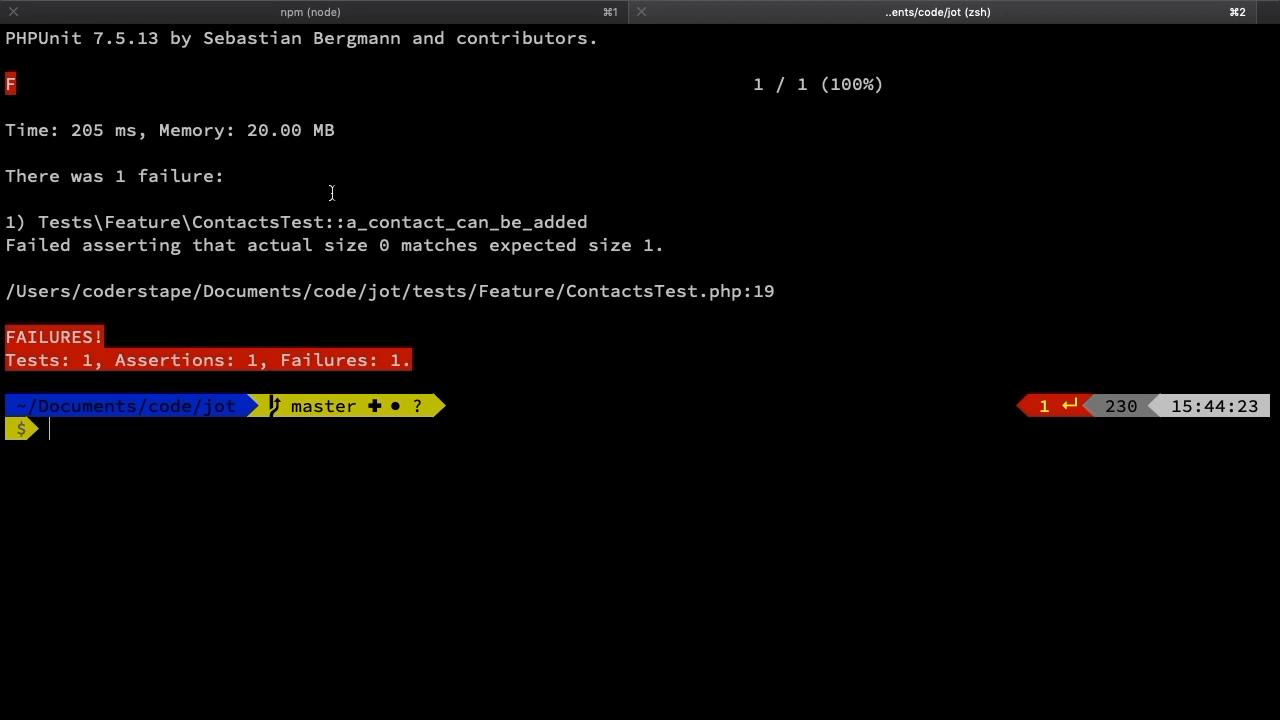
pyautogui.moveTo(553, 315)
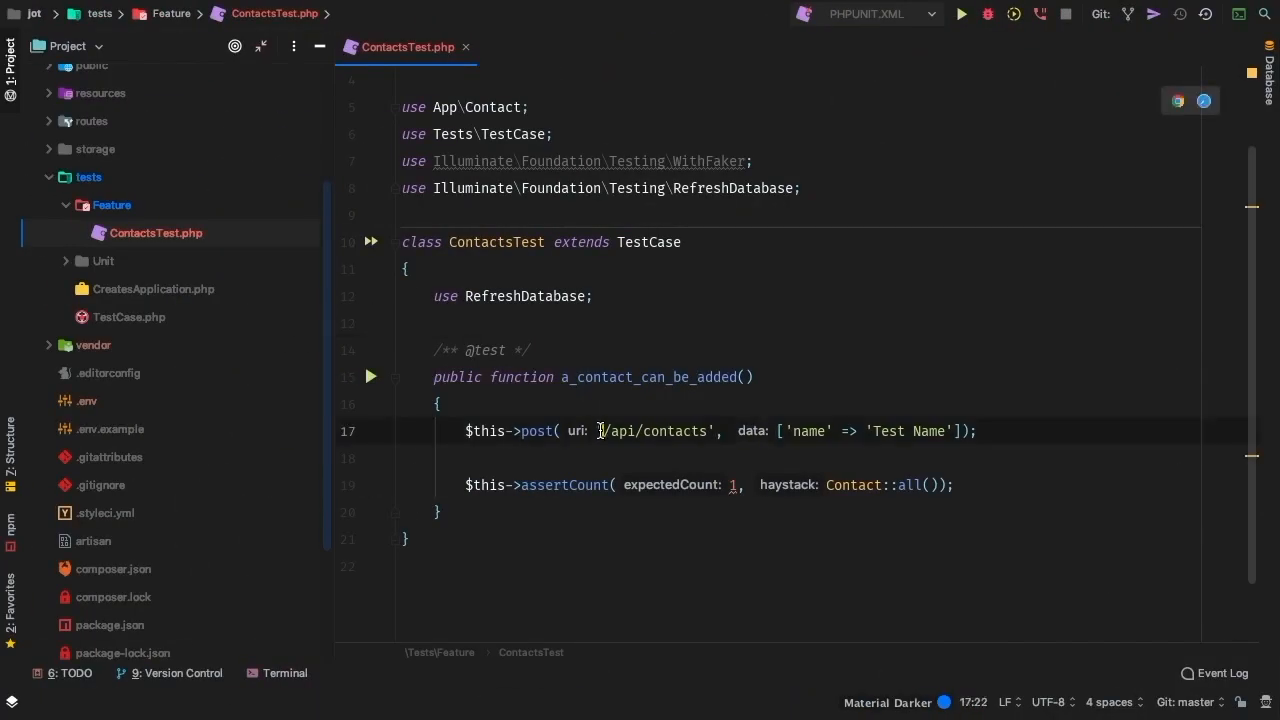
# - Insert $this->withoutExceptionHandling(); as the first line of the test method
pyautogui.doubleClick(655, 431)
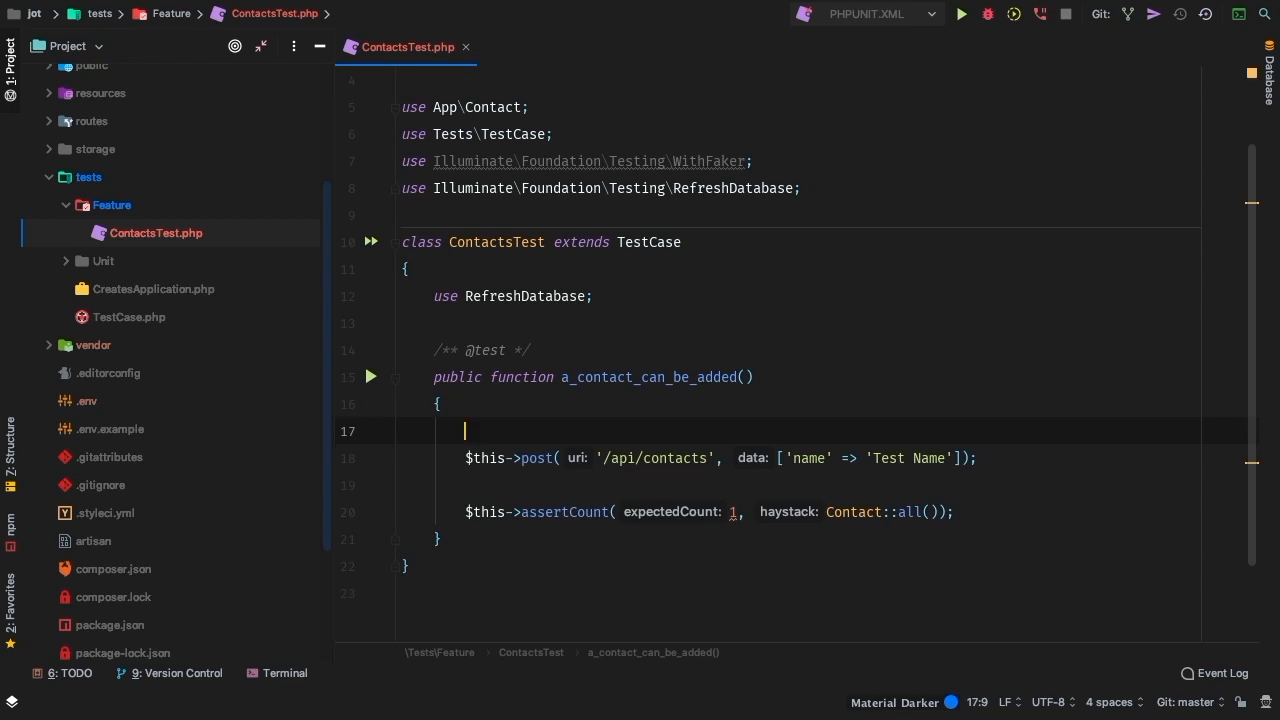
pyautogui.write('$this->withou')
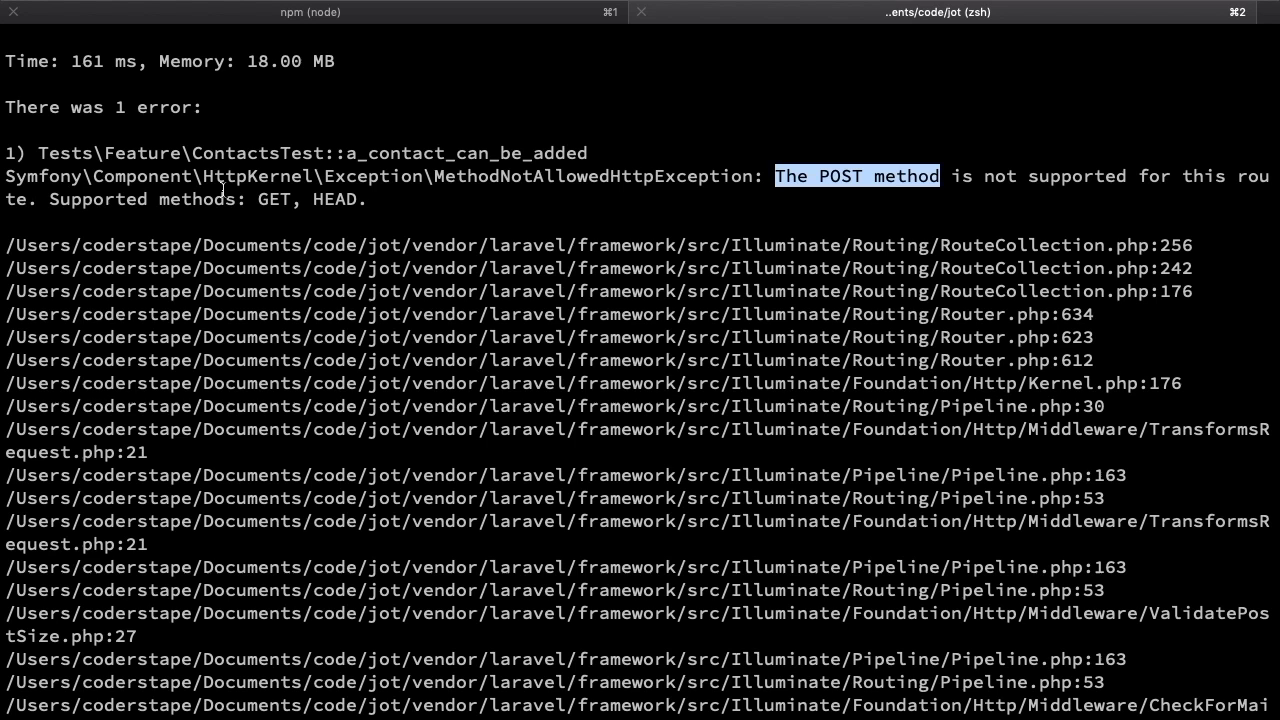
pyautogui.moveTo(625, 184)
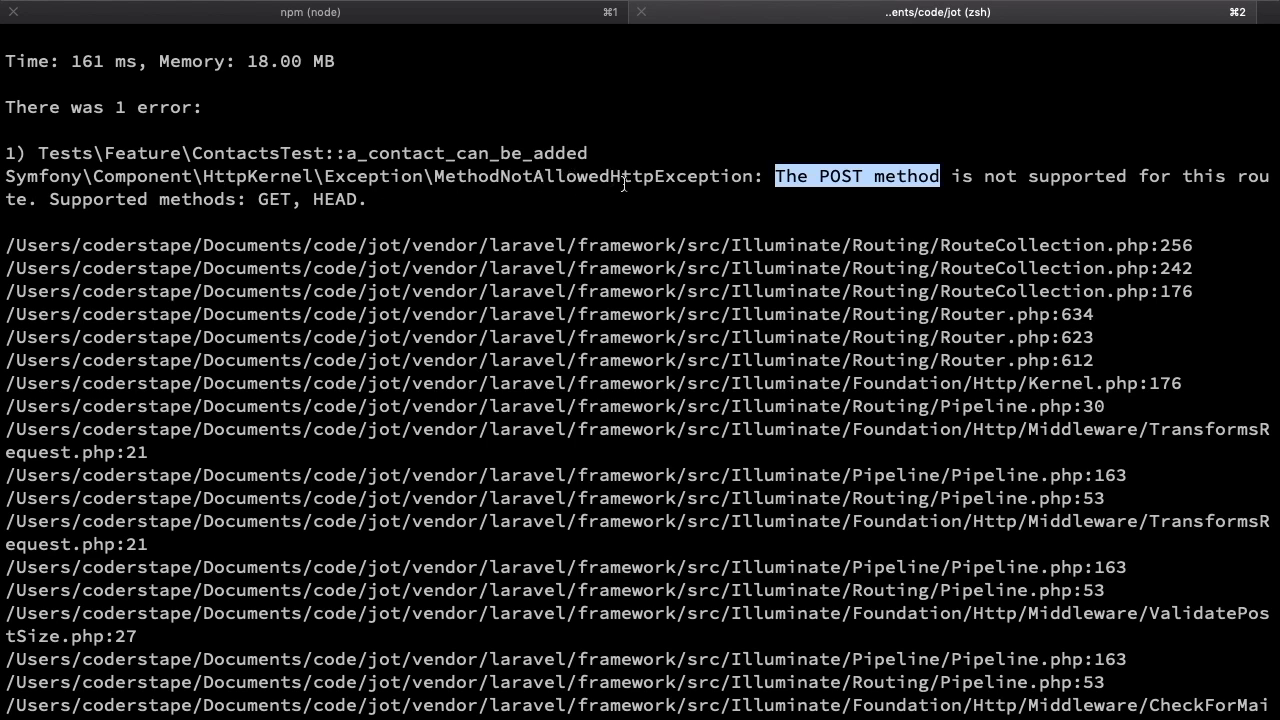
pyautogui.moveTo(379, 208)
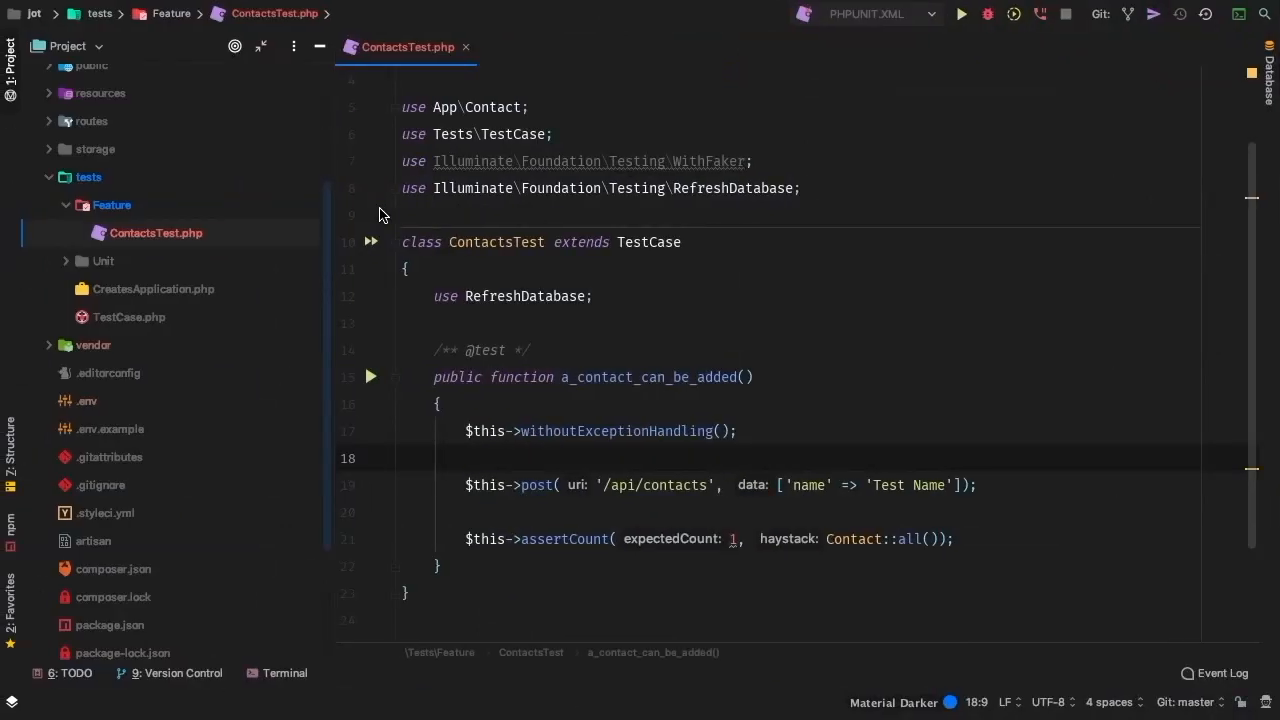
# - Switch between routes/api.php and ContactsTest, settling on the API routes file
pyautogui.click(524, 47)
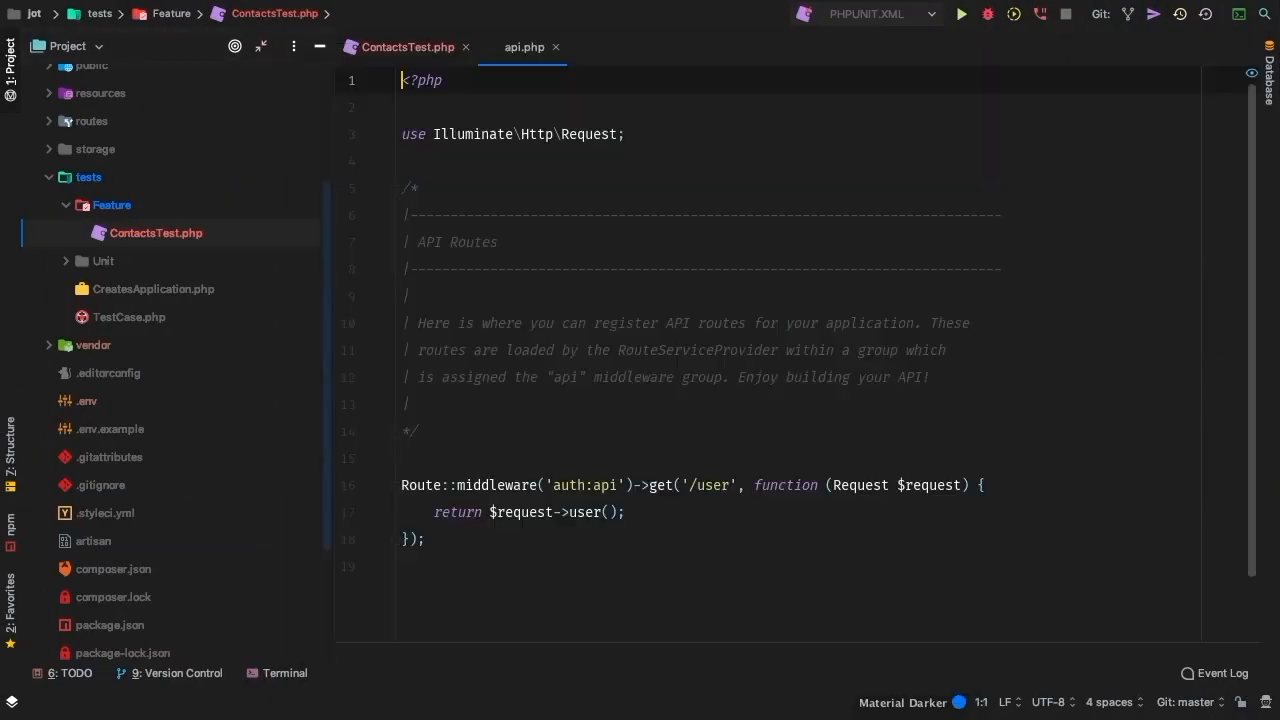
pyautogui.click(523, 47)
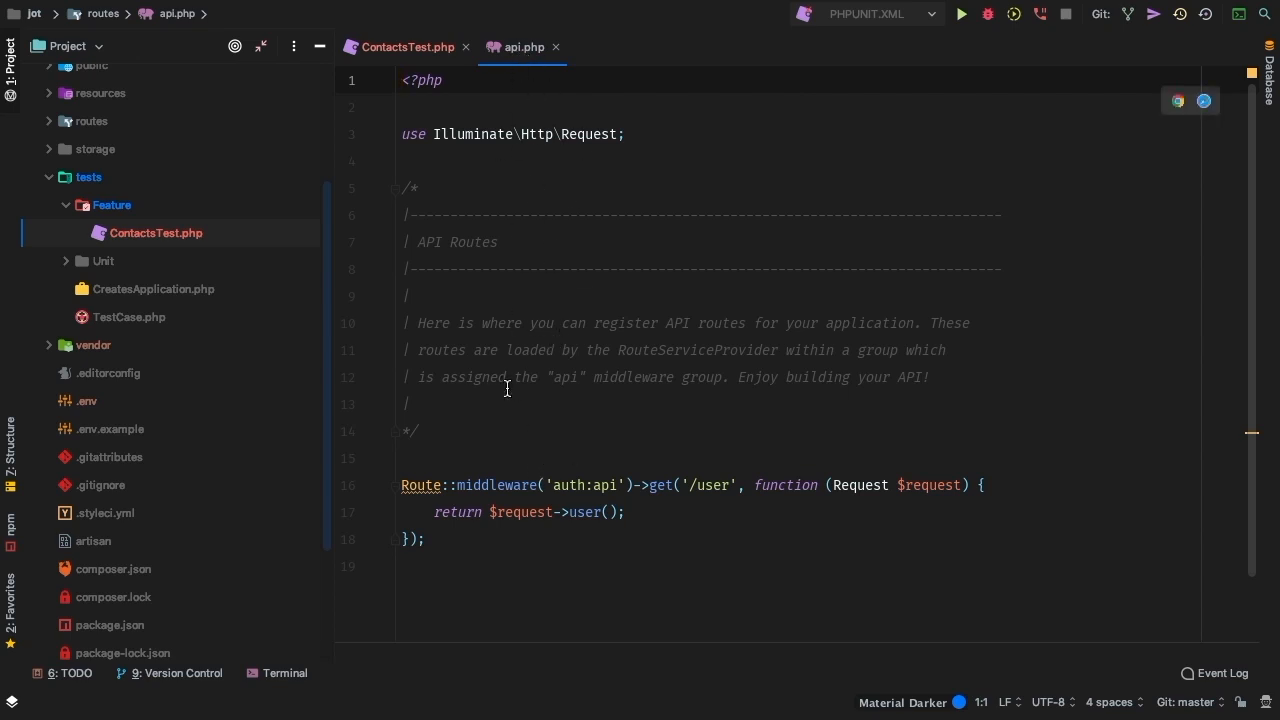
pyautogui.click(407, 47)
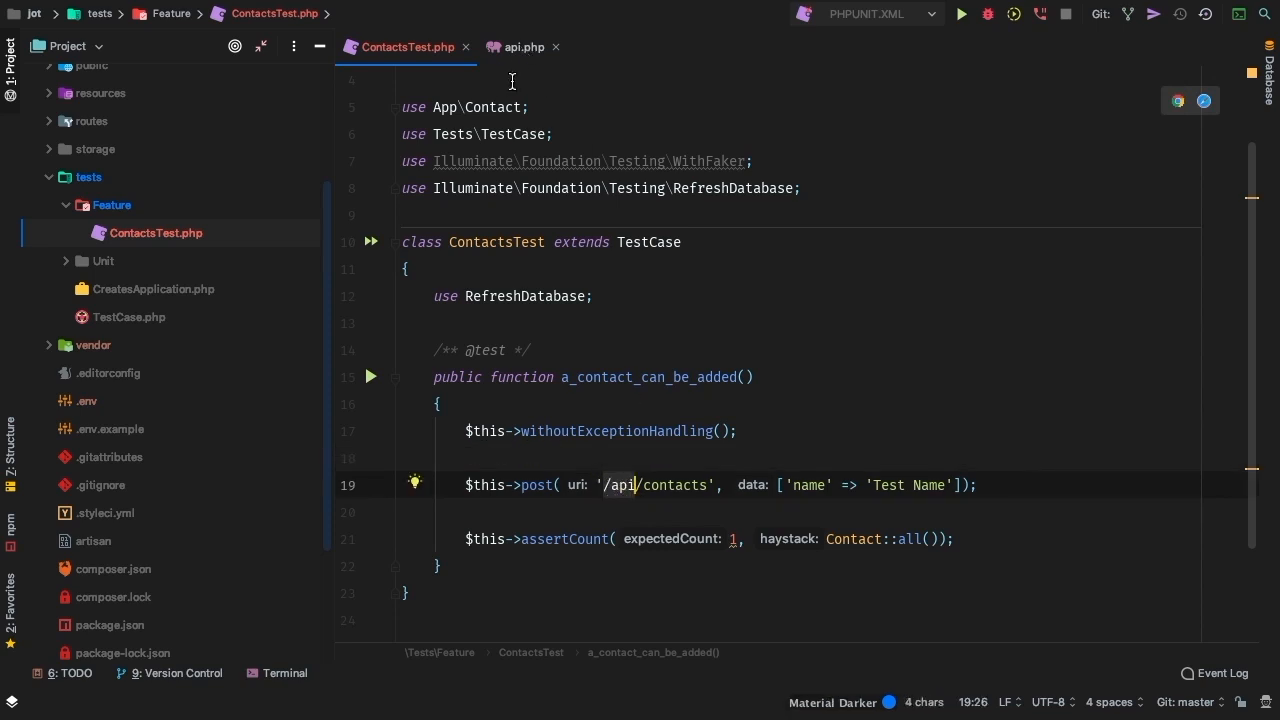
pyautogui.moveTo(521, 47)
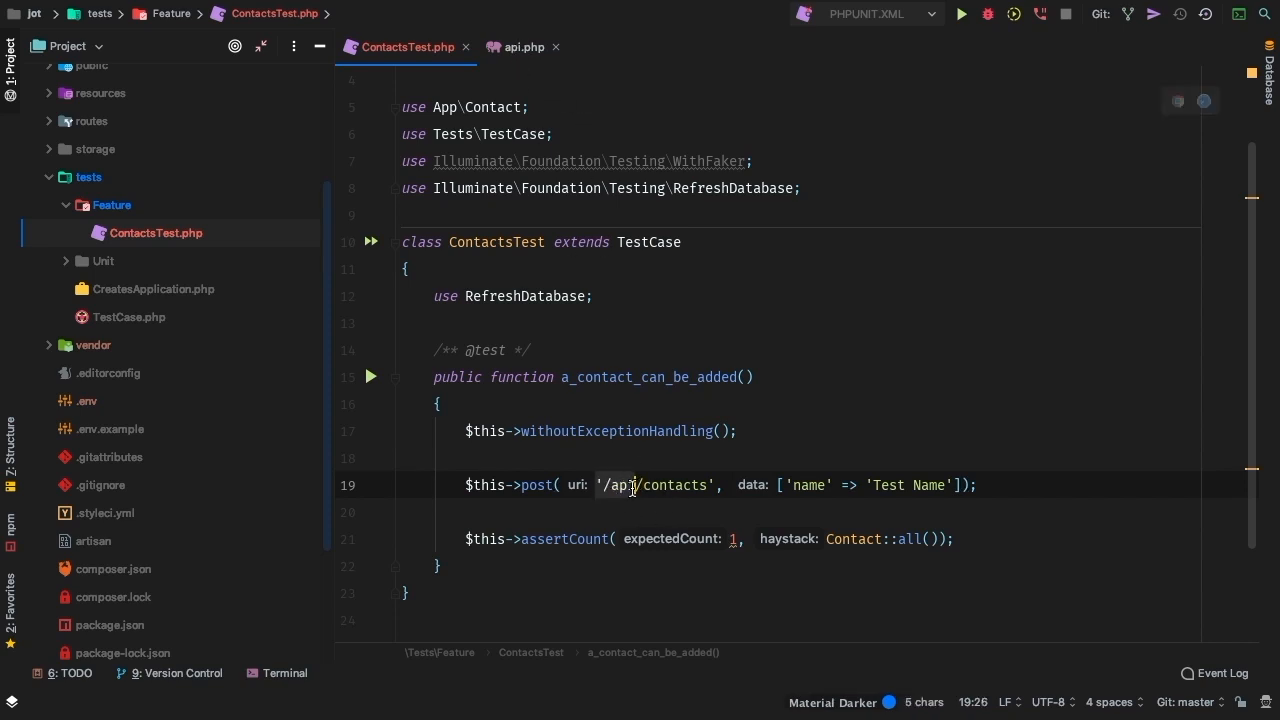
pyautogui.click(520, 47)
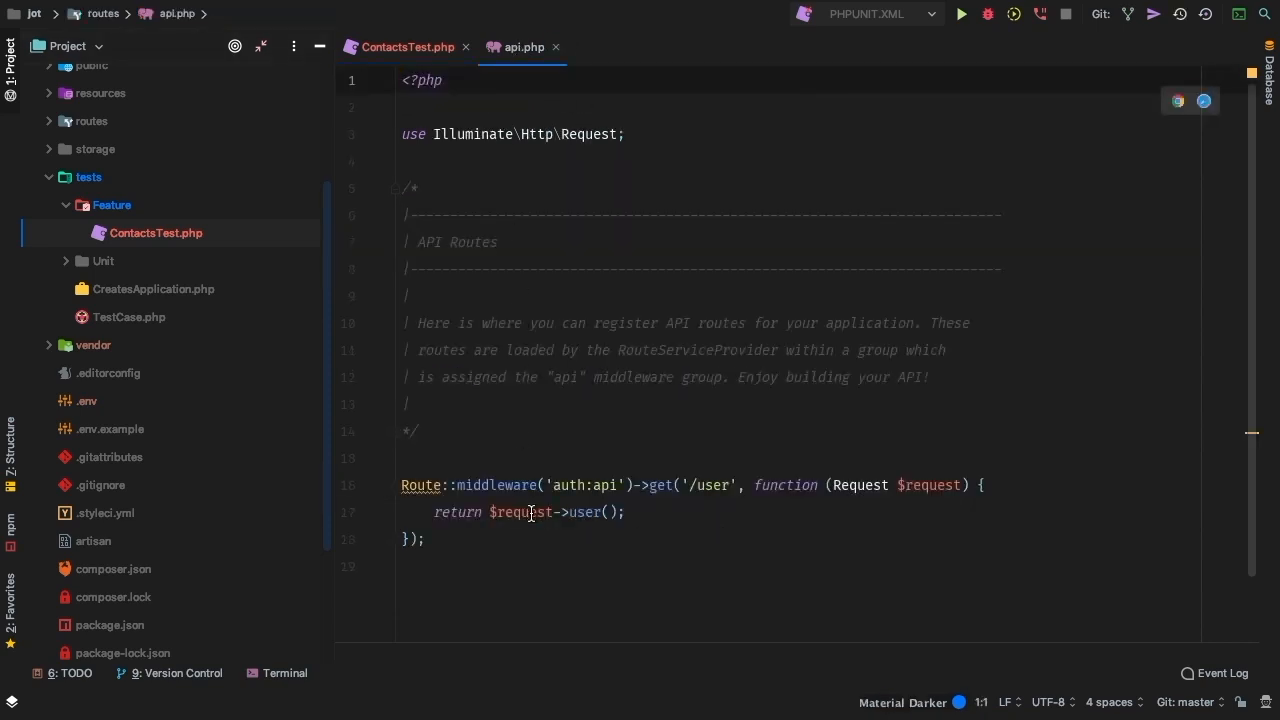
# - Write Route::post('/contacts', 'ContactsController@store'); in api.php
pyautogui.write('R')
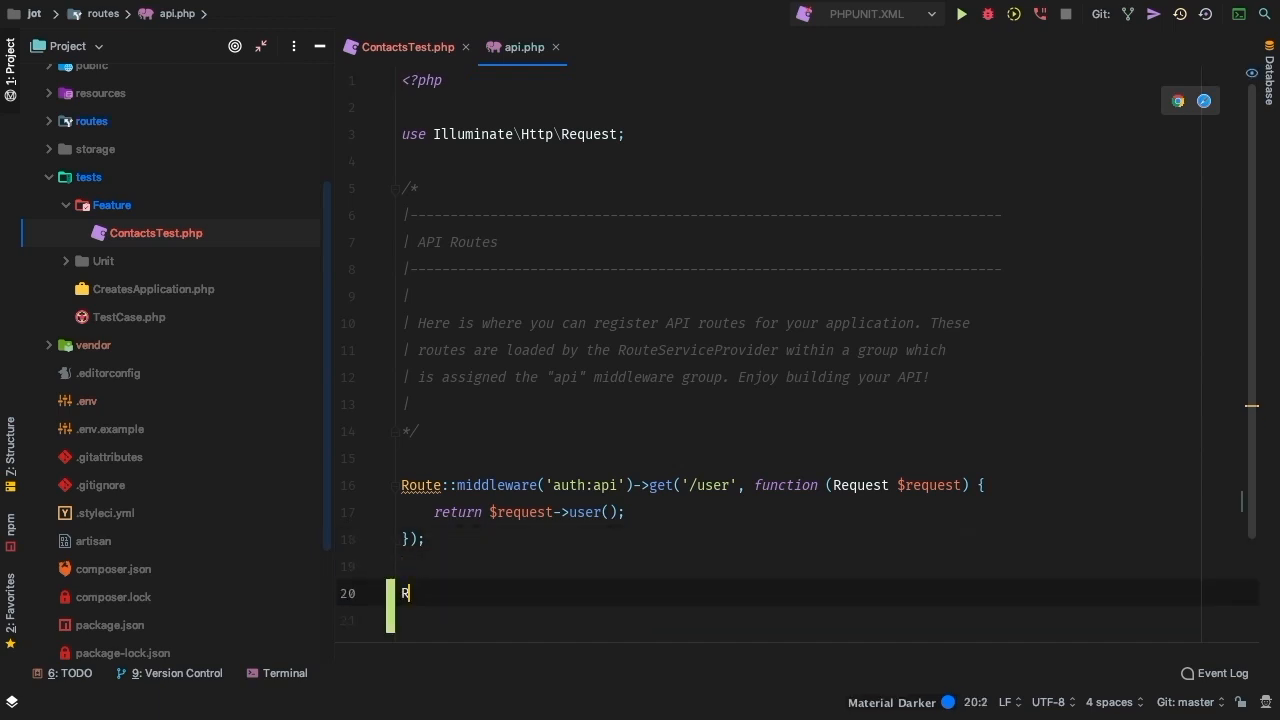
pyautogui.write('oute::post()')
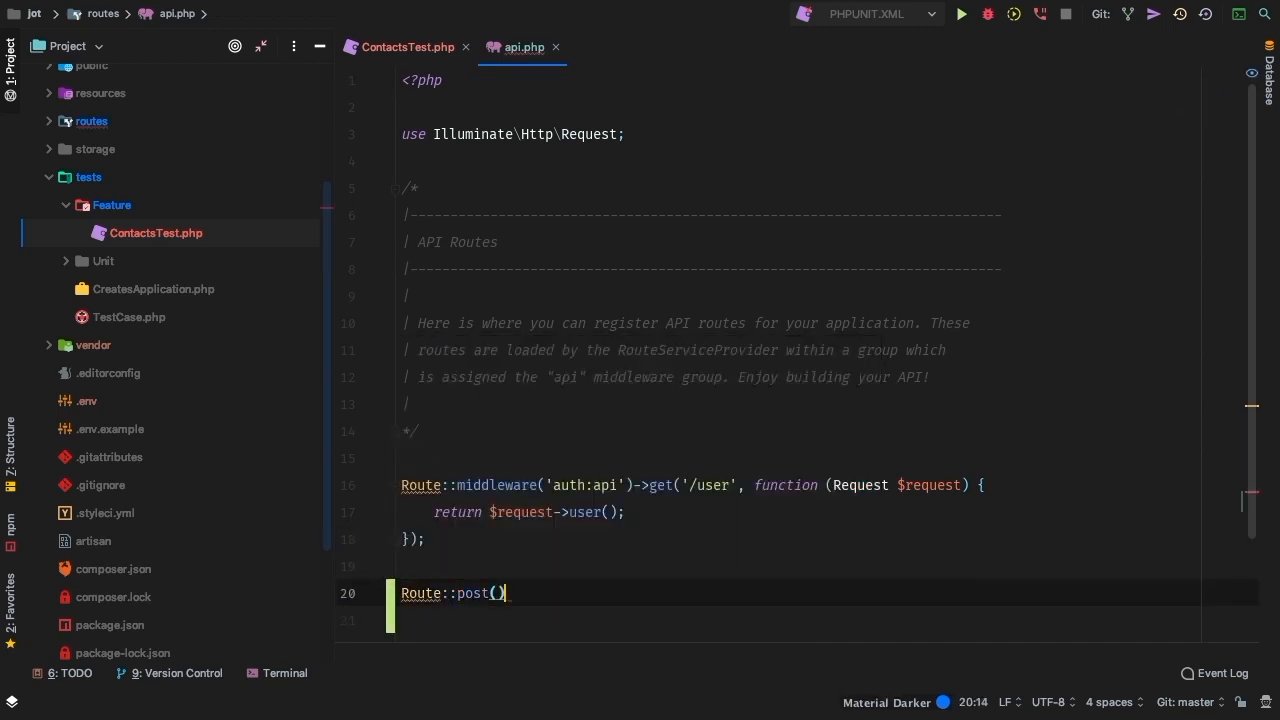
pyautogui.write("'/conta'")
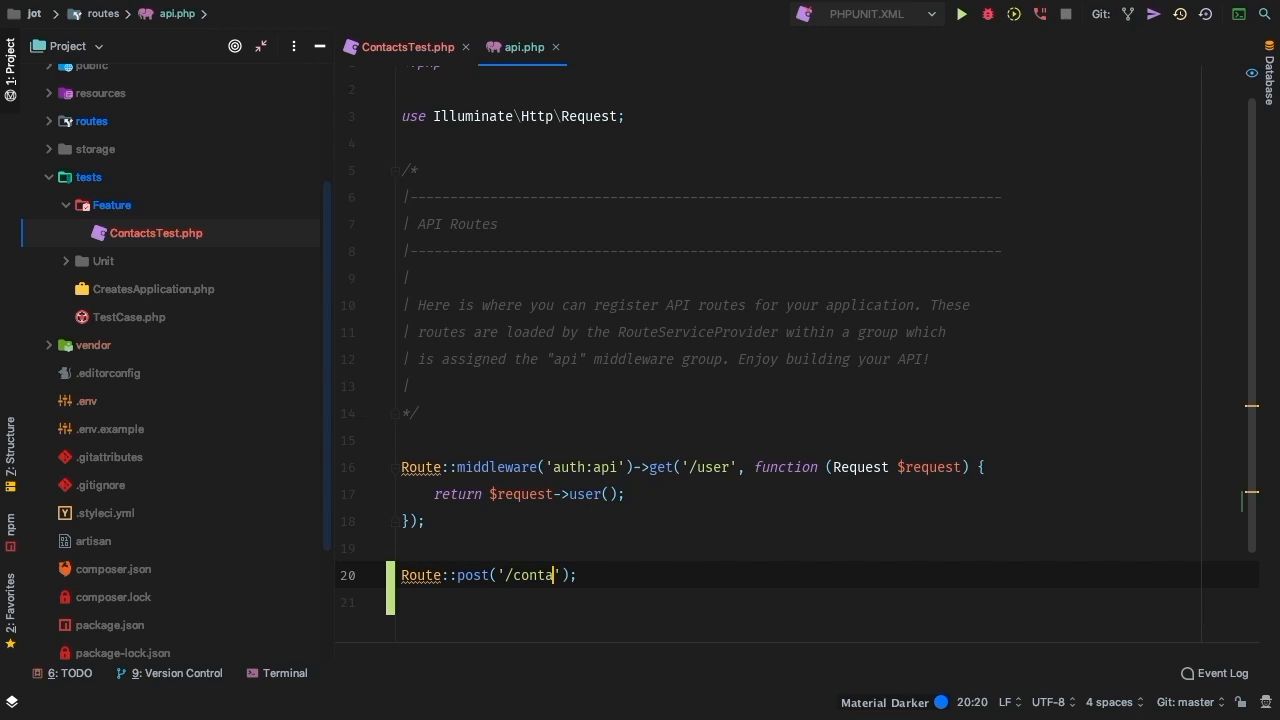
pyautogui.write('cts')
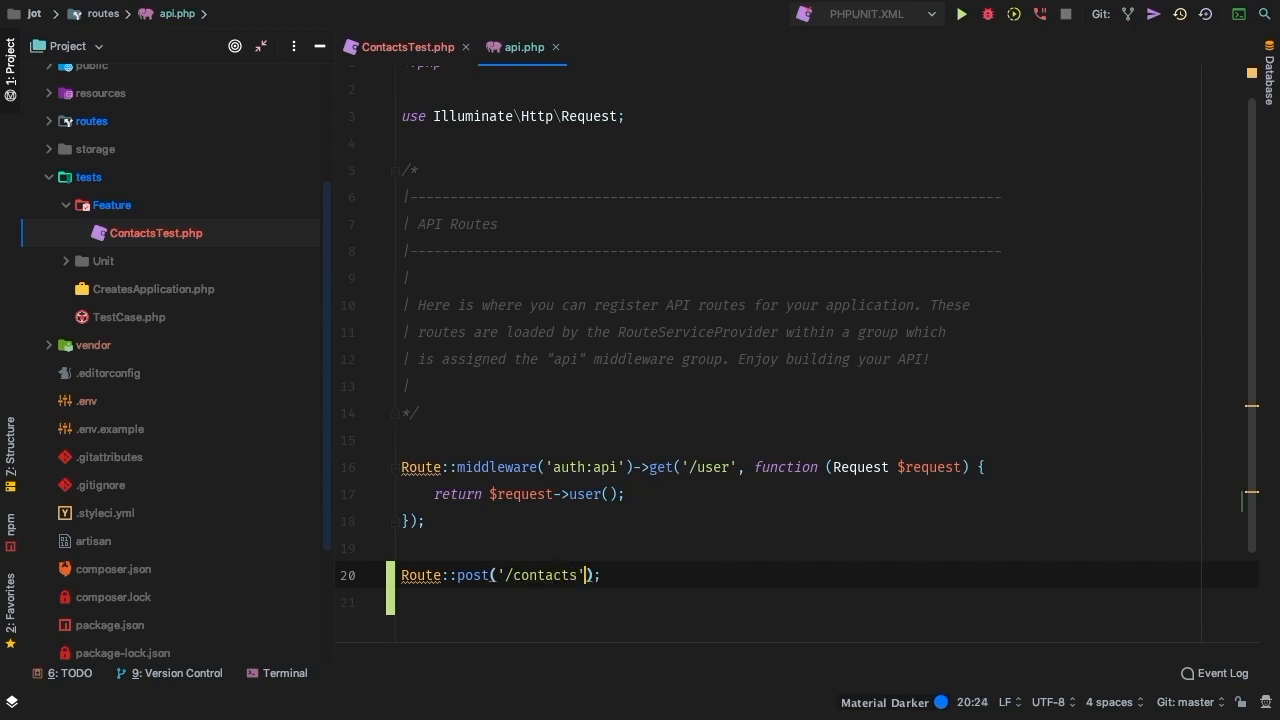
pyautogui.write(", 'Contact'")
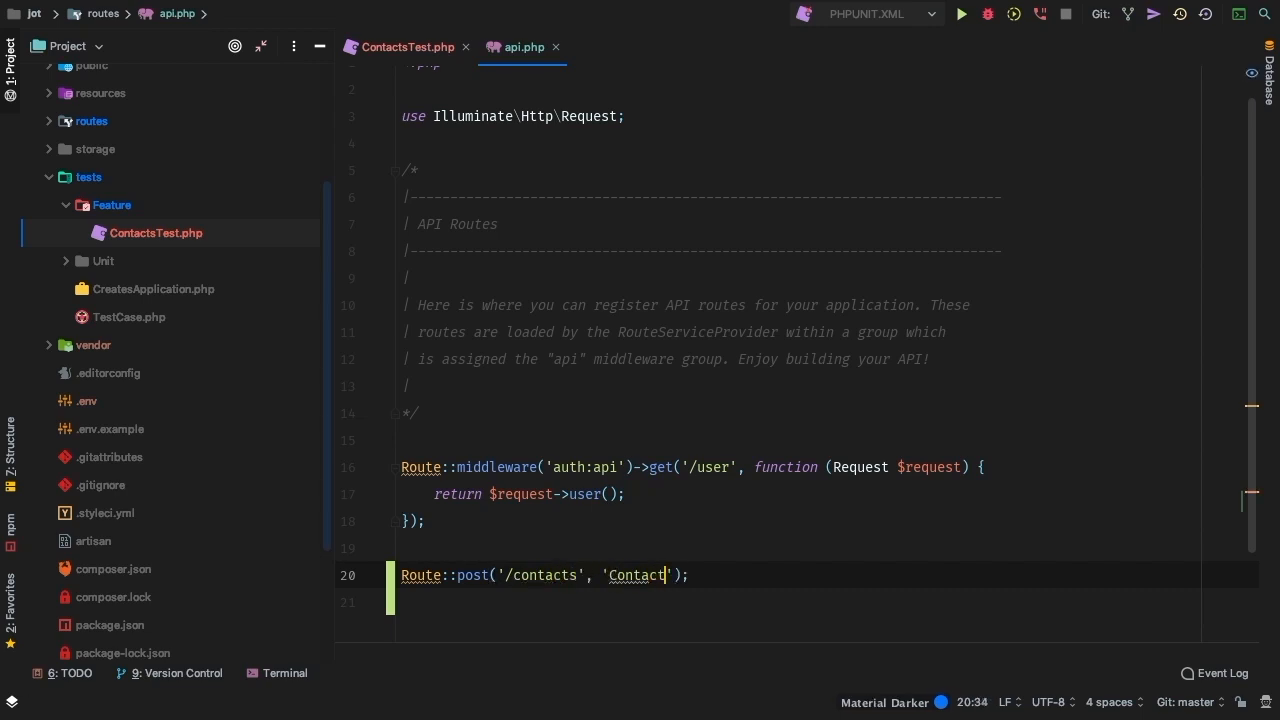
pyautogui.write('sController')
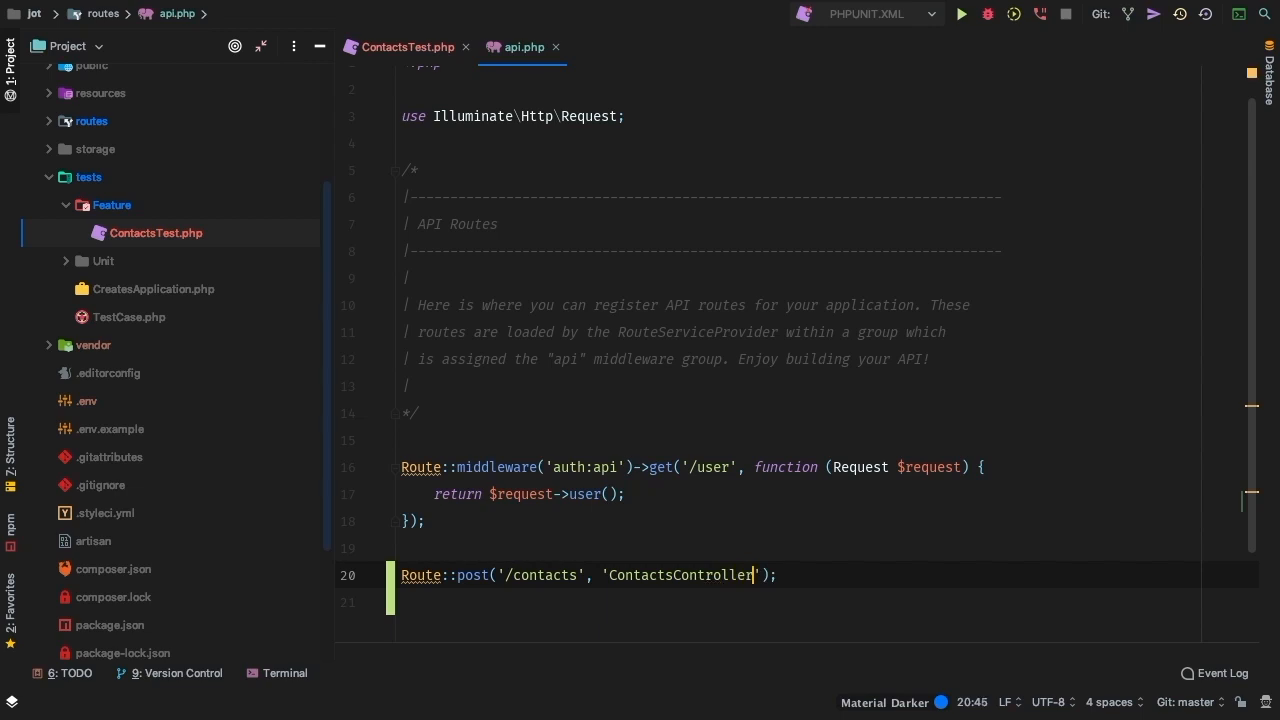
pyautogui.write('@store')
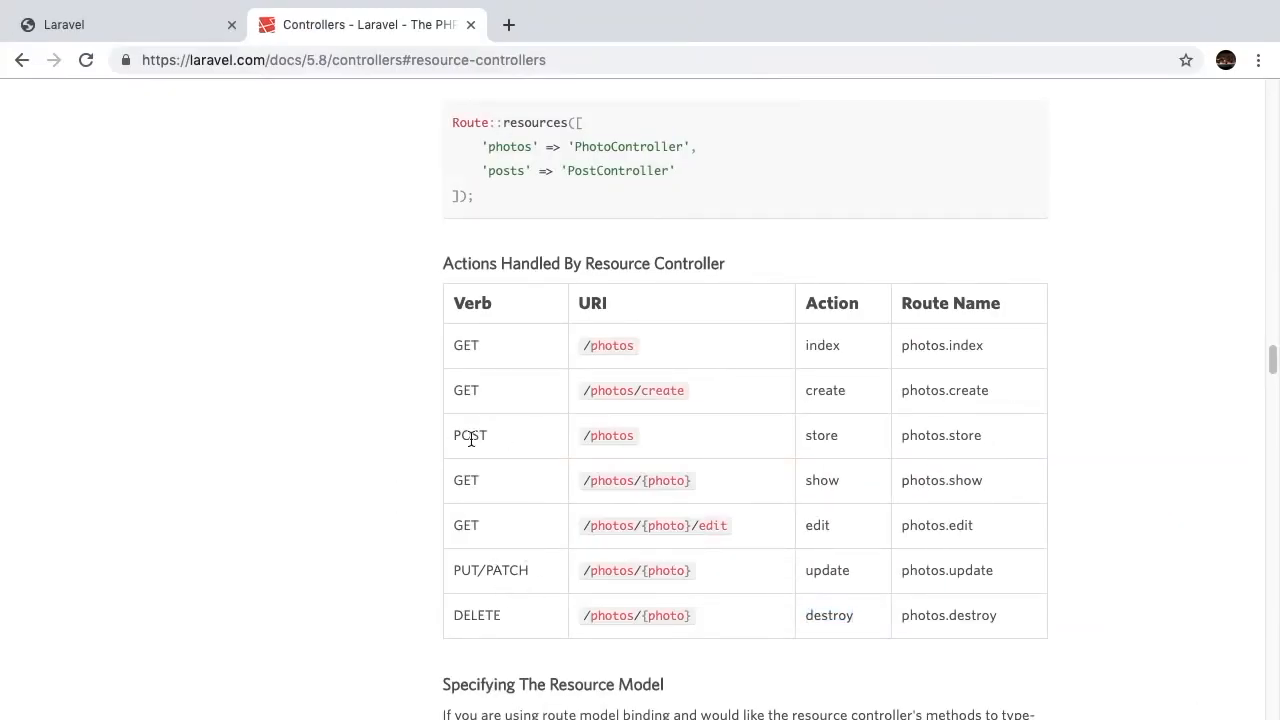
# - Highlight the POST verb and its store action in the Laravel resource controller table
pyautogui.doubleClick(469, 435)
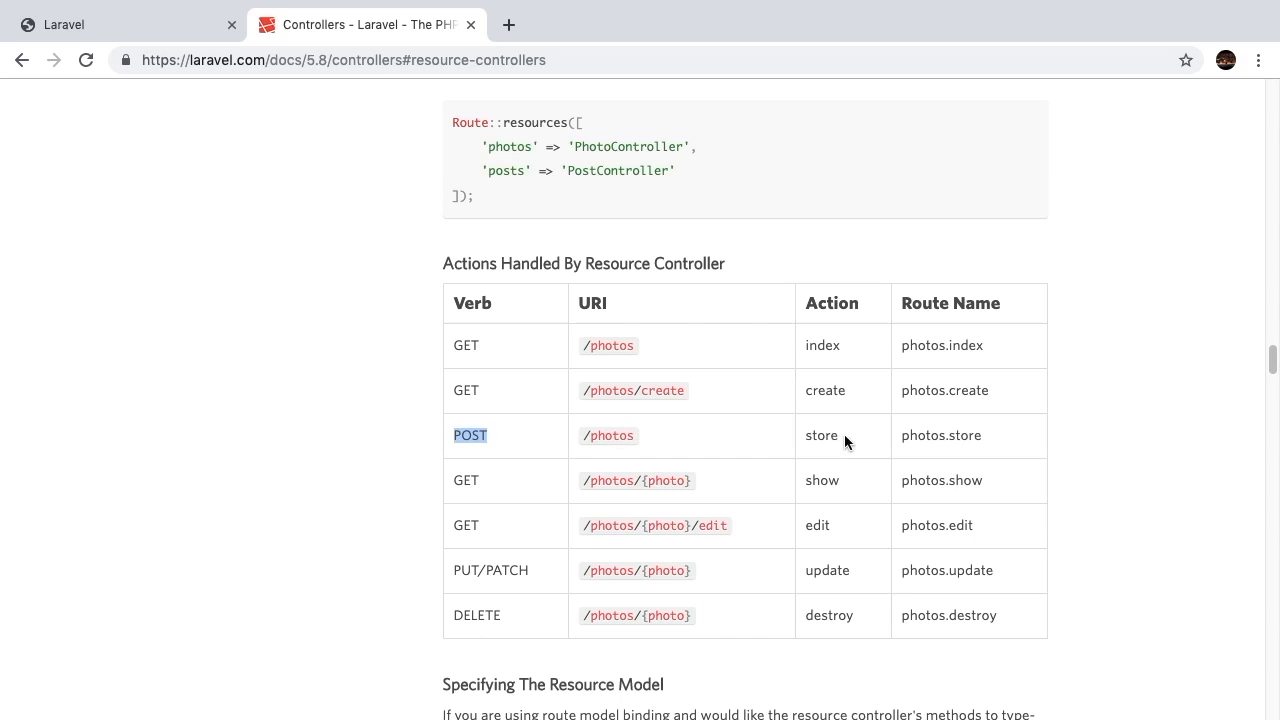
pyautogui.doubleClick(821, 435)
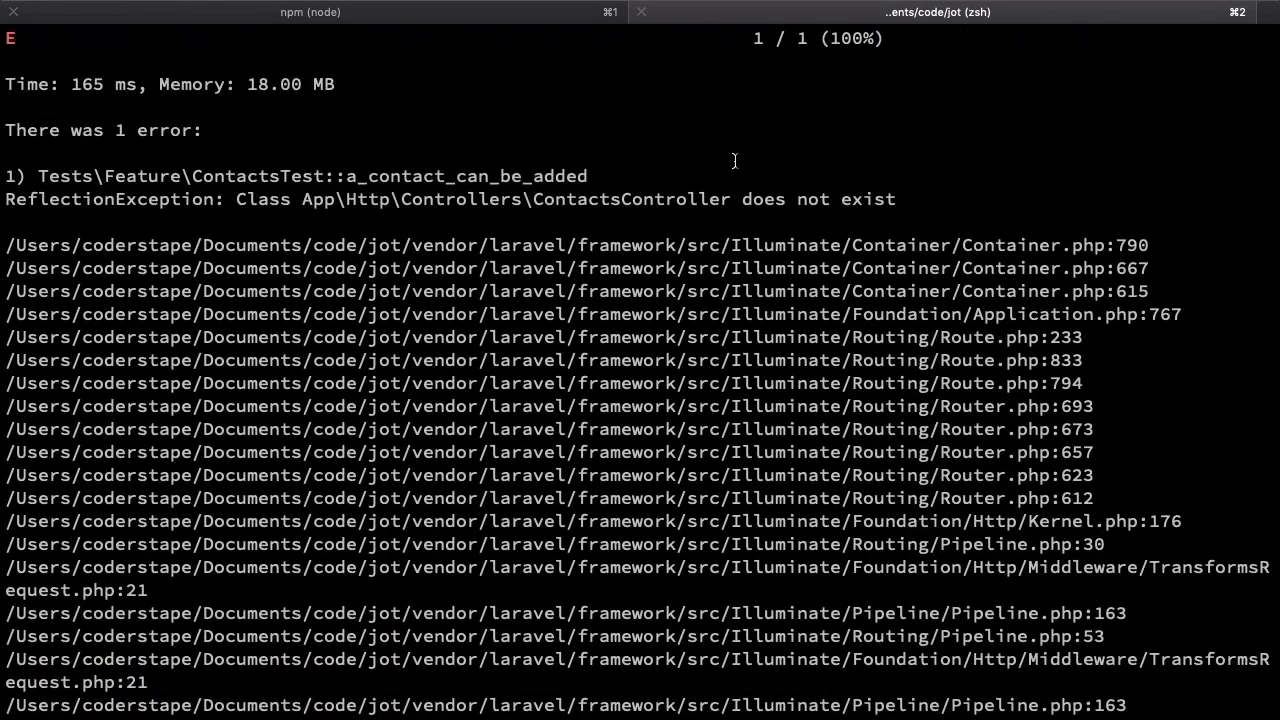
# - Run php artisan make:controller ContactsController, rerun the test, and note the missing store method
pyautogui.doubleClick(631, 199)
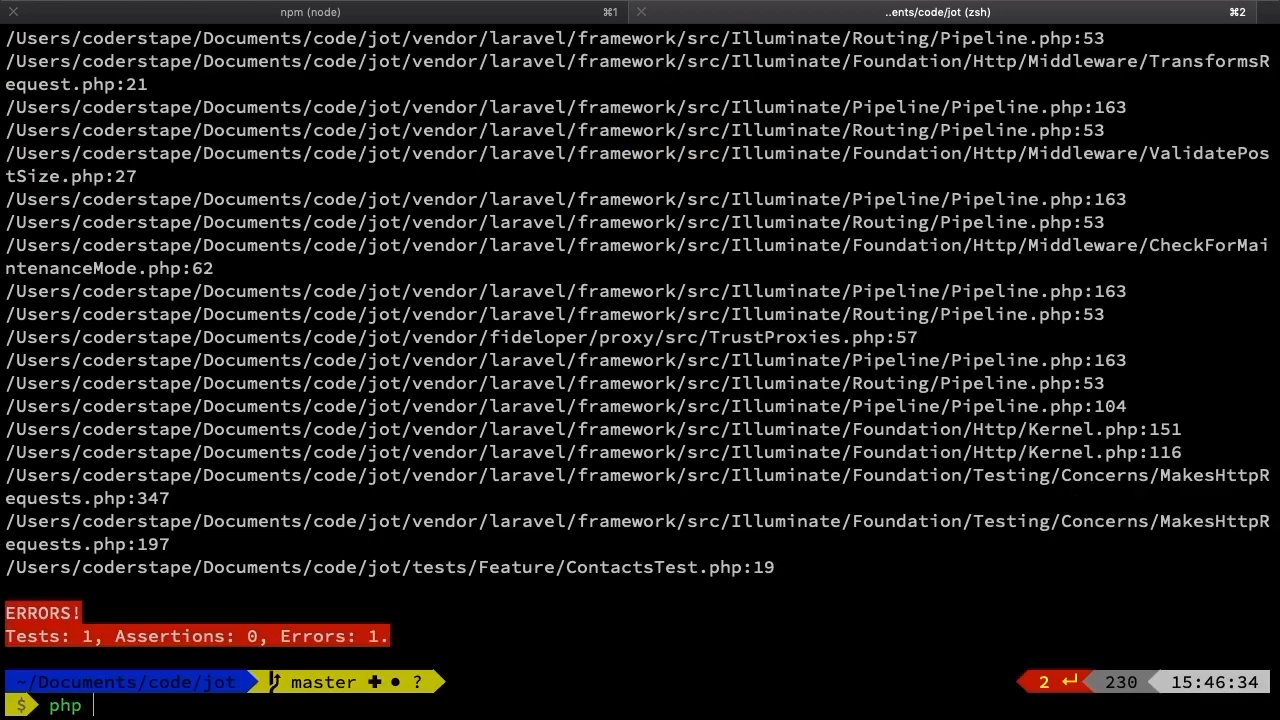
pyautogui.write('artisan make:')
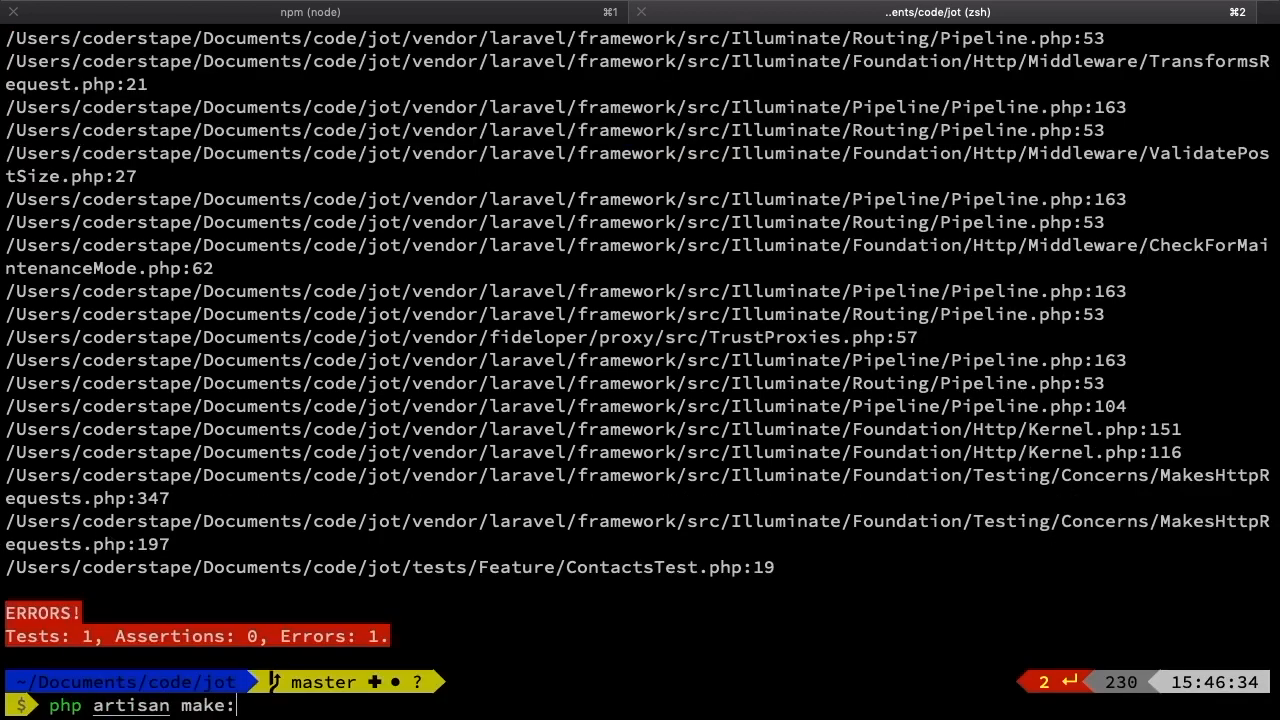
pyautogui.write('controller Con')
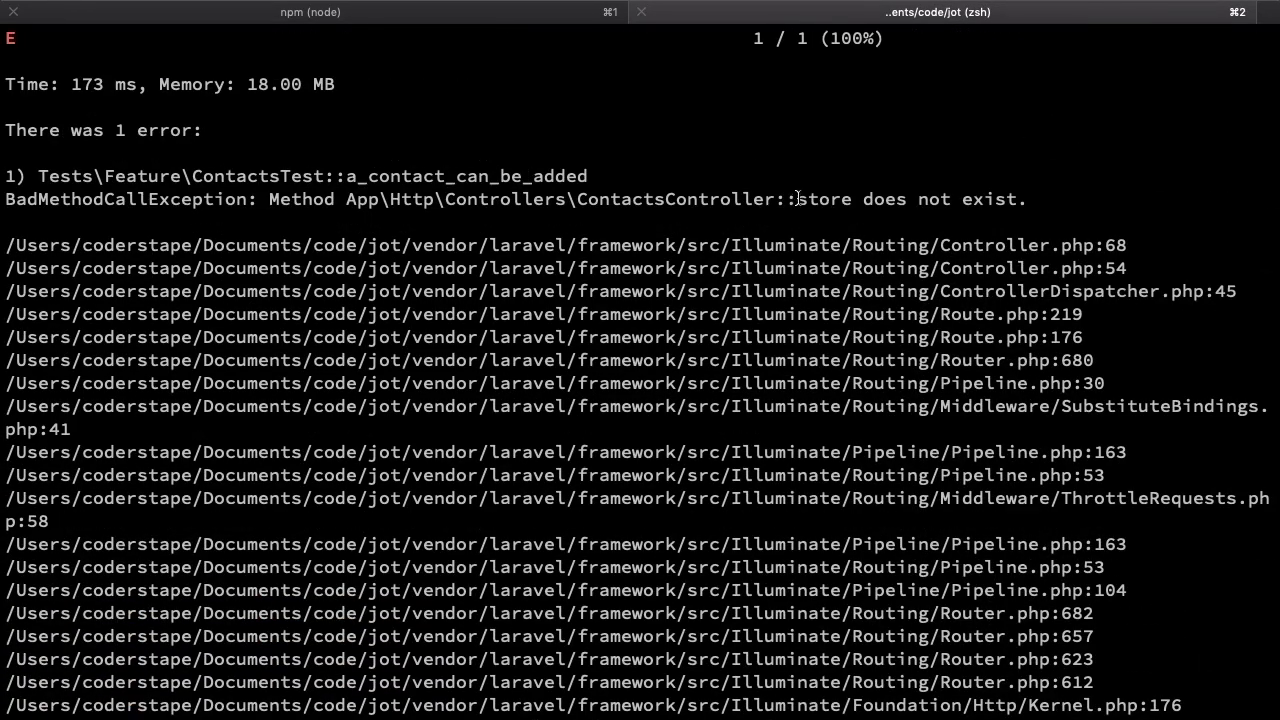
pyautogui.doubleClick(824, 199)
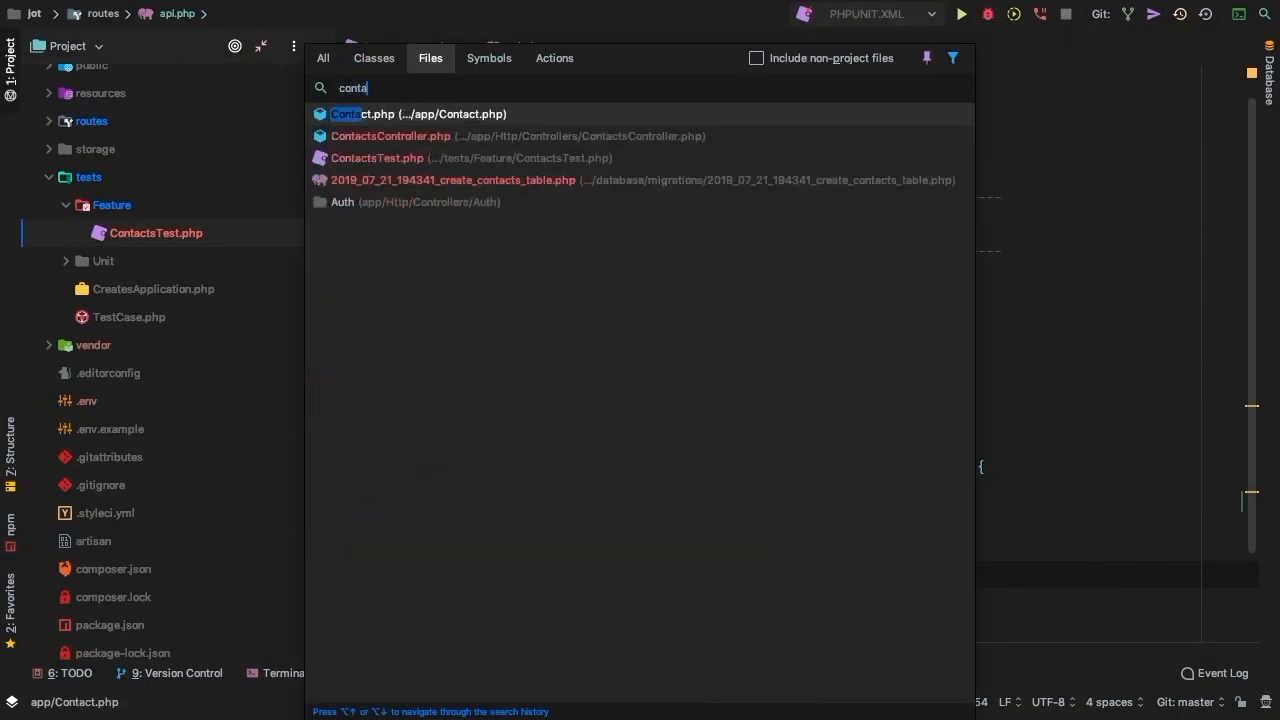
# - Open ContactsController.php and add an empty public function store() { }
pyautogui.click(390, 136)
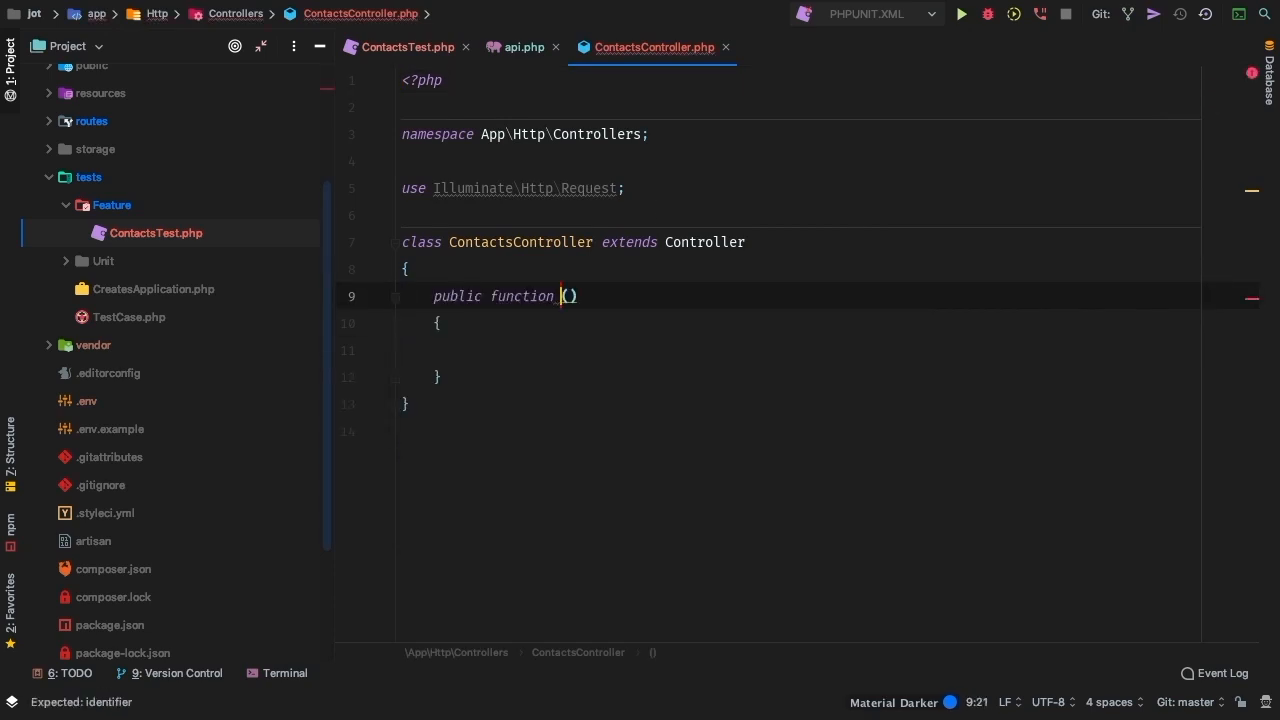
pyautogui.write('store')
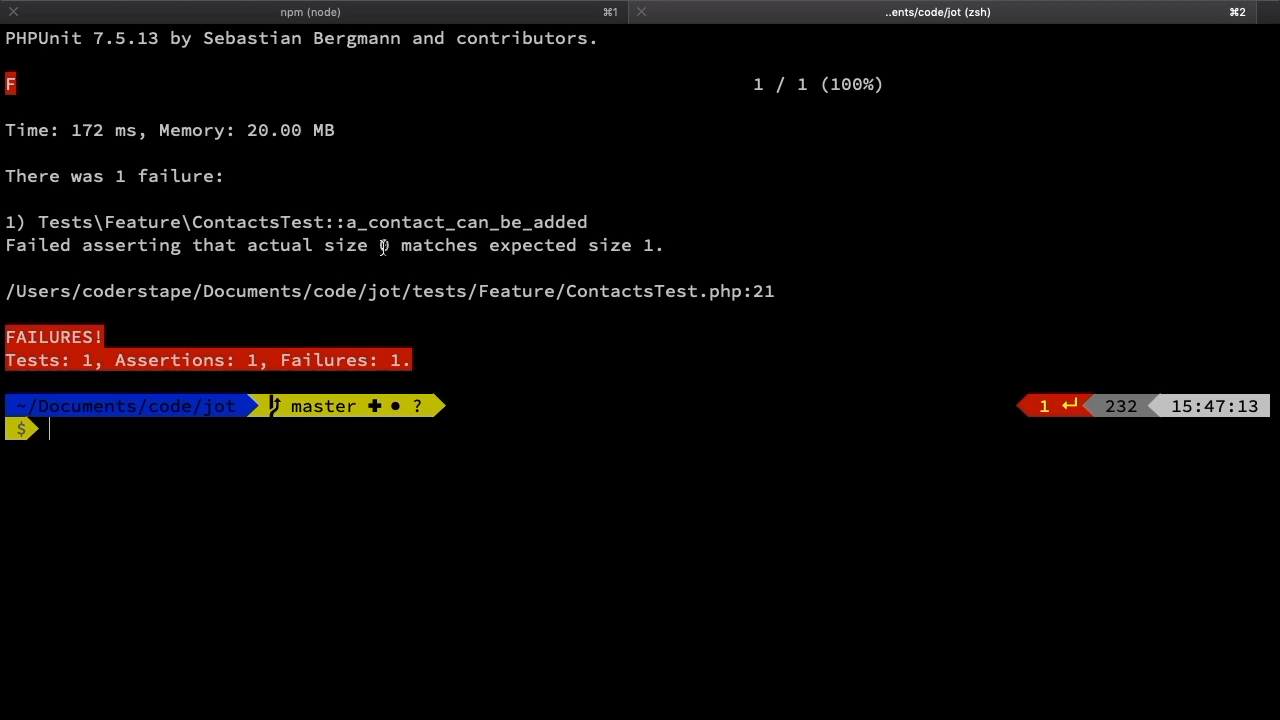
# - Highlight the actual size 0 in the failing a_contact_can_be_added output
pyautogui.doubleClick(383, 245)
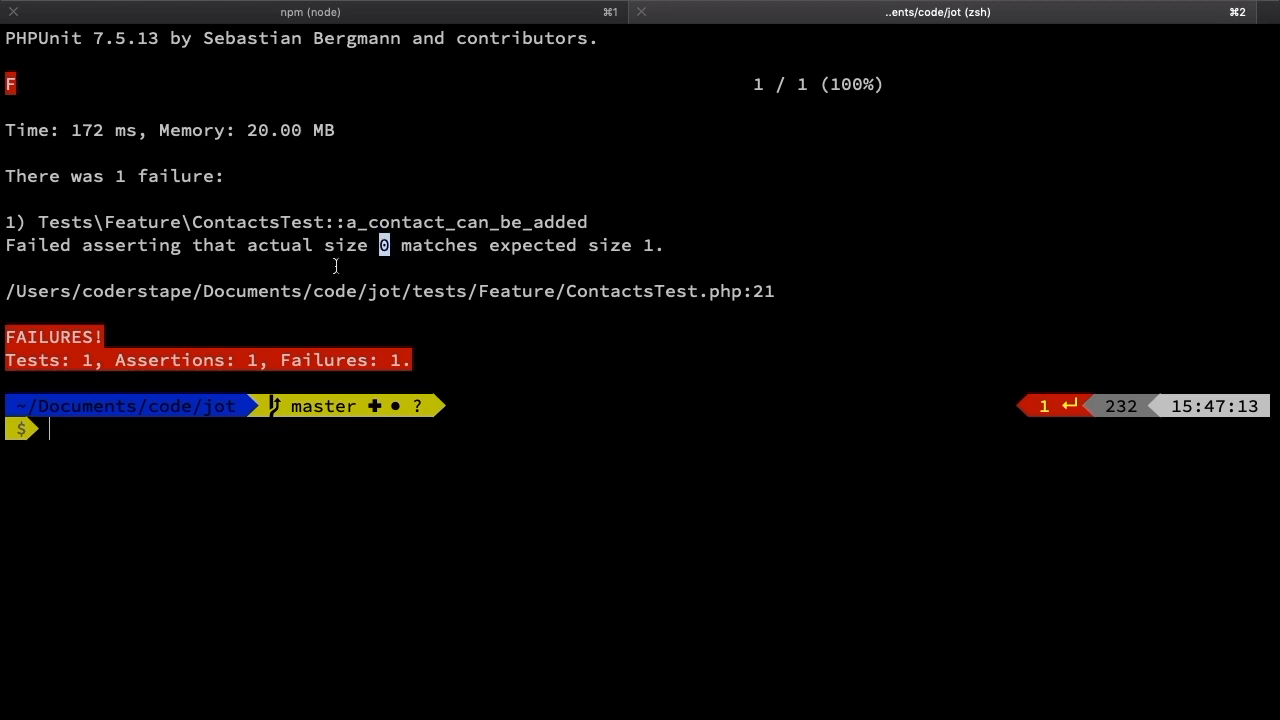
pyautogui.moveTo(356, 265)
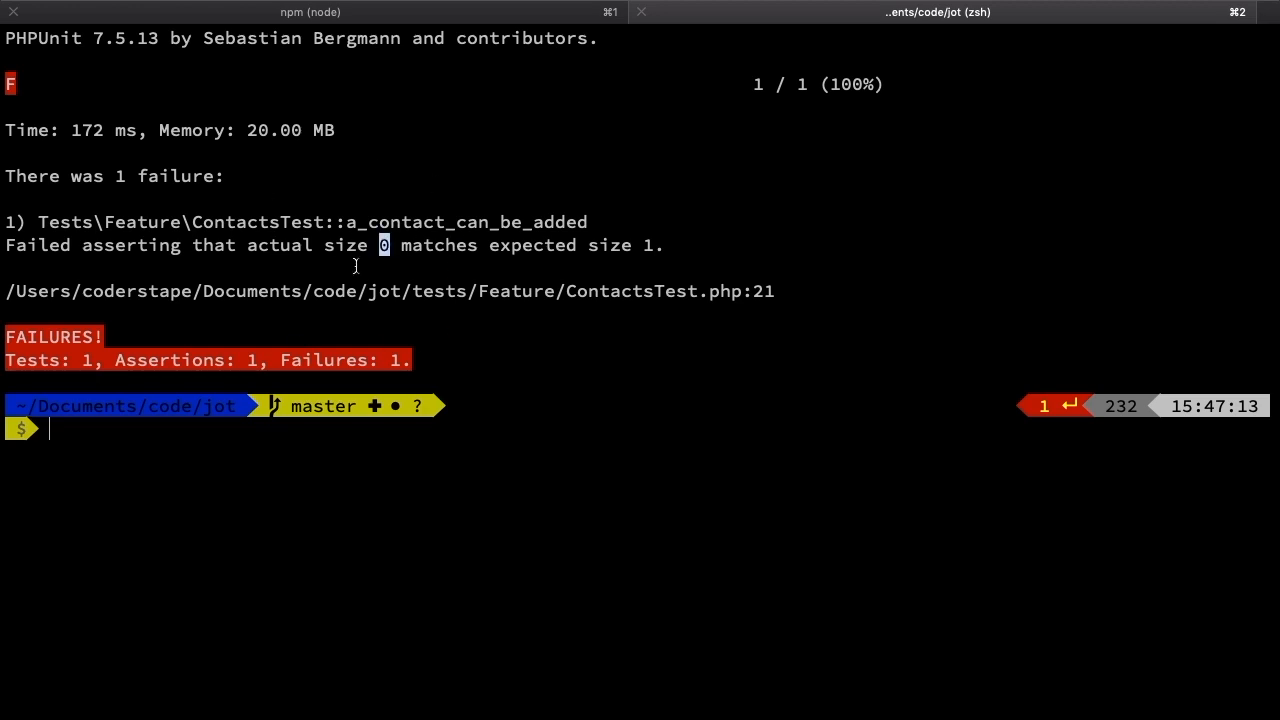
pyautogui.moveTo(453, 263)
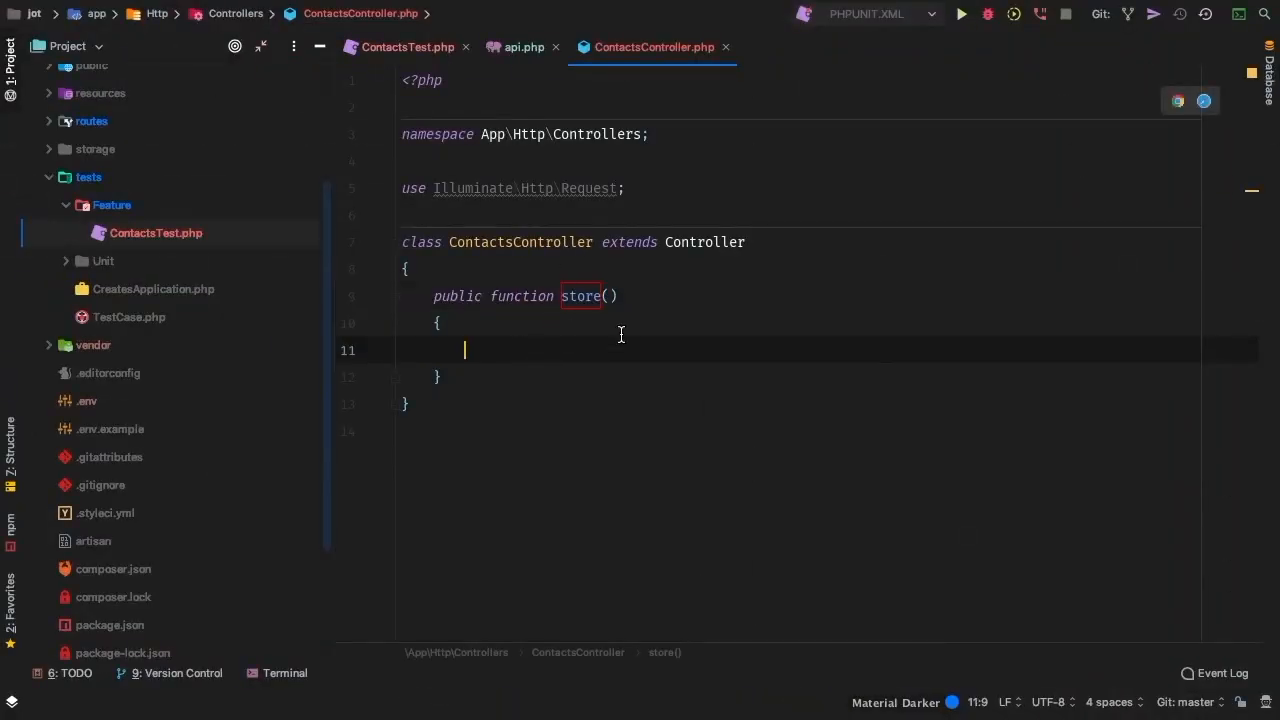
# - Write Contact::create(['name' => request('name')]) inside the store method
pyautogui.write('Contact::')
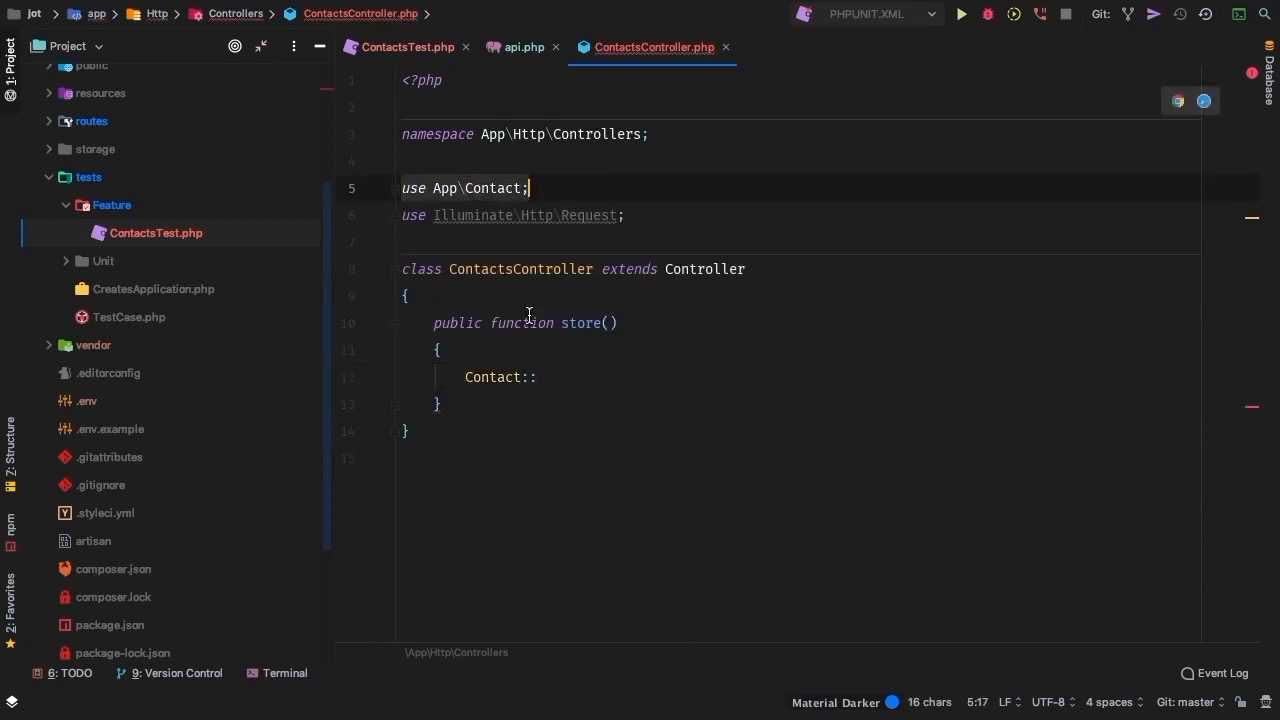
pyautogui.write('create')
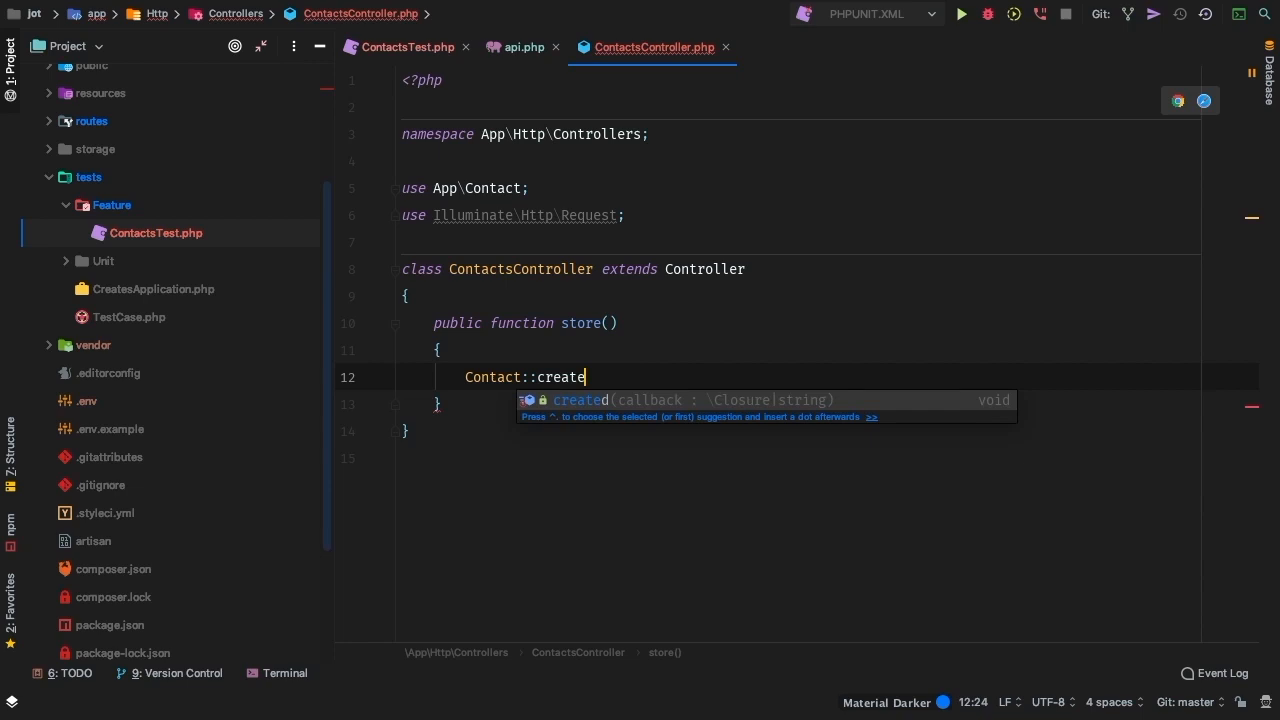
pyautogui.write('([')
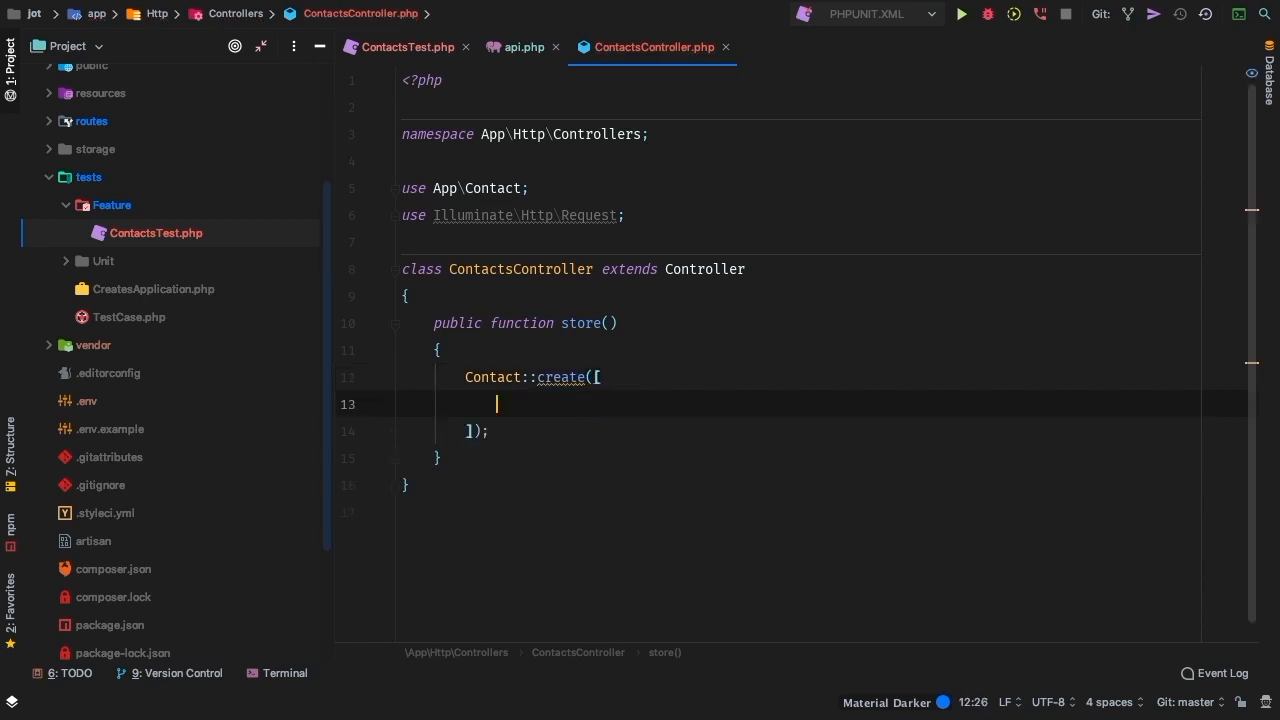
pyautogui.write("'name'")
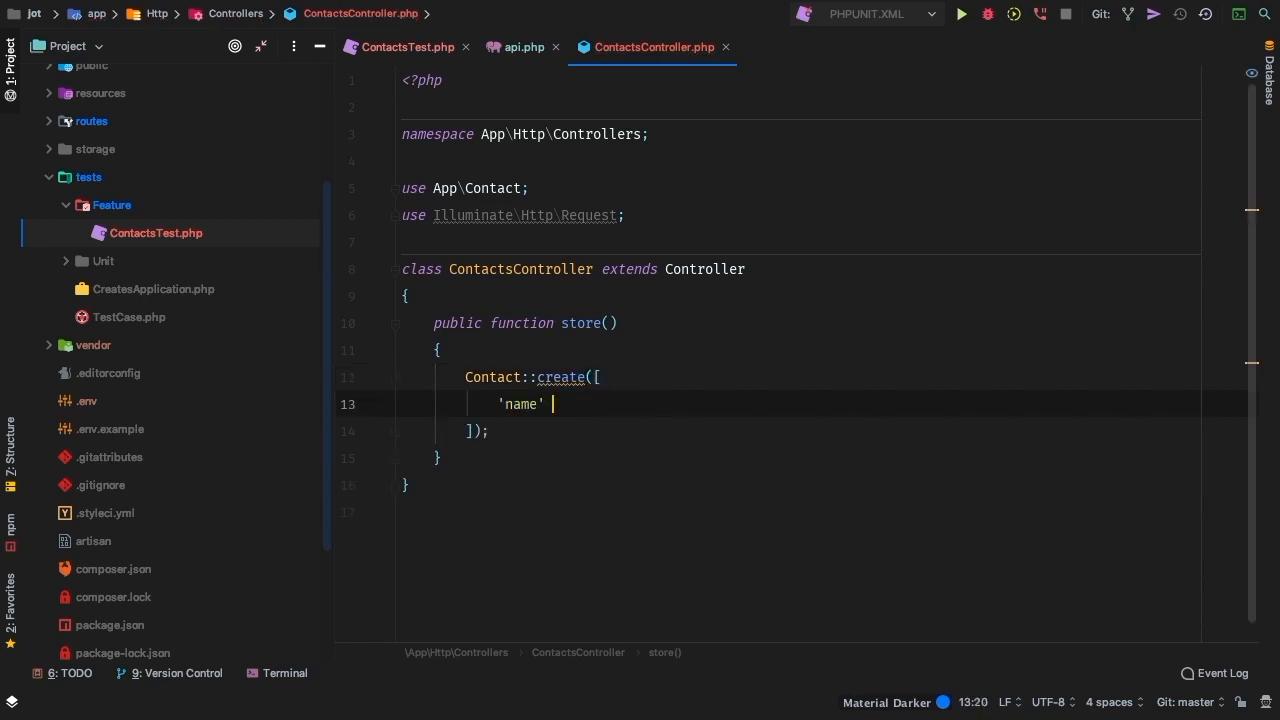
pyautogui.write('=> request')
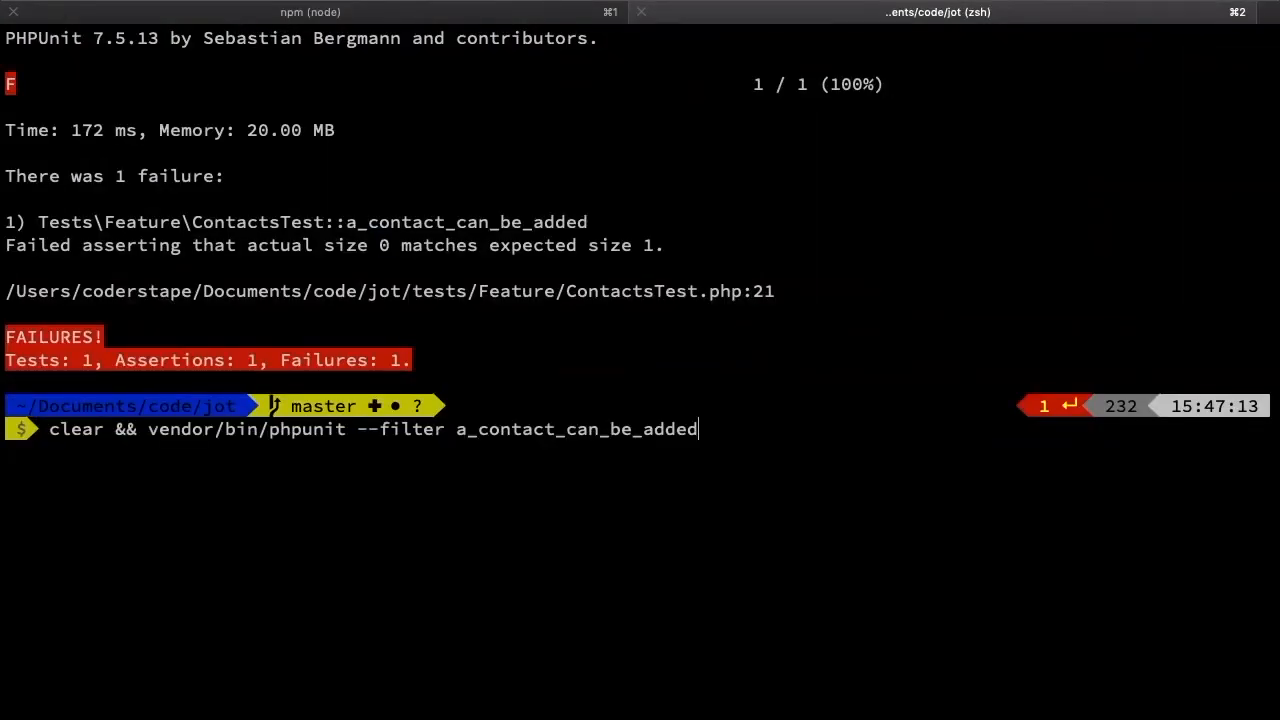
# - Rerun the filtered test and highlight the MassAssignmentException fillable hint
pyautogui.press('Return')
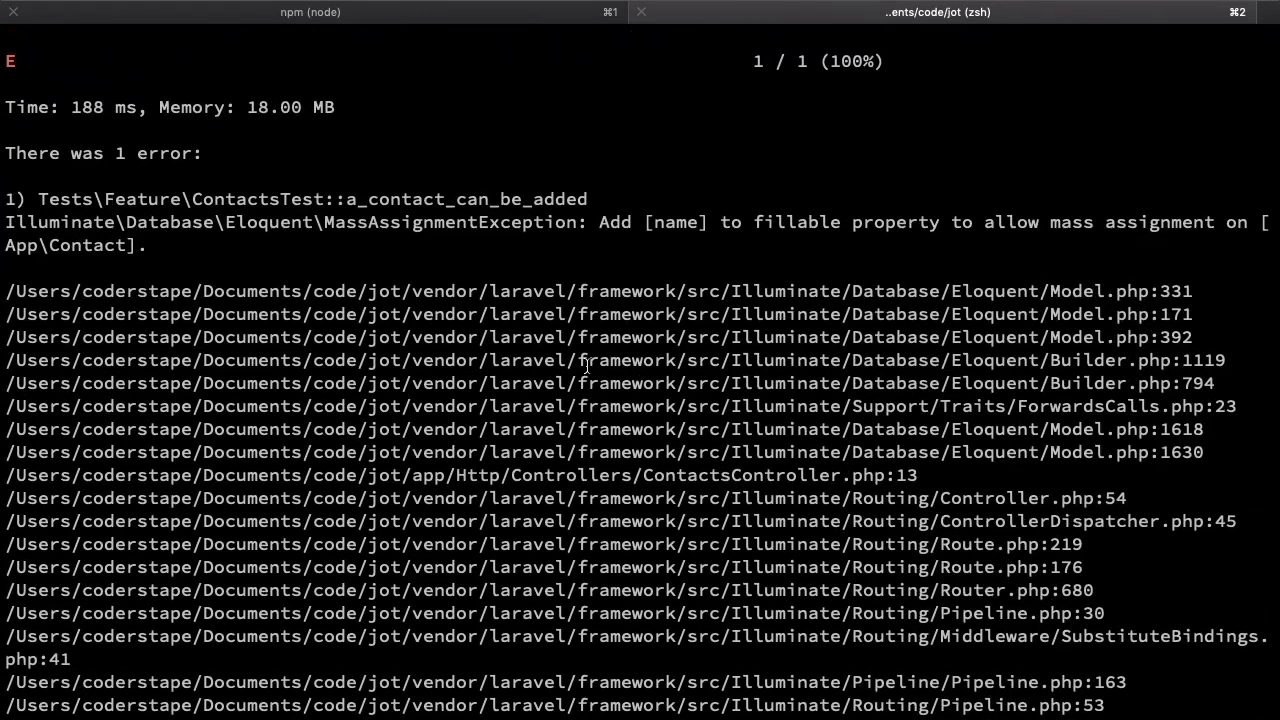
pyautogui.doubleClick(86, 245)
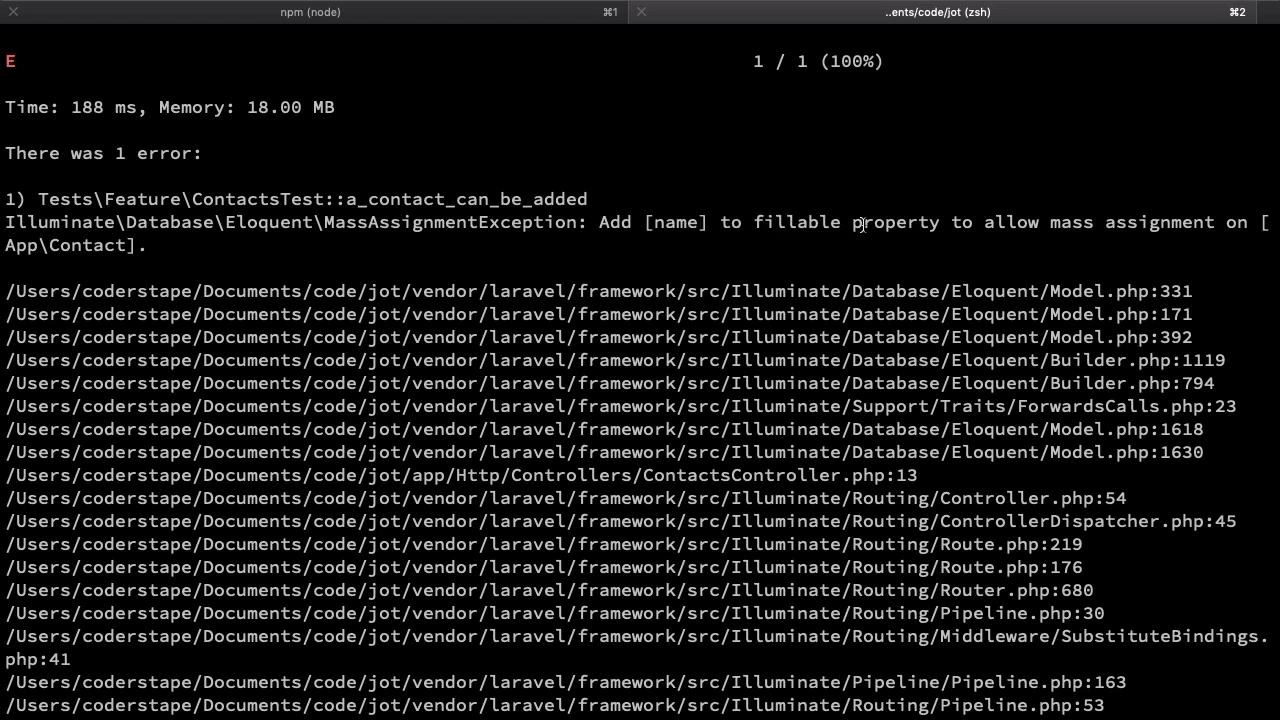
pyautogui.moveTo(675, 253)
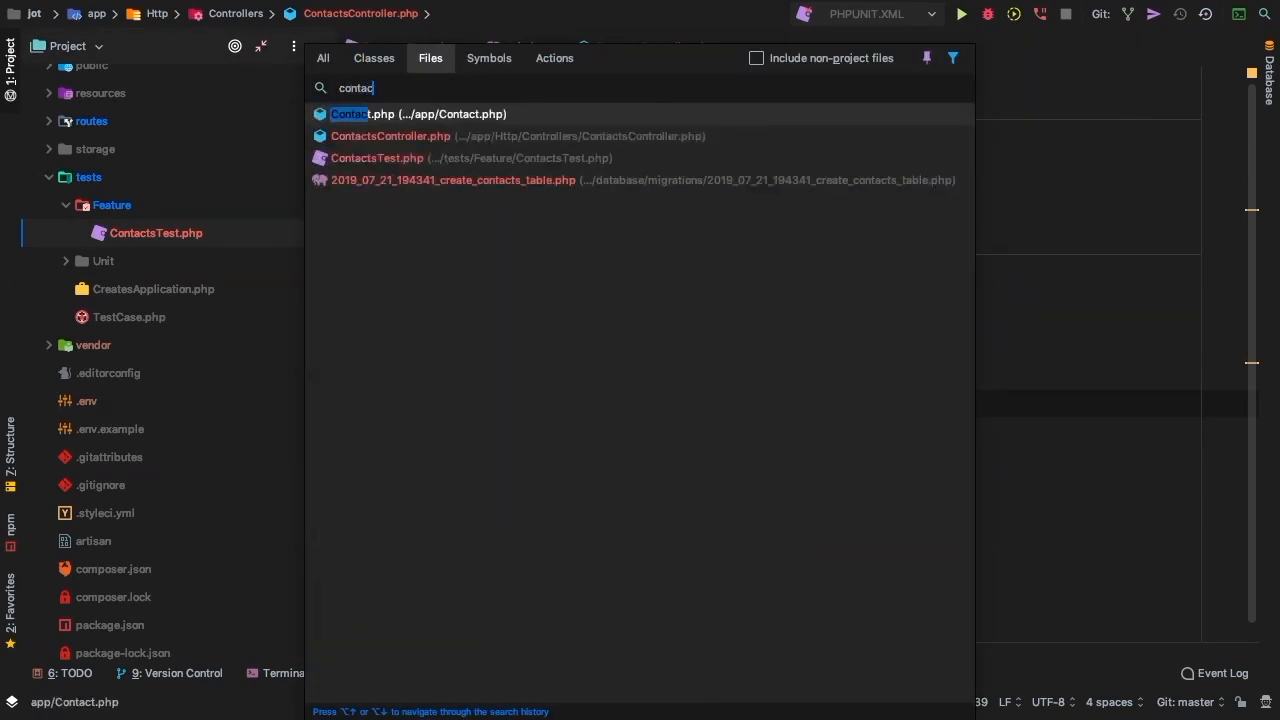
# - Declare protected $guarded = []; in the Contact model
pyautogui.click(350, 113)
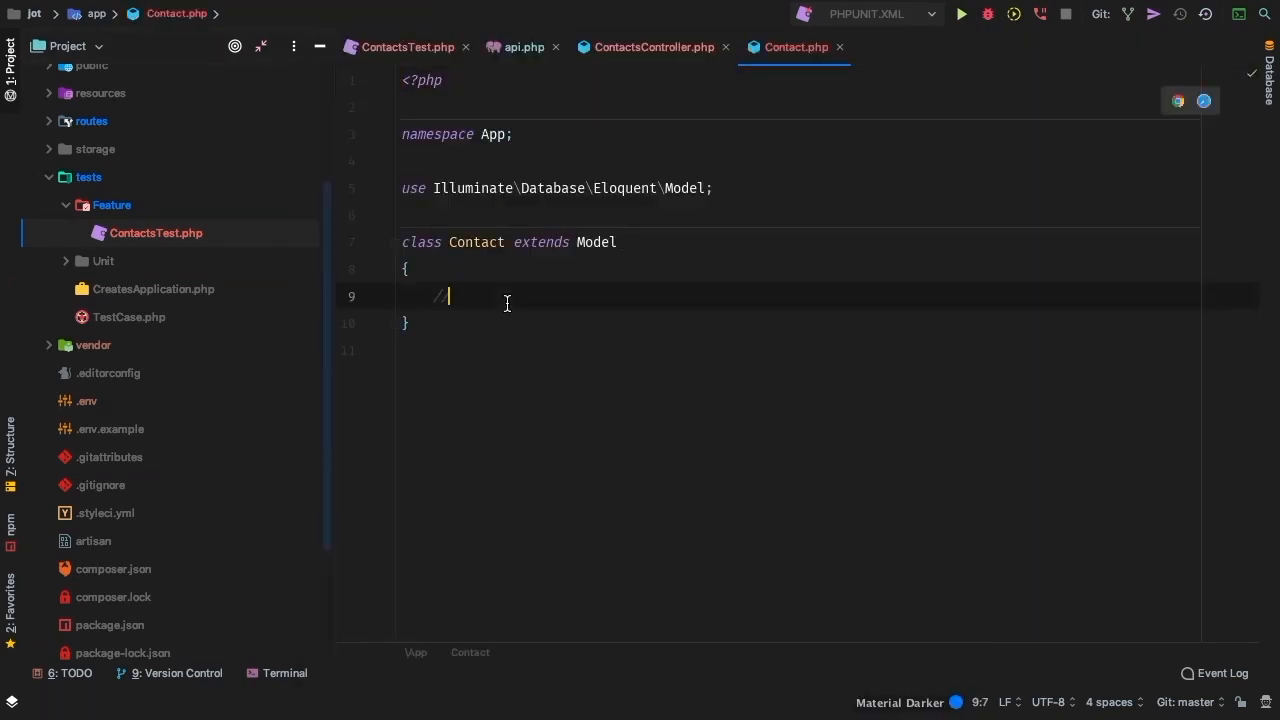
pyautogui.write('guarded')
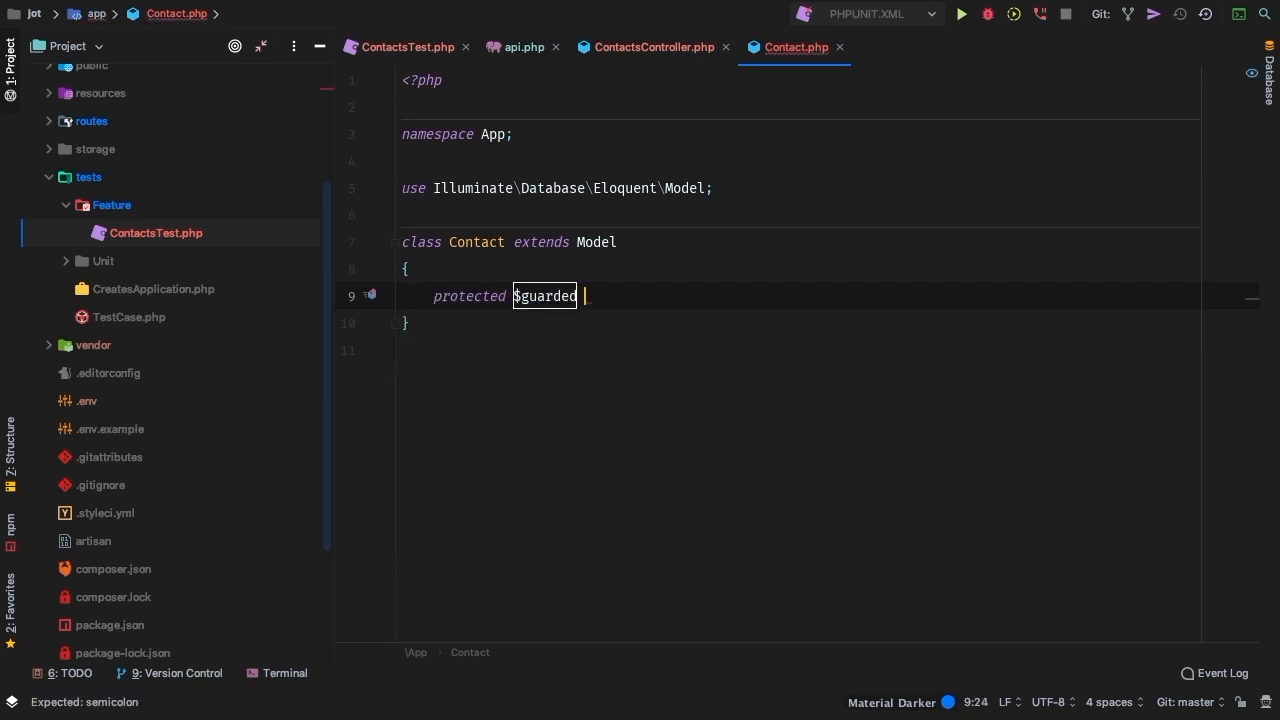
pyautogui.write('= [];')
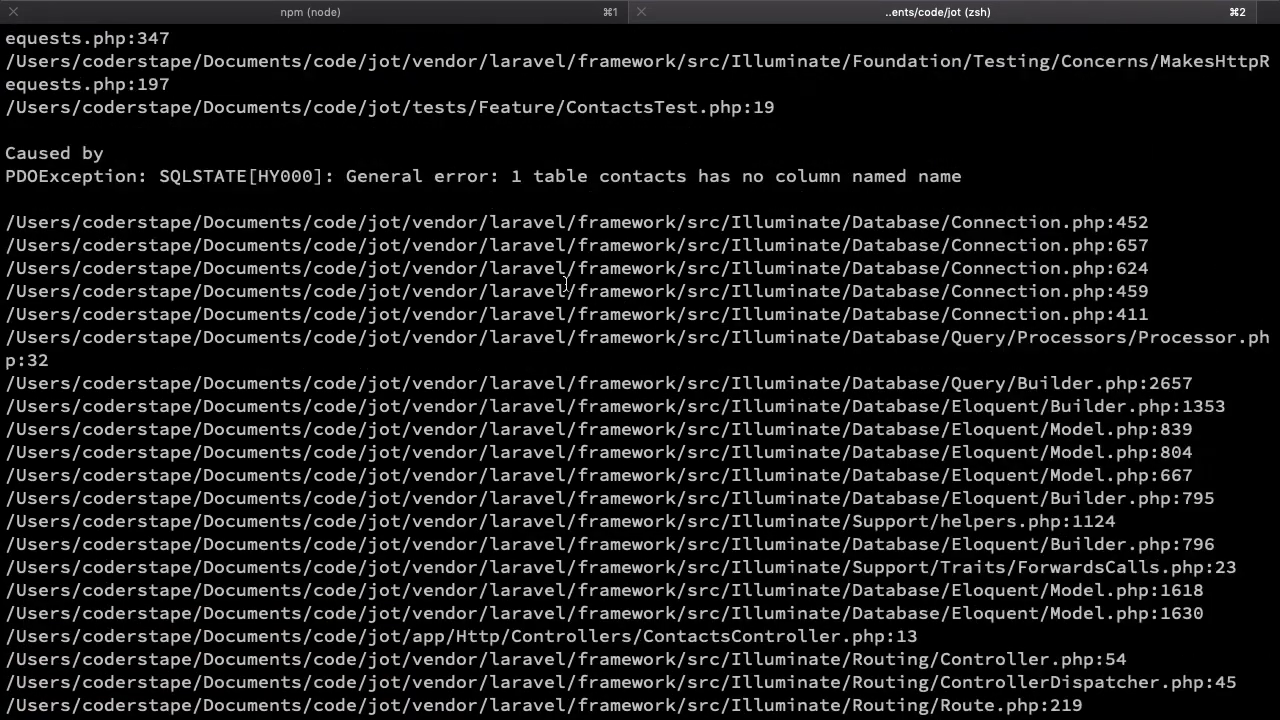
# - Highlight the PDOException reporting the contacts table has no name column
pyautogui.scroll(-3)
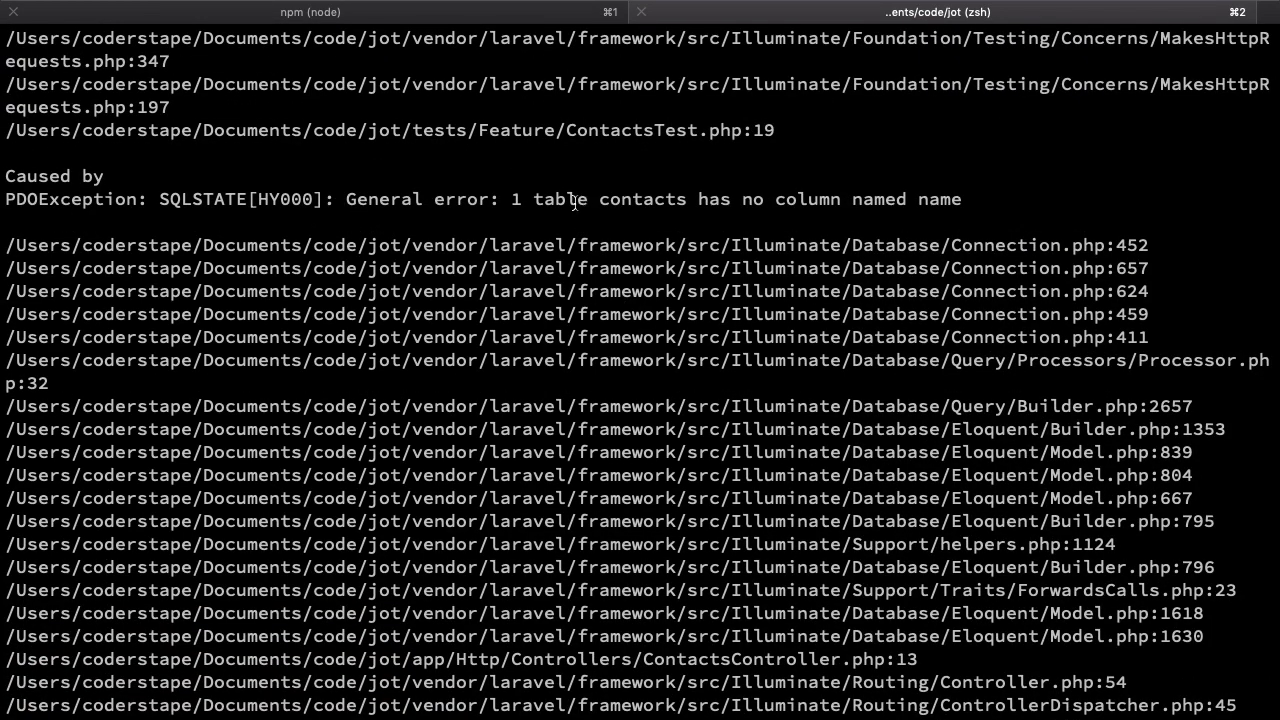
pyautogui.doubleClick(607, 199)
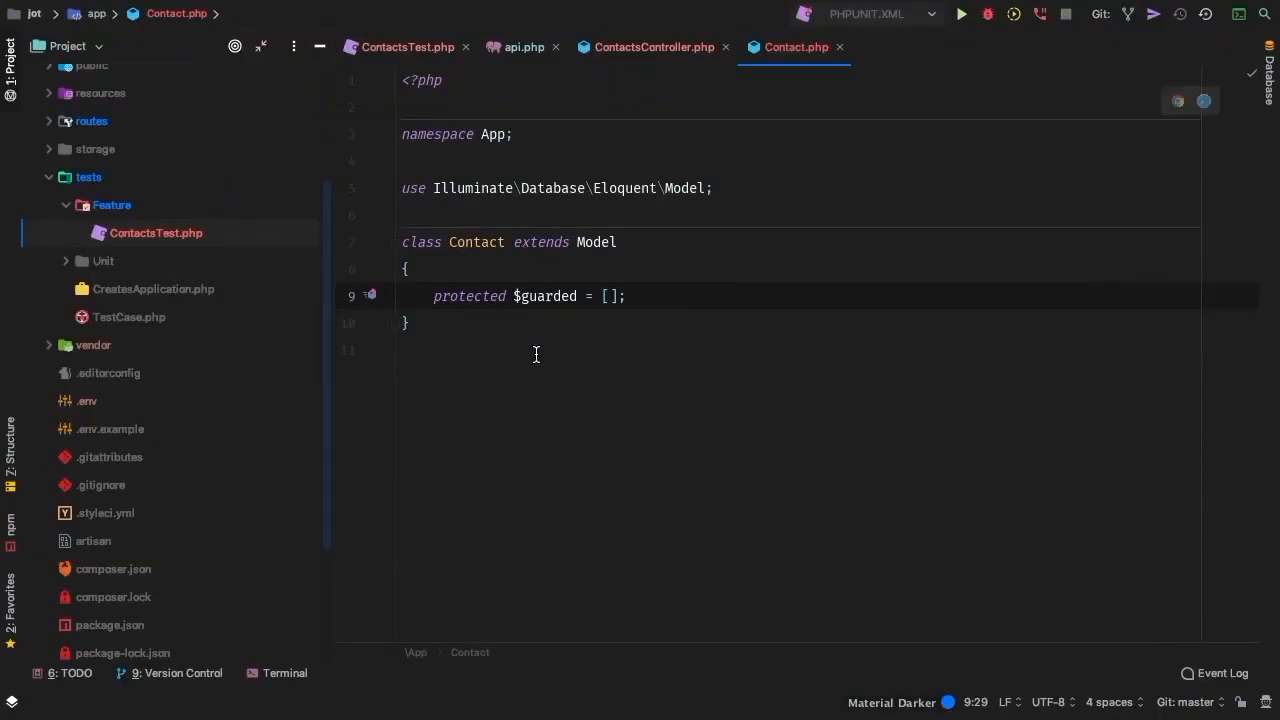
# - Open the create_contacts_table migration and begin a new $table column line after bigIncrements
pyautogui.write('crea')
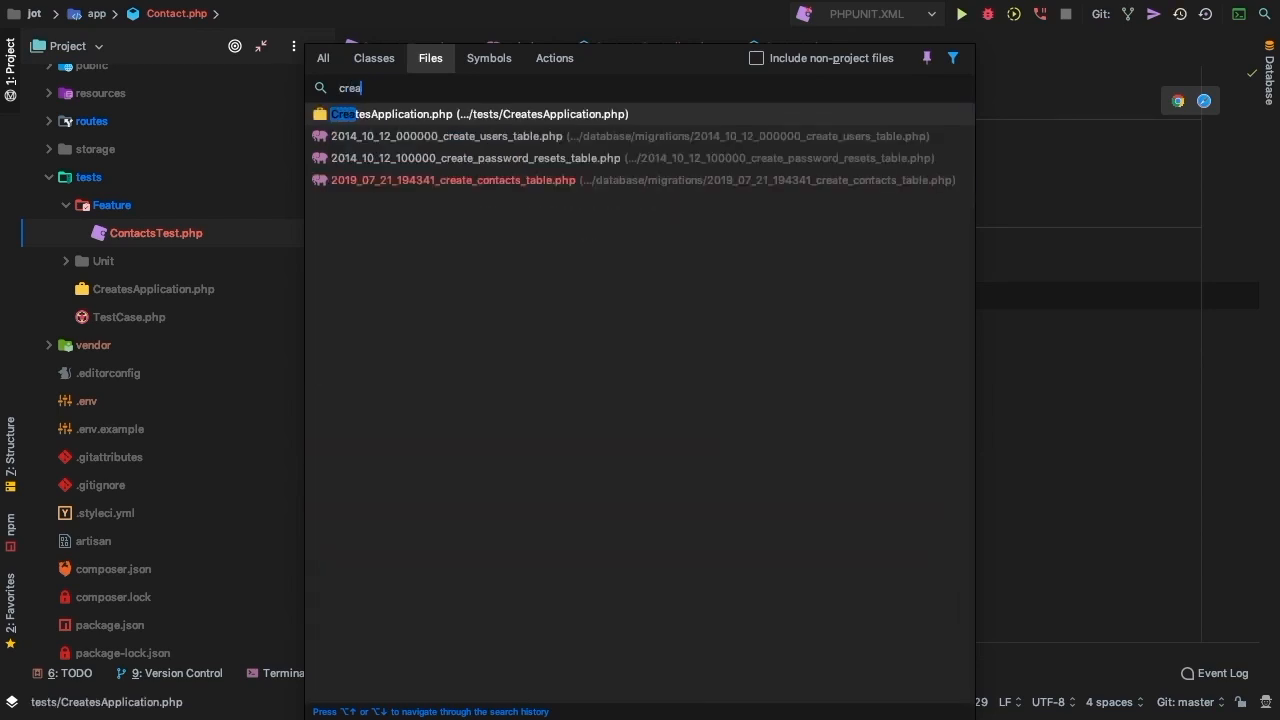
pyautogui.click(453, 180)
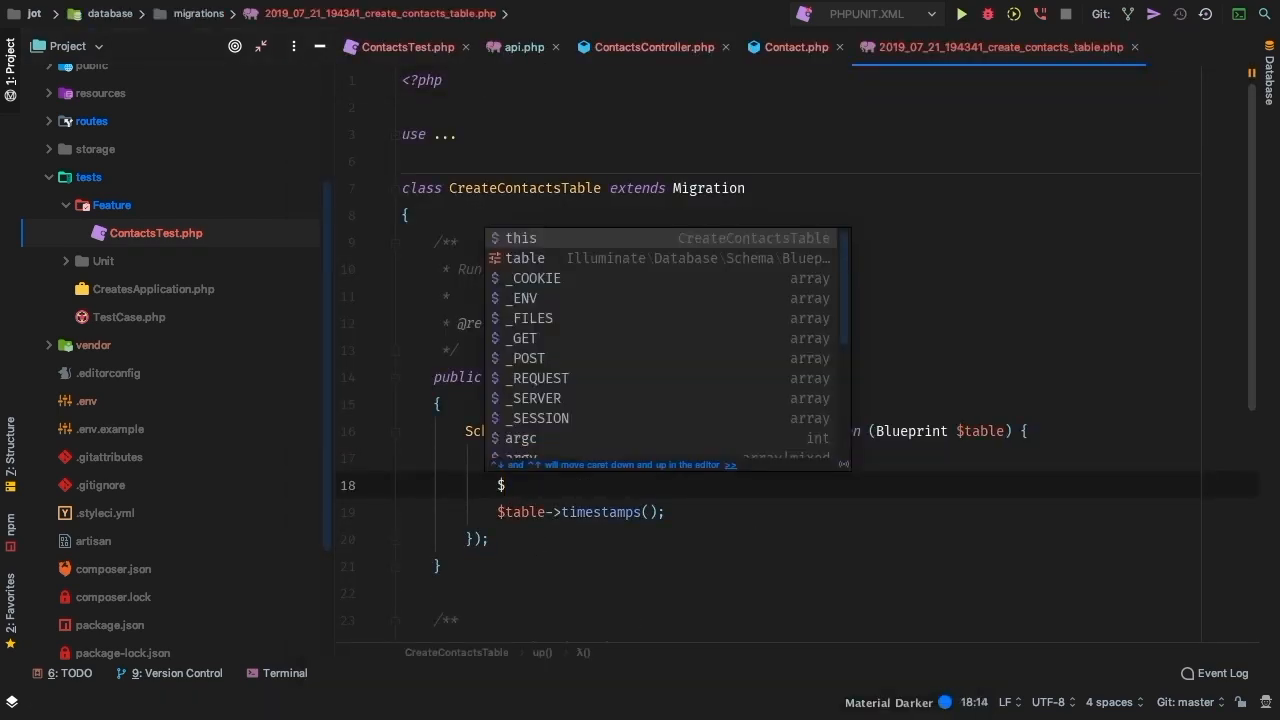
pyautogui.write('tab')
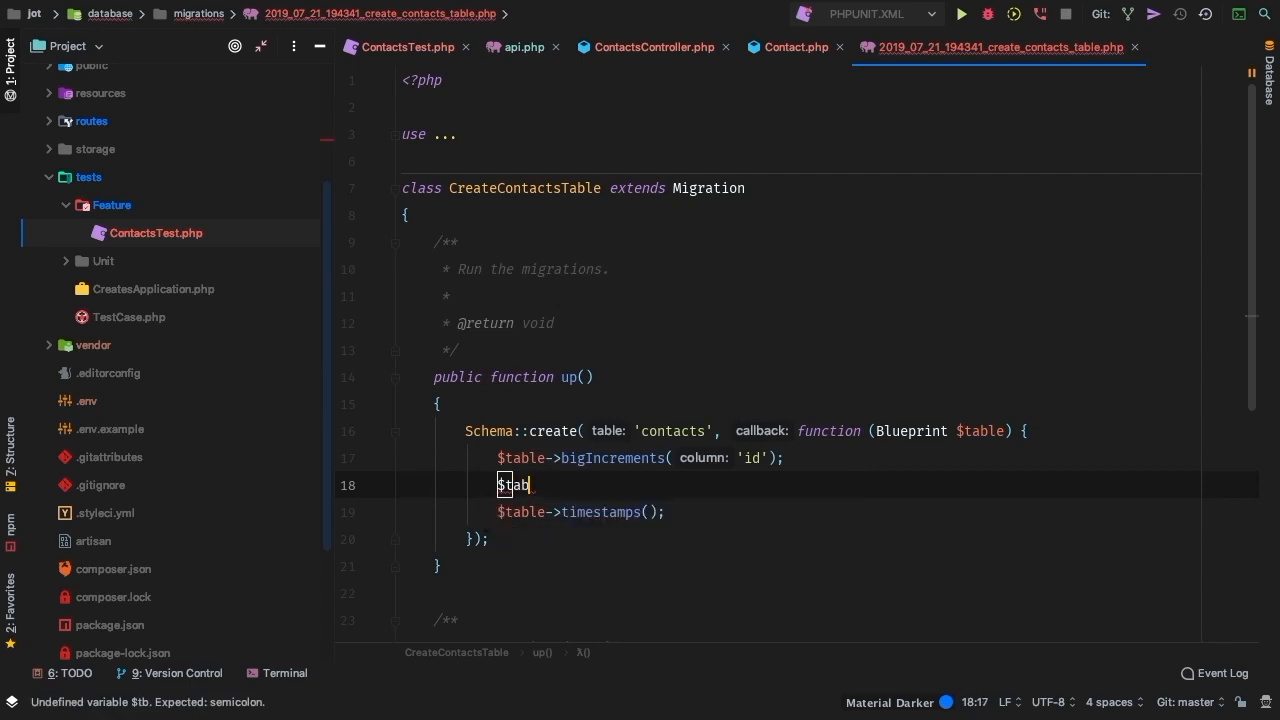